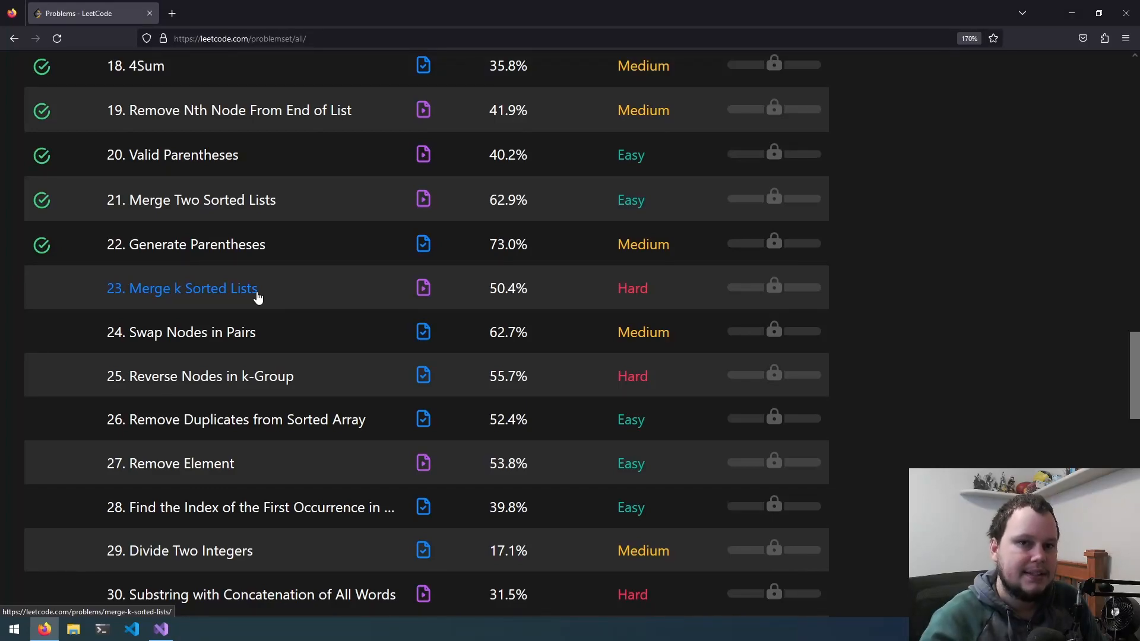
Step: Open problem 23 'Merge k Sorted Lists' and read its problem statement
{"action": "left_click", "coordinate": [182, 288]}
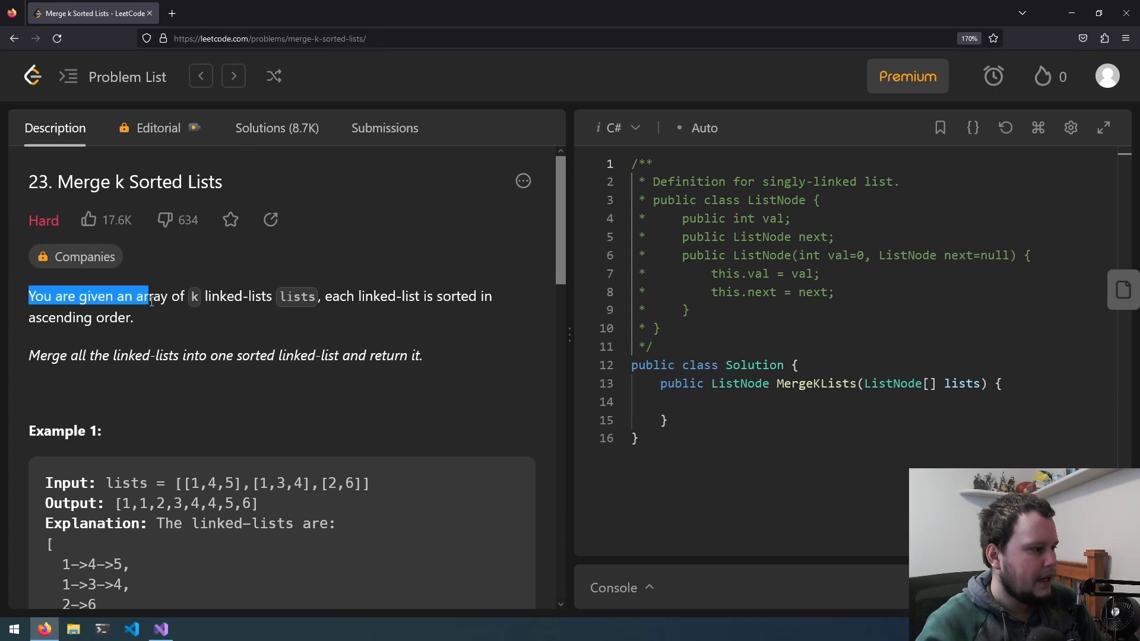
{"action": "left_click_drag", "start_coordinate": [145, 296], "coordinate": [320, 295]}
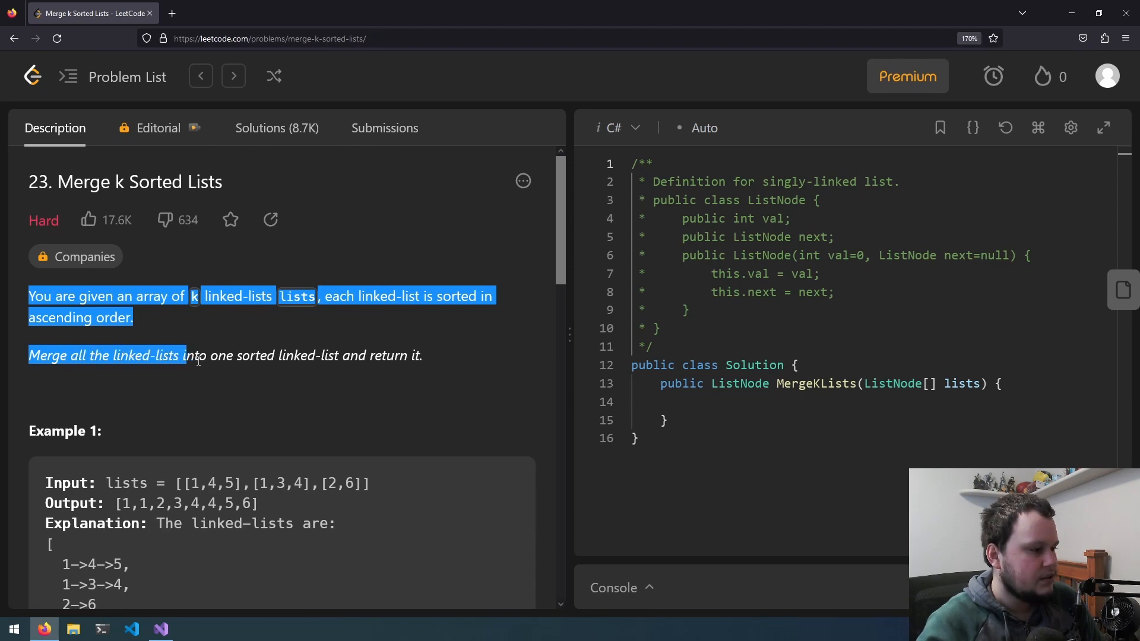
{"action": "left_click", "coordinate": [479, 393]}
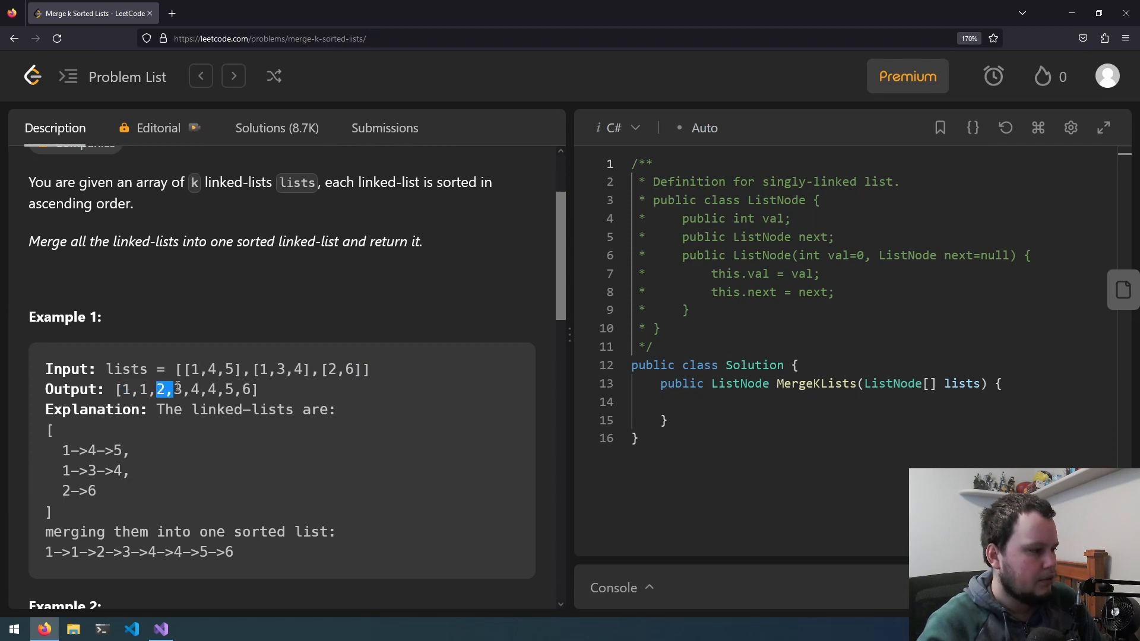
Step: Review Example 3 input [[]] and the list length constraints, then switch to Visual Studio
{"action": "scroll", "scroll_direction": "down", "scroll_amount": 3}
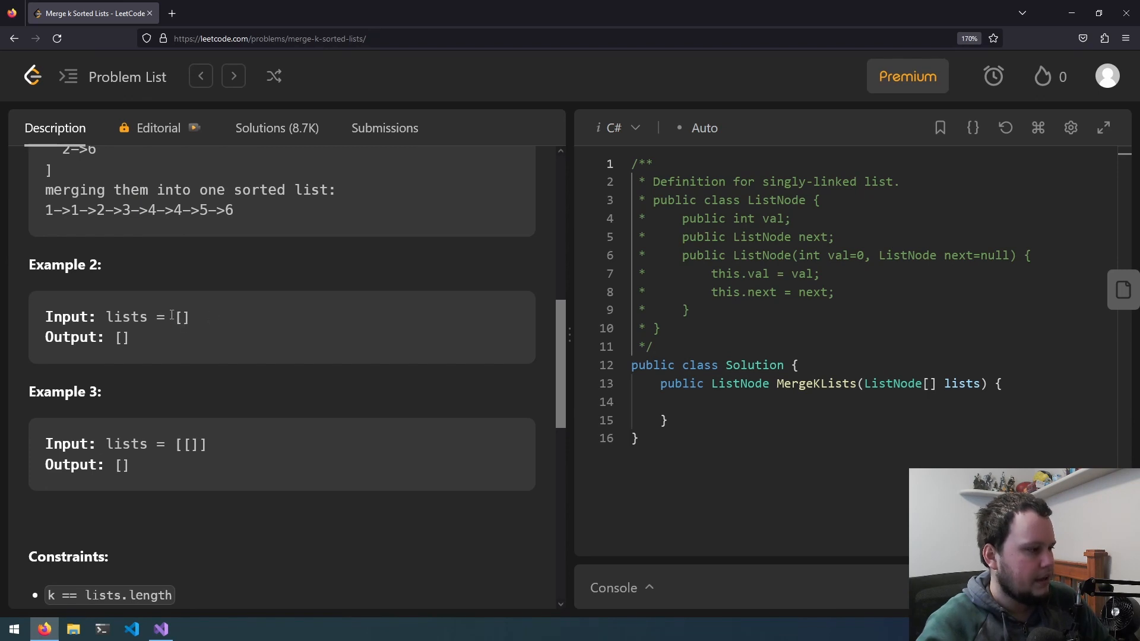
{"action": "double_click", "coordinate": [182, 317]}
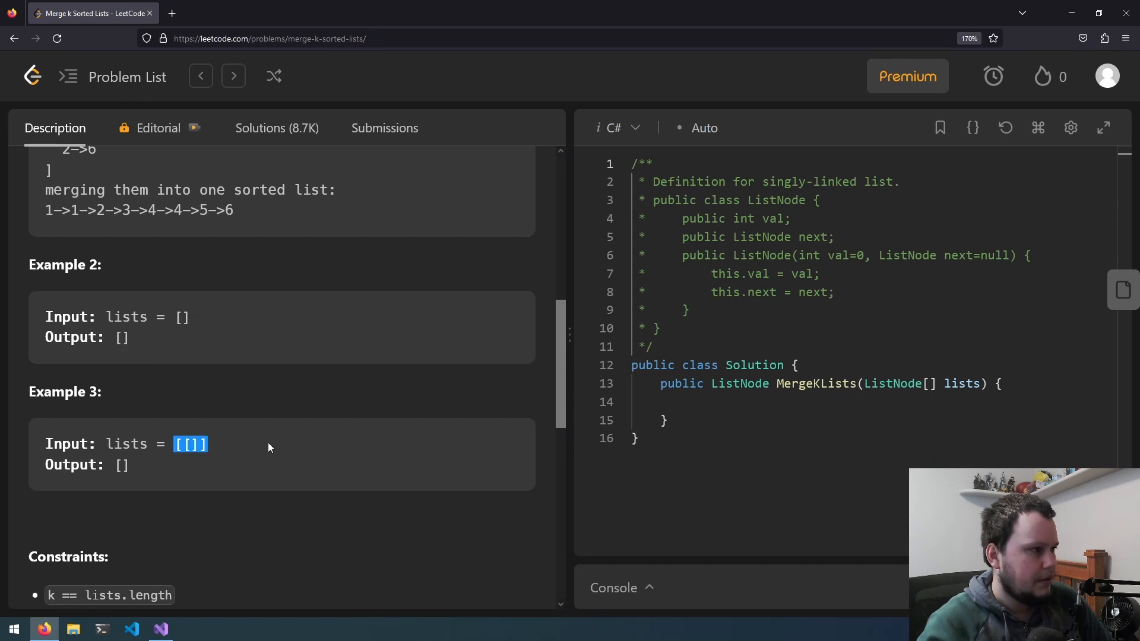
{"action": "mouse_move", "coordinate": [244, 442]}
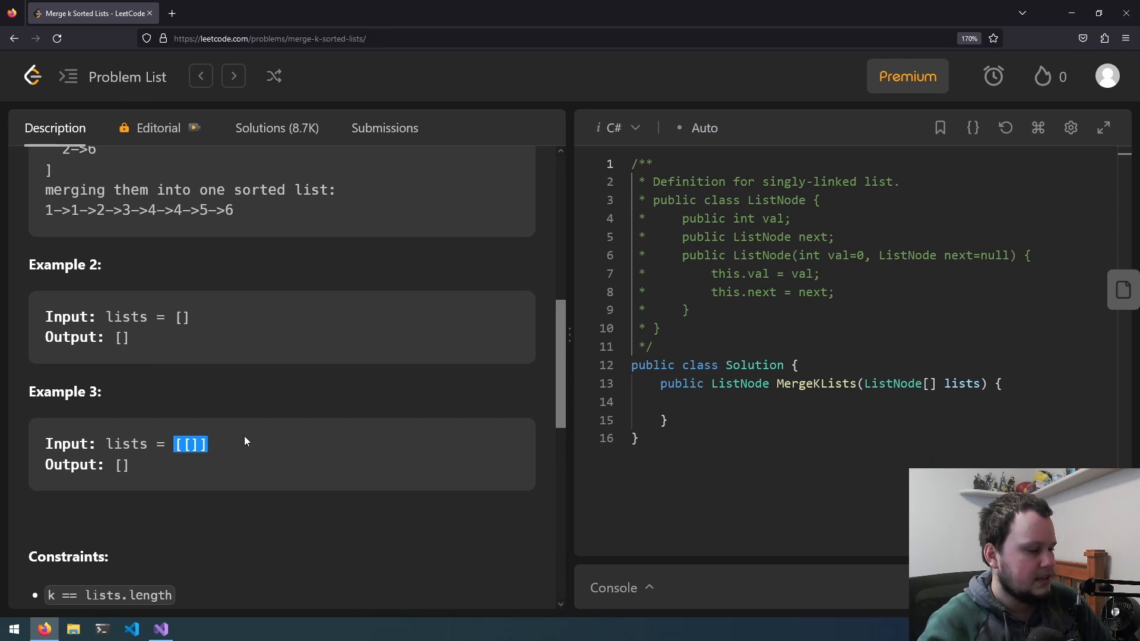
{"action": "scroll", "scroll_direction": "down", "scroll_amount": 3}
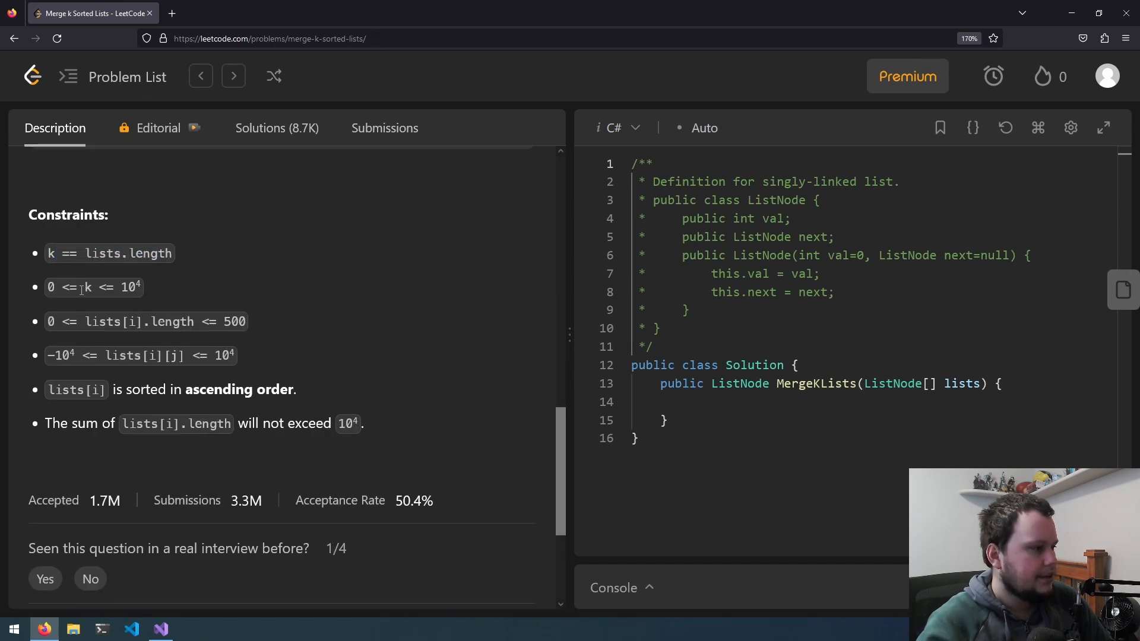
{"action": "double_click", "coordinate": [50, 286]}
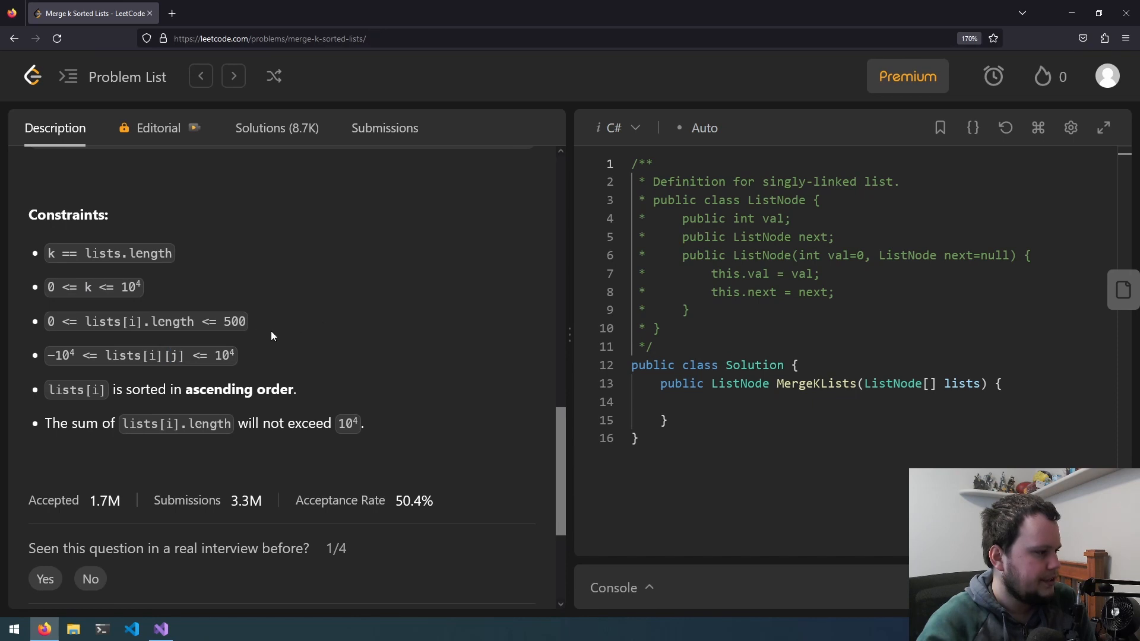
{"action": "double_click", "coordinate": [59, 355]}
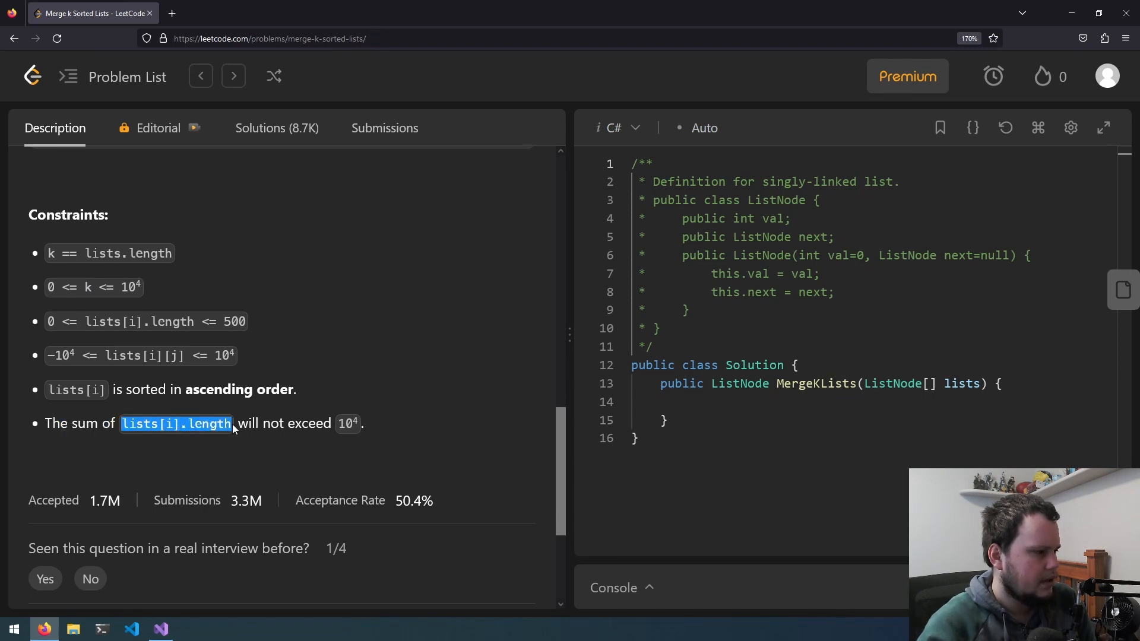
{"action": "left_click_drag", "start_coordinate": [233, 423], "coordinate": [364, 423]}
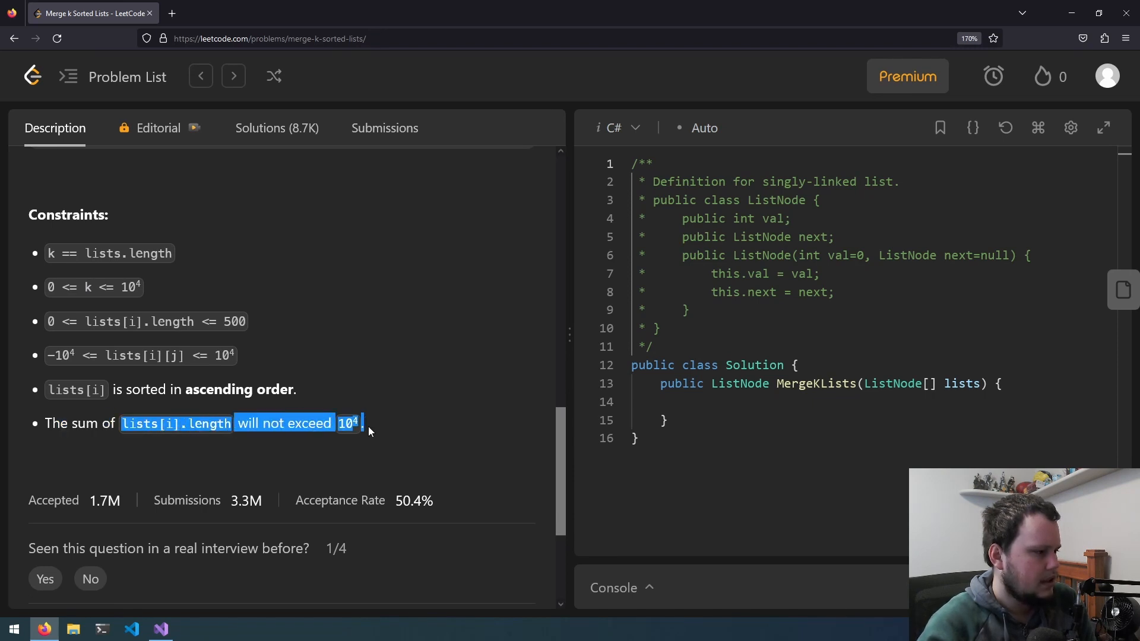
{"action": "left_click", "coordinate": [418, 344]}
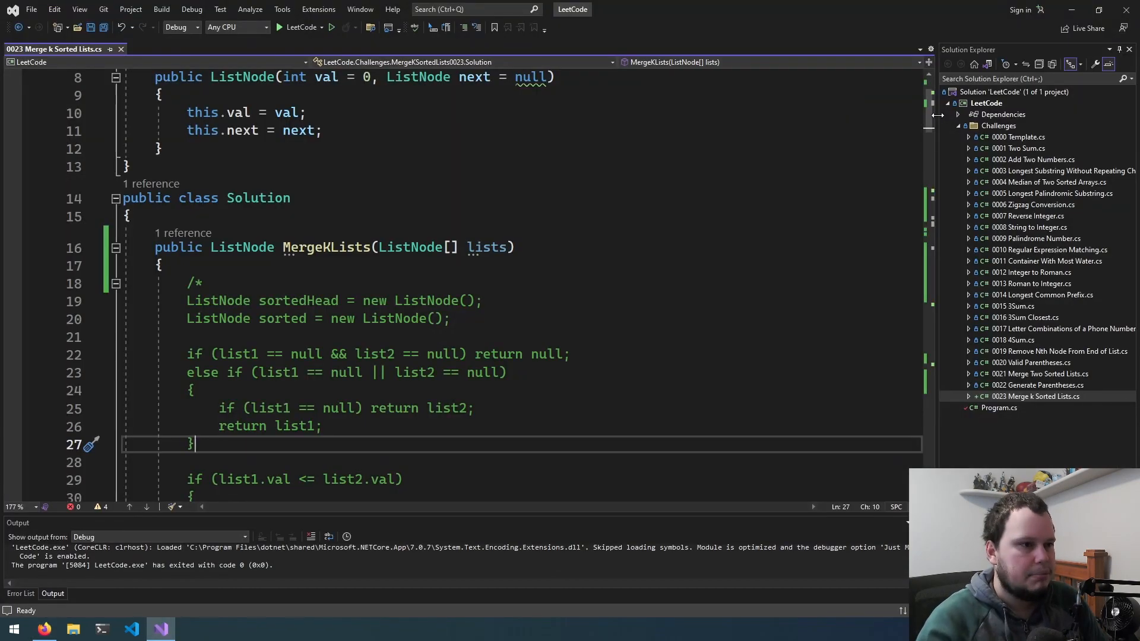
Step: Scroll the editor down to the MergeKLists method
{"action": "scroll", "scroll_direction": "down", "scroll_amount": 3}
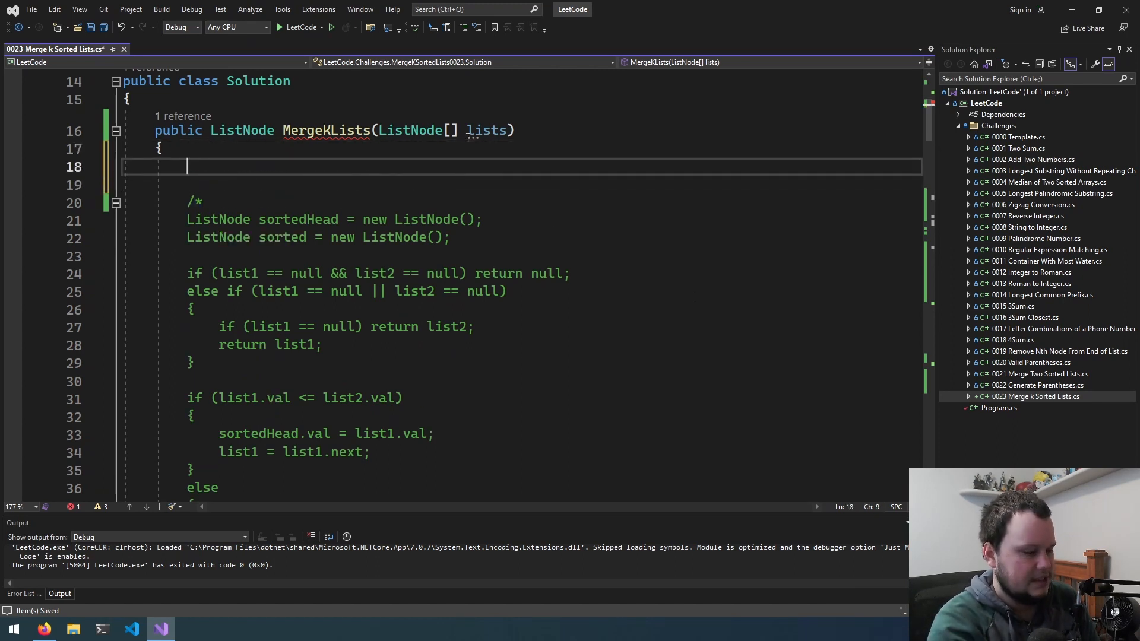
Step: Add the guard 'if (lists.Length == 0) return null;' and start a new line after it
{"action": "type", "text": "if ("}
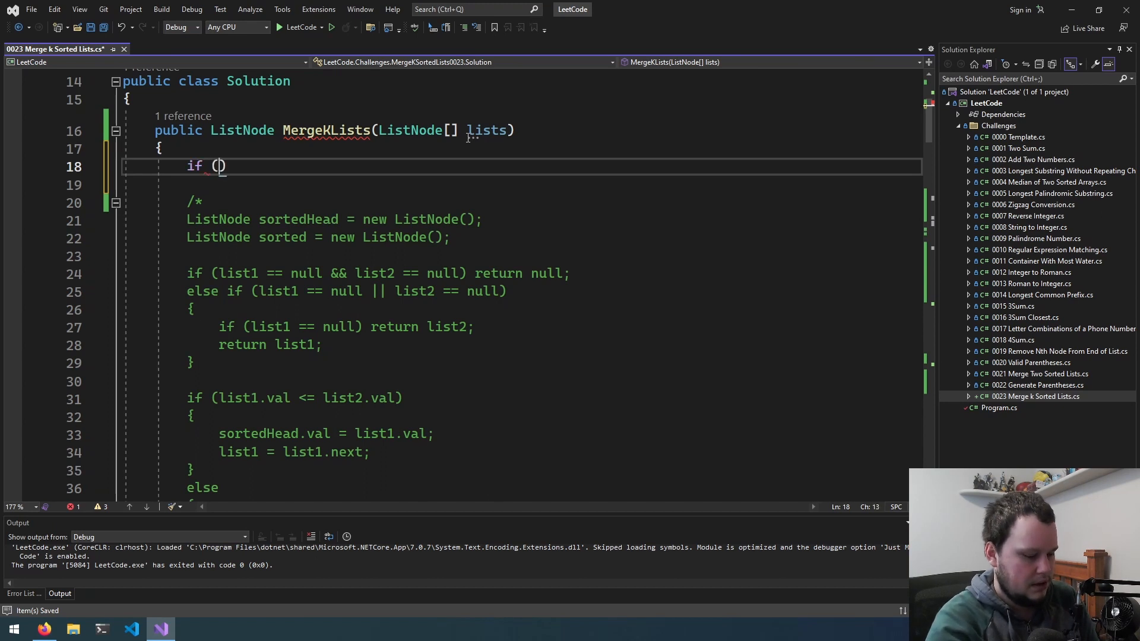
{"action": "type", "text": "lists.Length"}
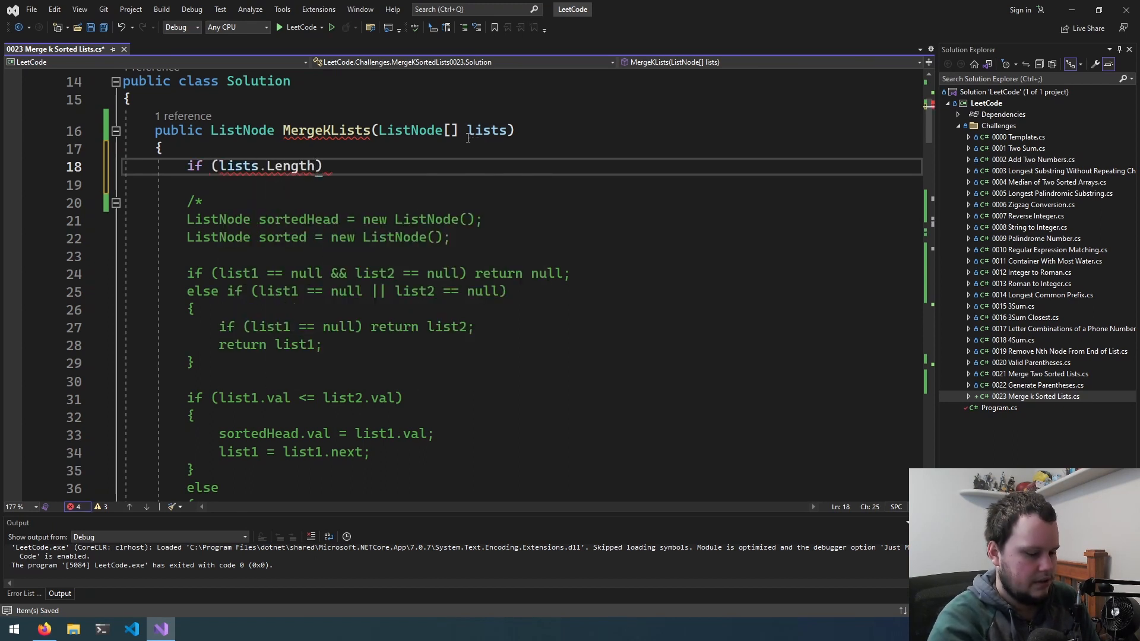
{"action": "type", "text": "== 0) re"}
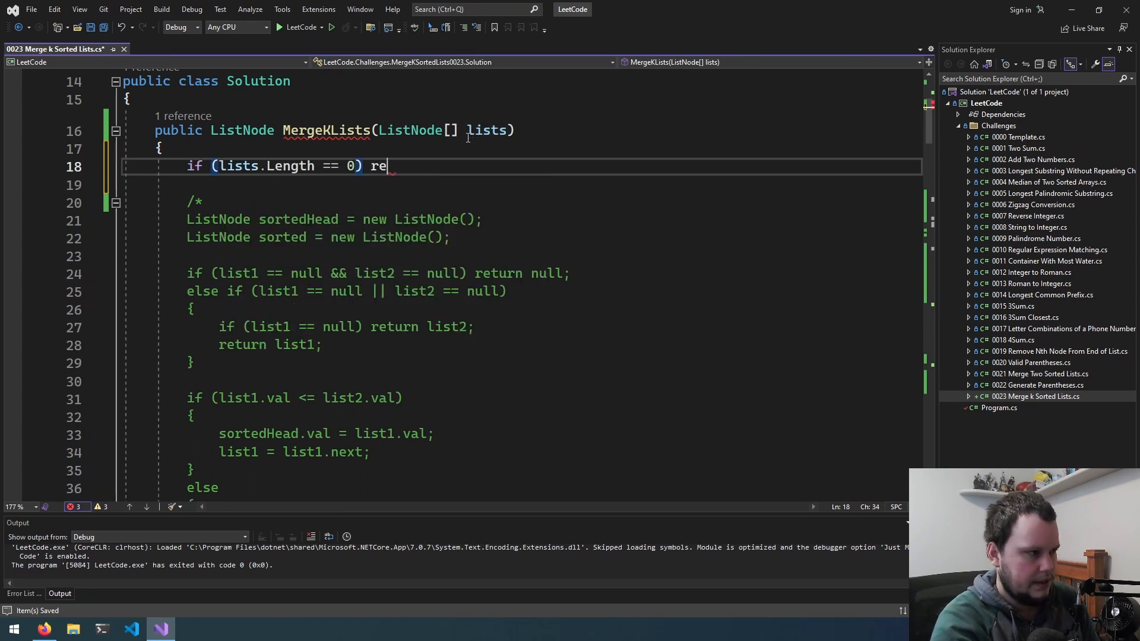
{"action": "type", "text": "turn null;"}
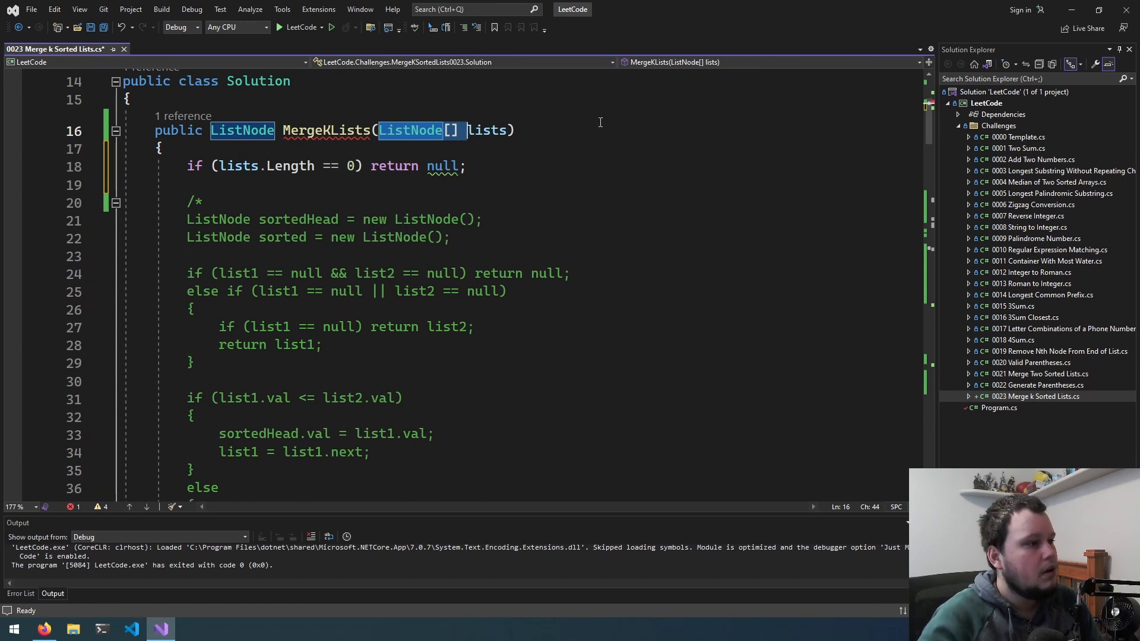
{"action": "left_click", "coordinate": [601, 131]}
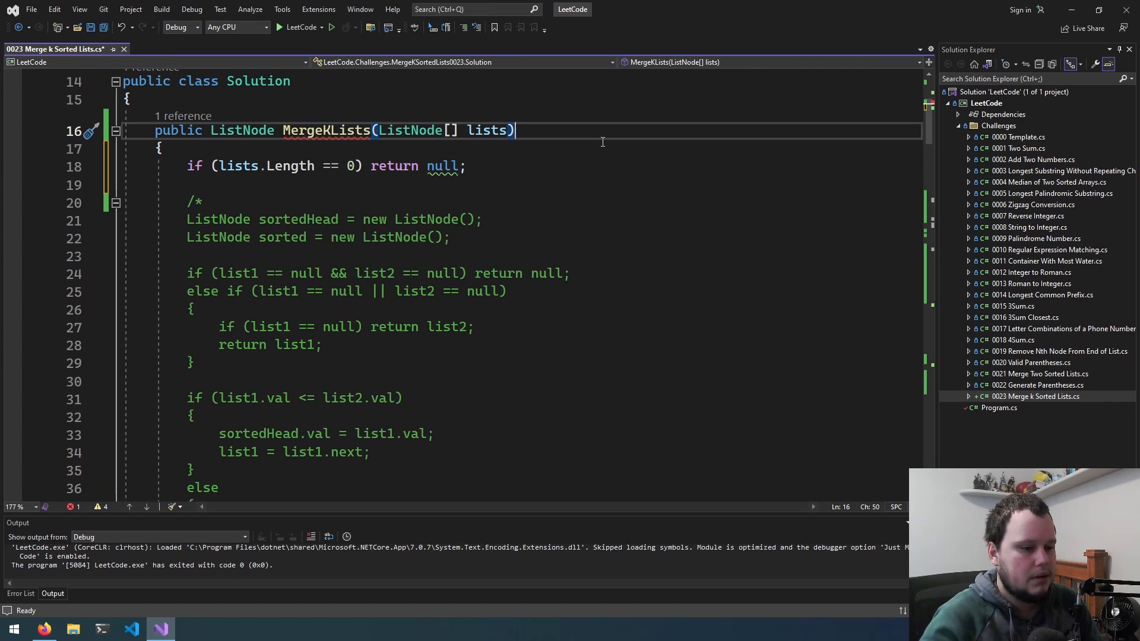
{"action": "key", "text": "enter"}
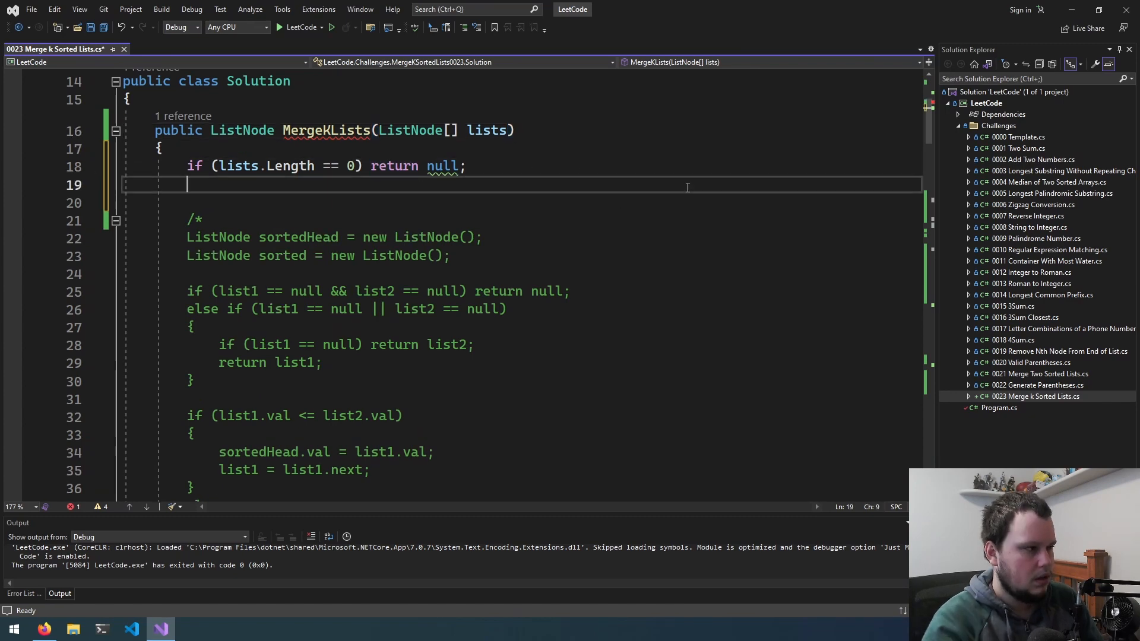
Step: Declare nodeList and a foreach over lists that skips null entries with 'continue;'
{"action": "type", "text": "ListNode head = lists[0];"}
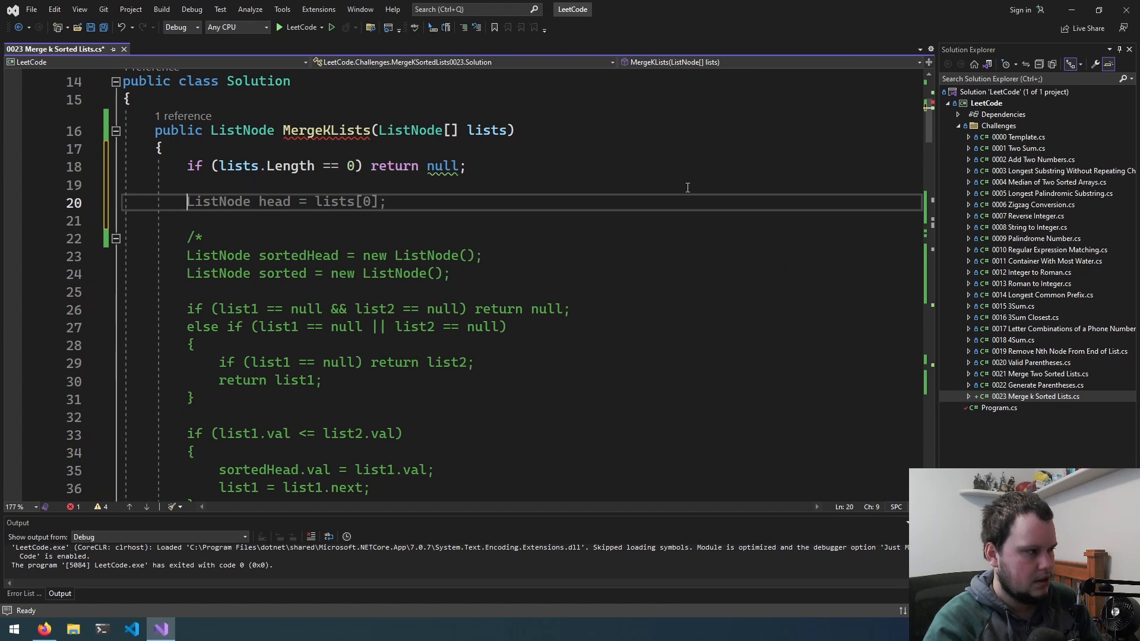
{"action": "type", "text": "var nodeList = List"}
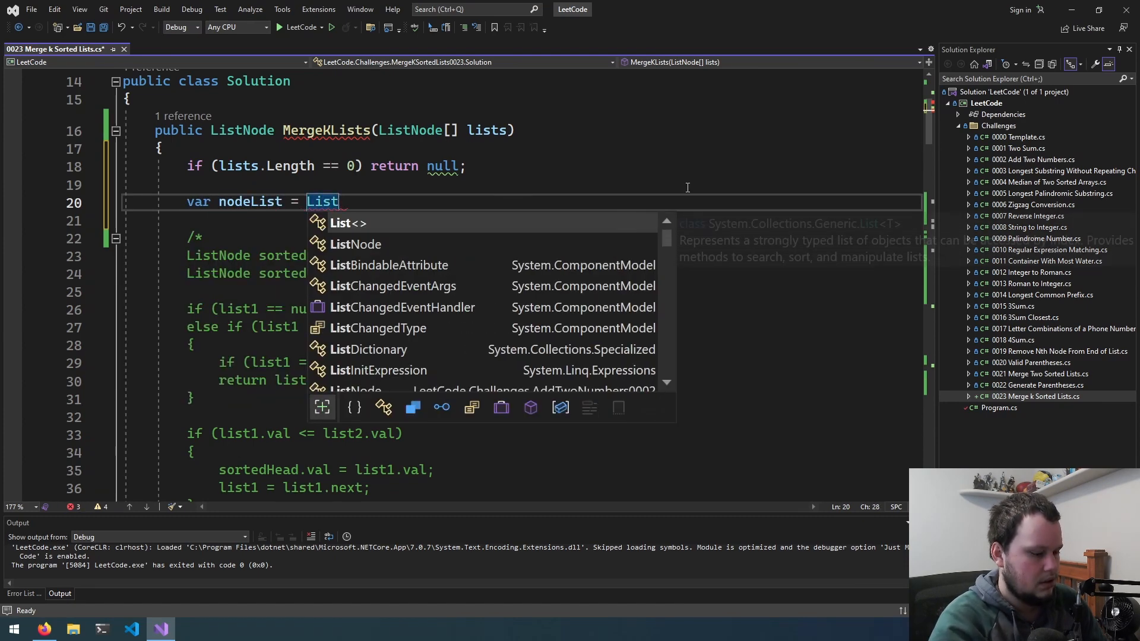
{"action": "type", "text": "<ListNo>"}
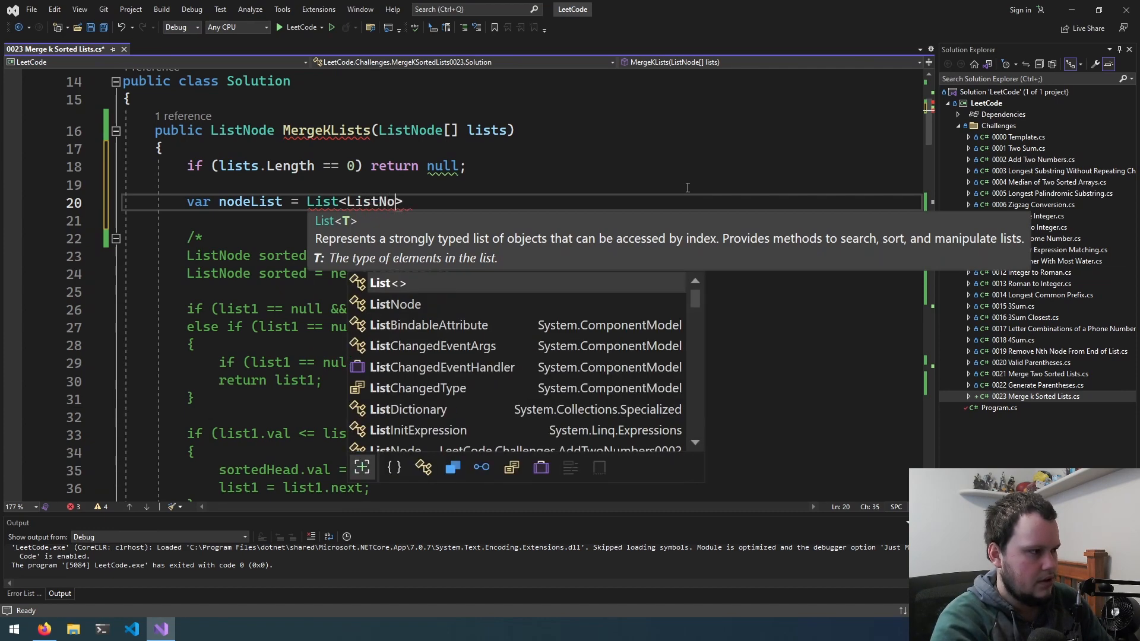
{"action": "type", "text": "foreach ( var list in l"}
{"action": "type", "text": "if (l"}
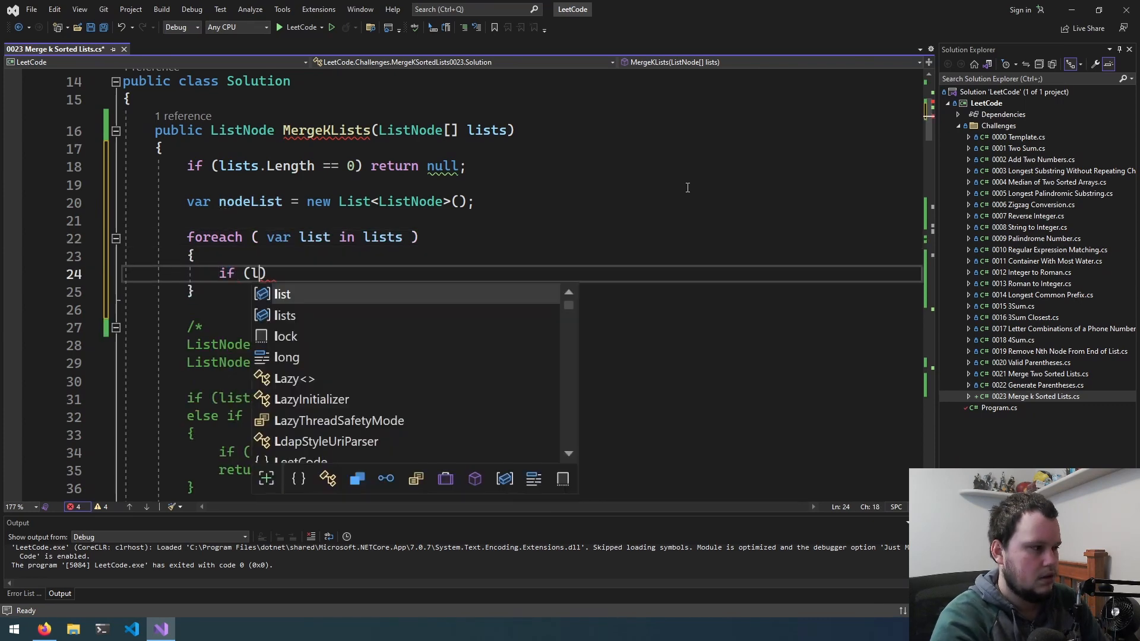
{"action": "type", "text": "ist"}
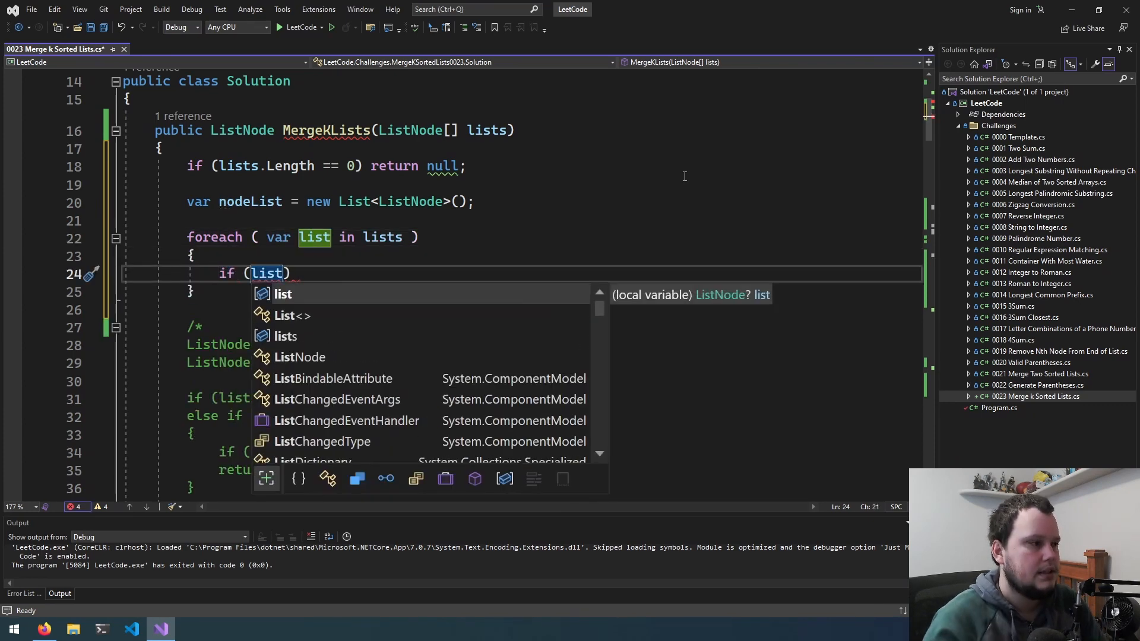
{"action": "left_click", "coordinate": [487, 130]}
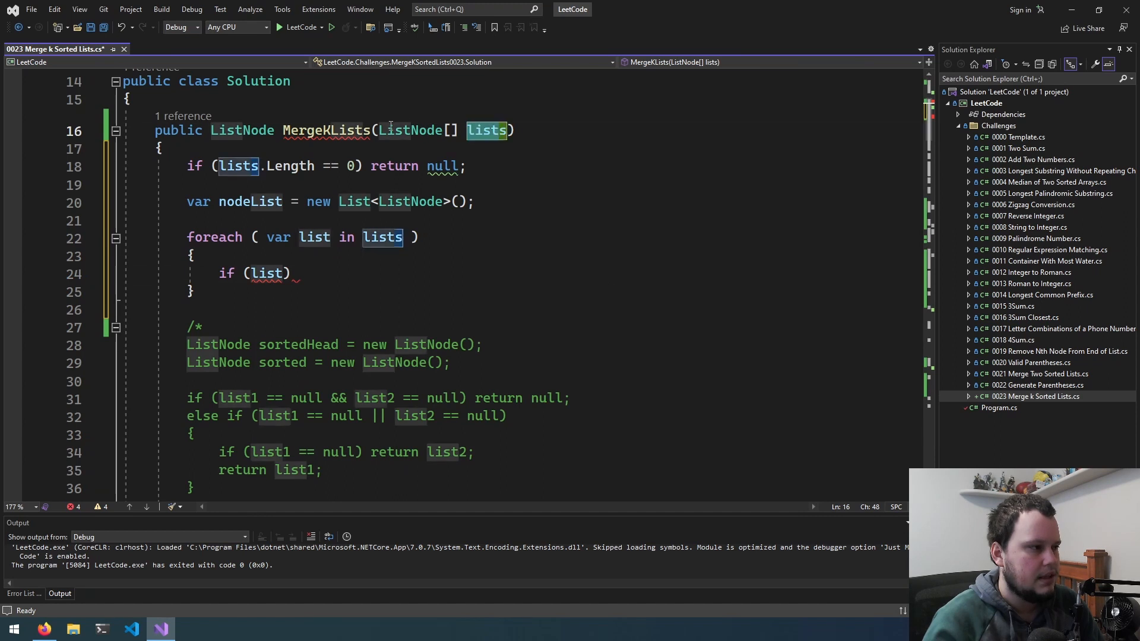
{"action": "type", "text": ".va"}
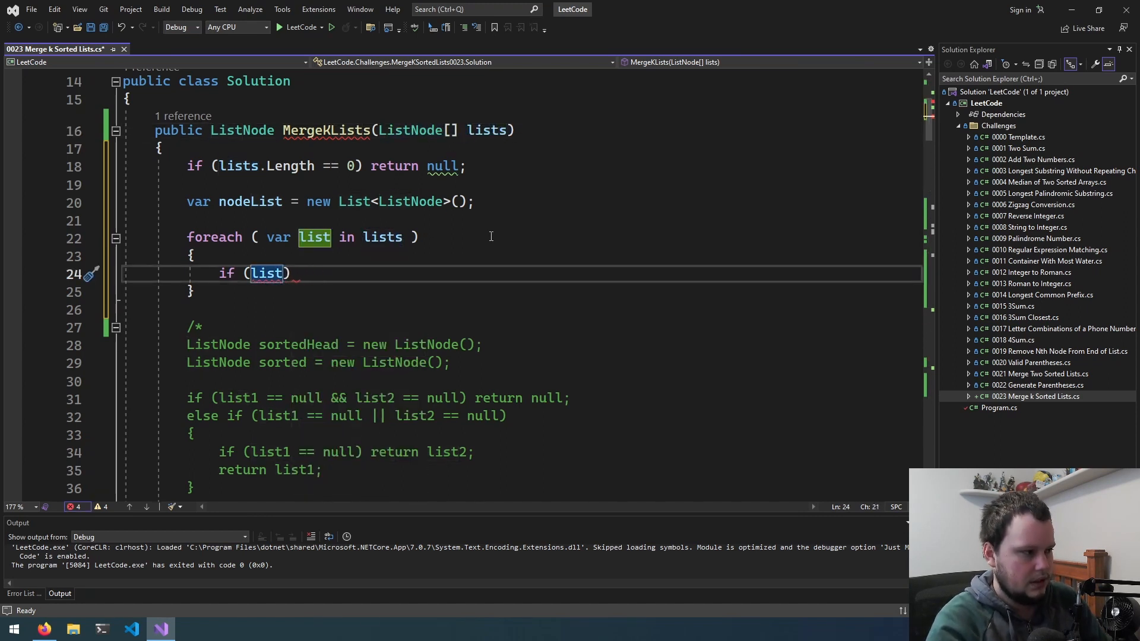
{"action": "type", "text": "== null"}
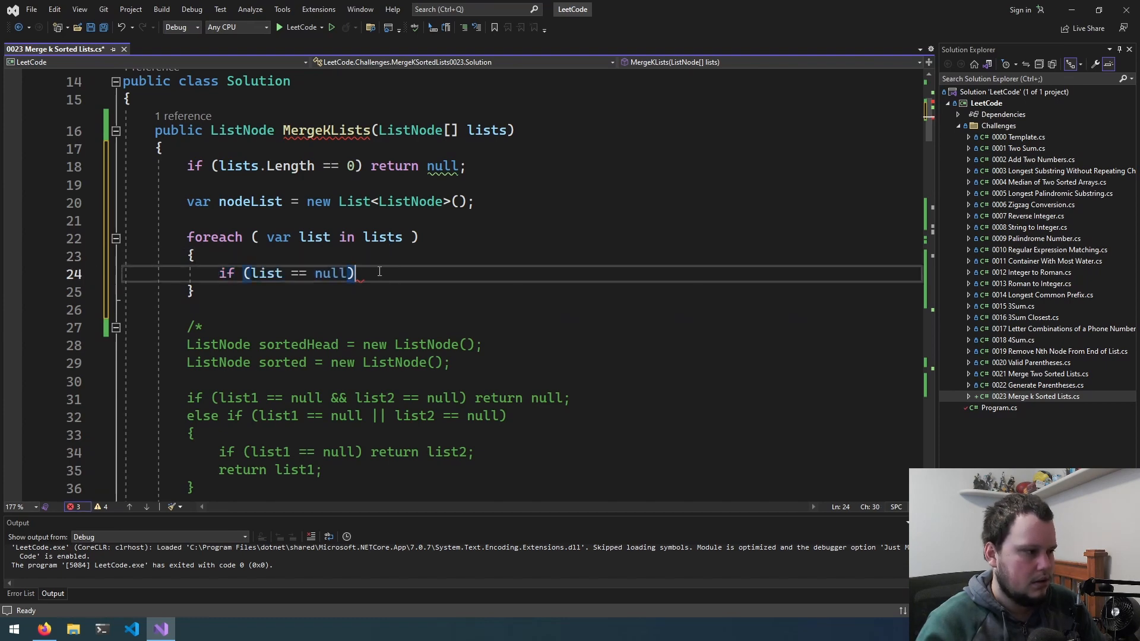
{"action": "type", "text": "continue;"}
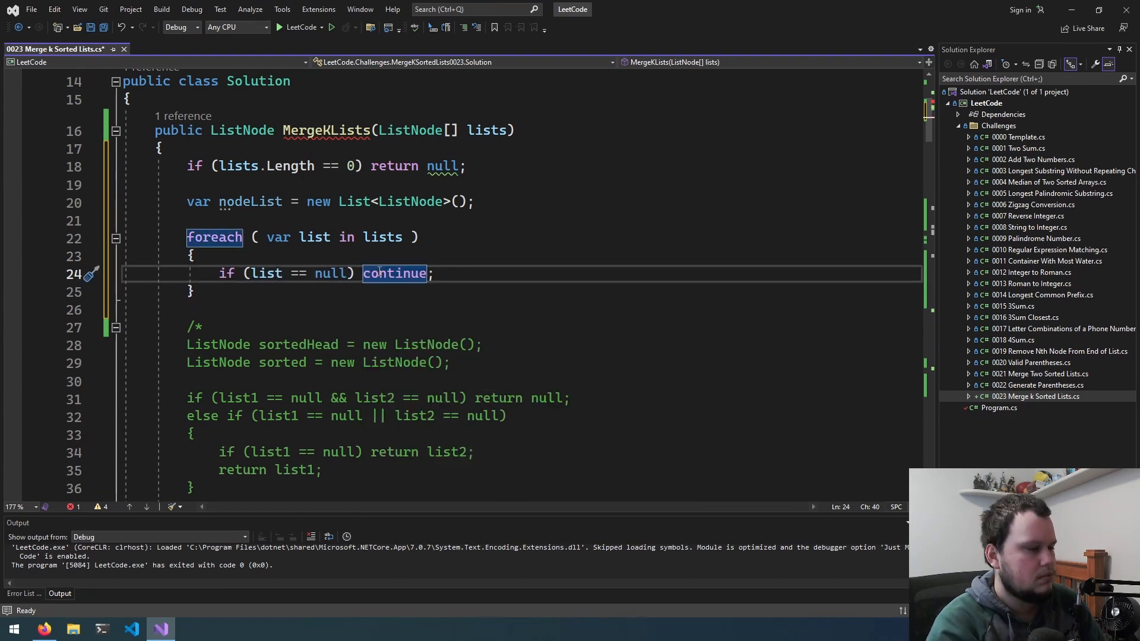
{"action": "key", "text": "enter"}
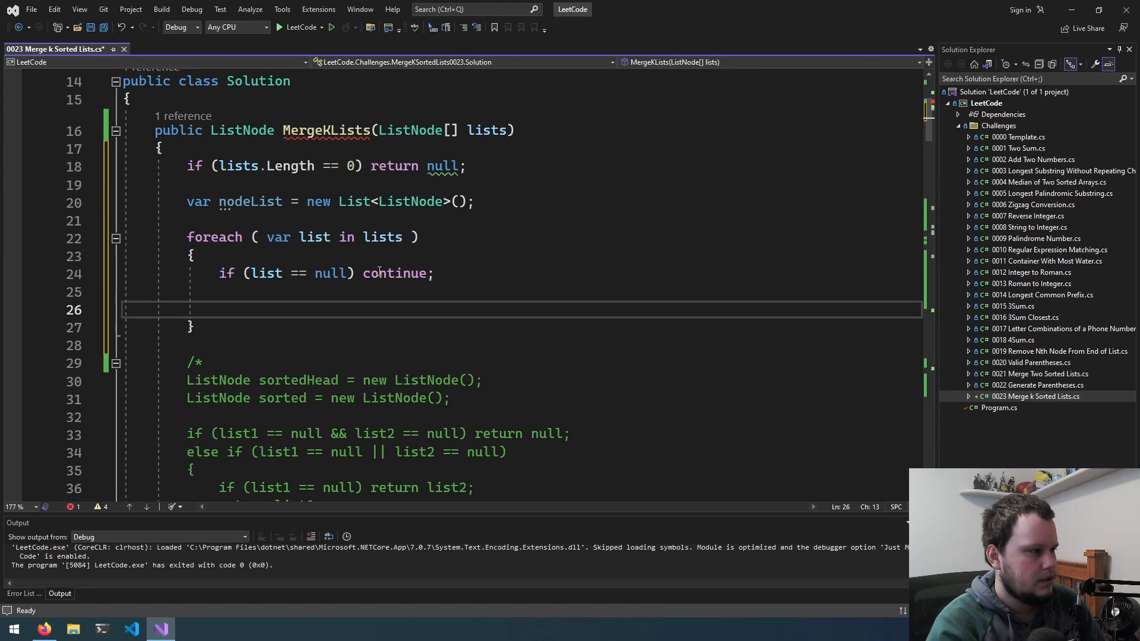
Step: Add 'nodeList.Add(list);' in the loop and a nodeList.Count == 0 check returning null
{"action": "type", "text": "m"}
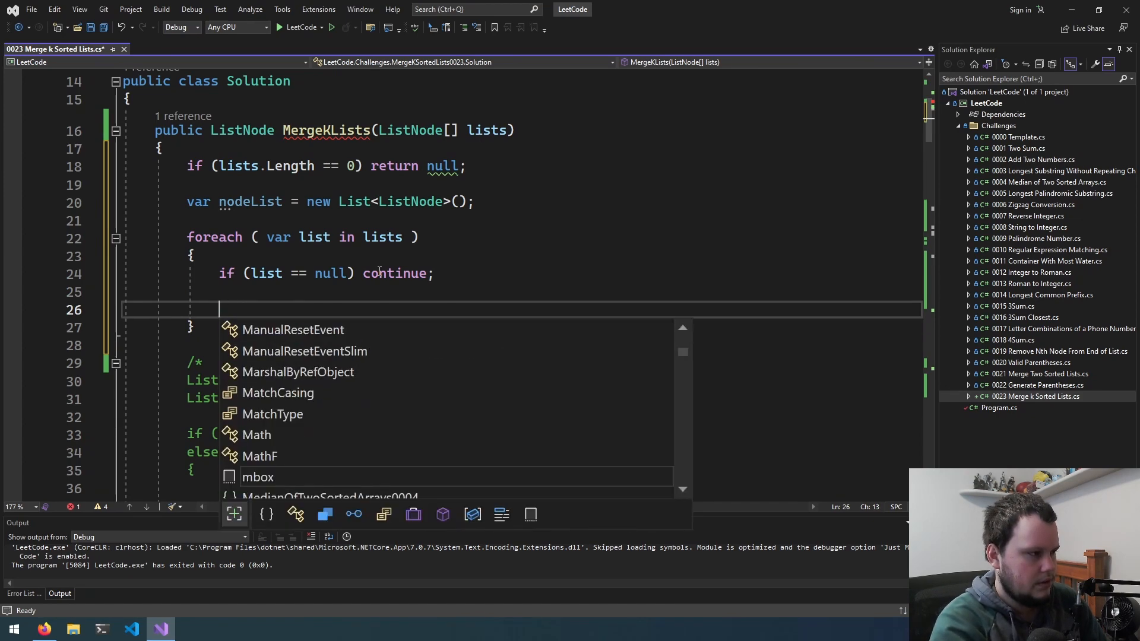
{"action": "type", "text": "nodeList.Add(list);"}
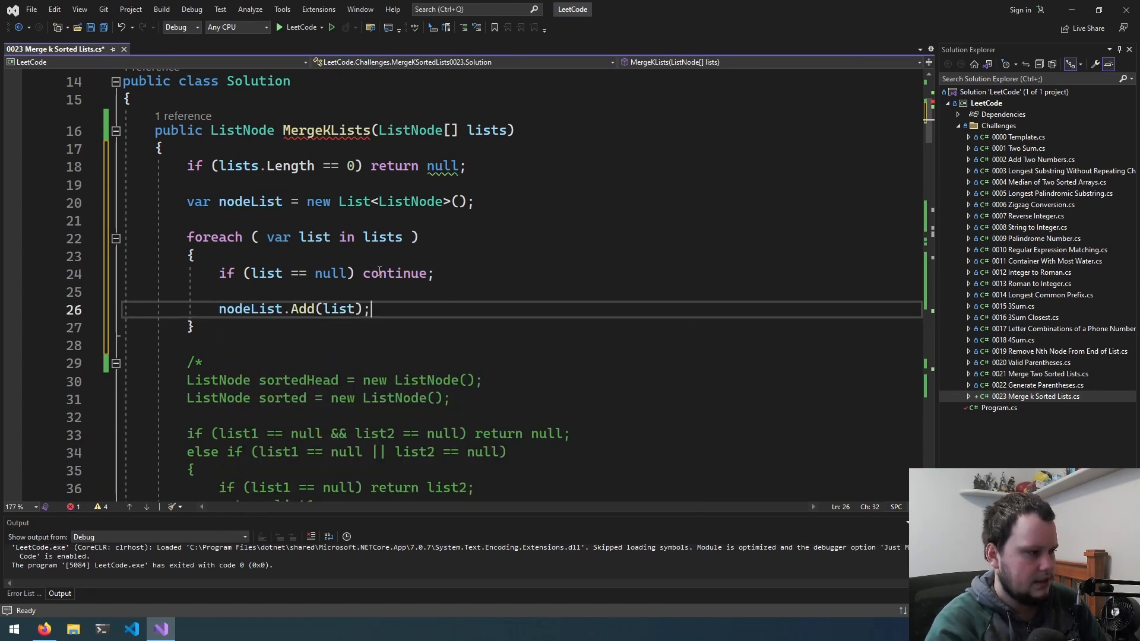
{"action": "type", "text": "if"}
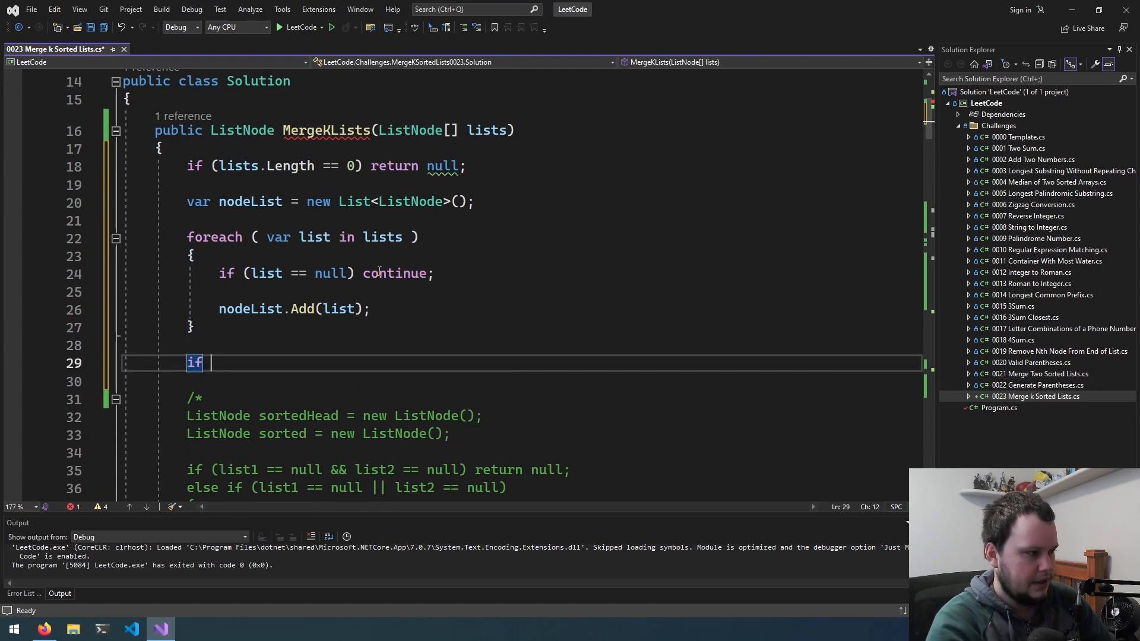
{"action": "type", "text": "(node)"}
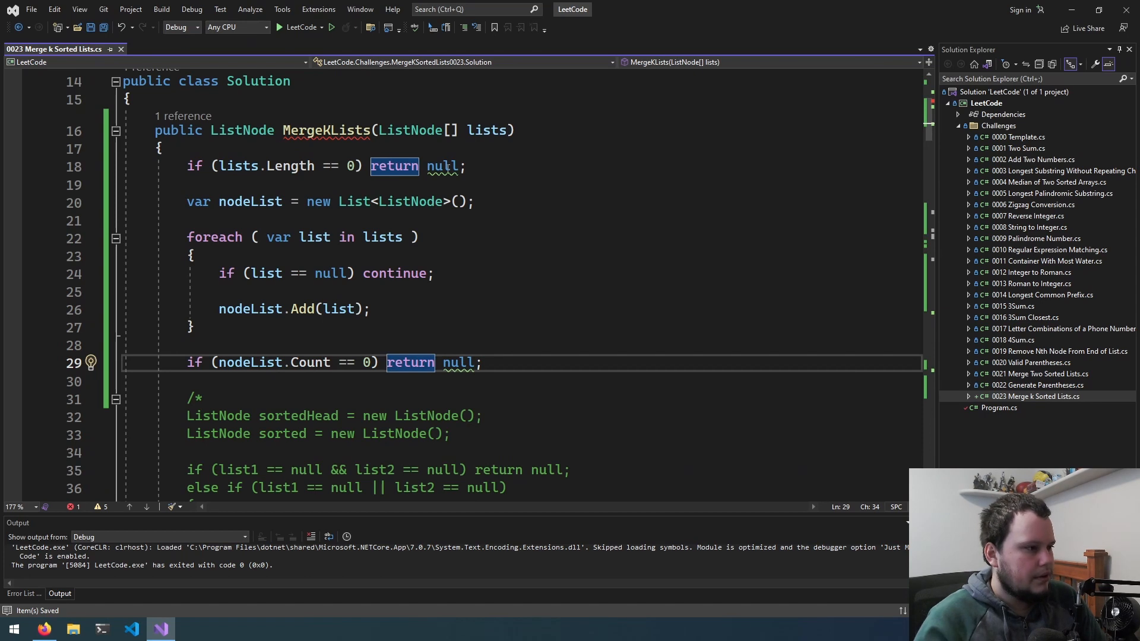
{"action": "left_click", "coordinate": [466, 166]}
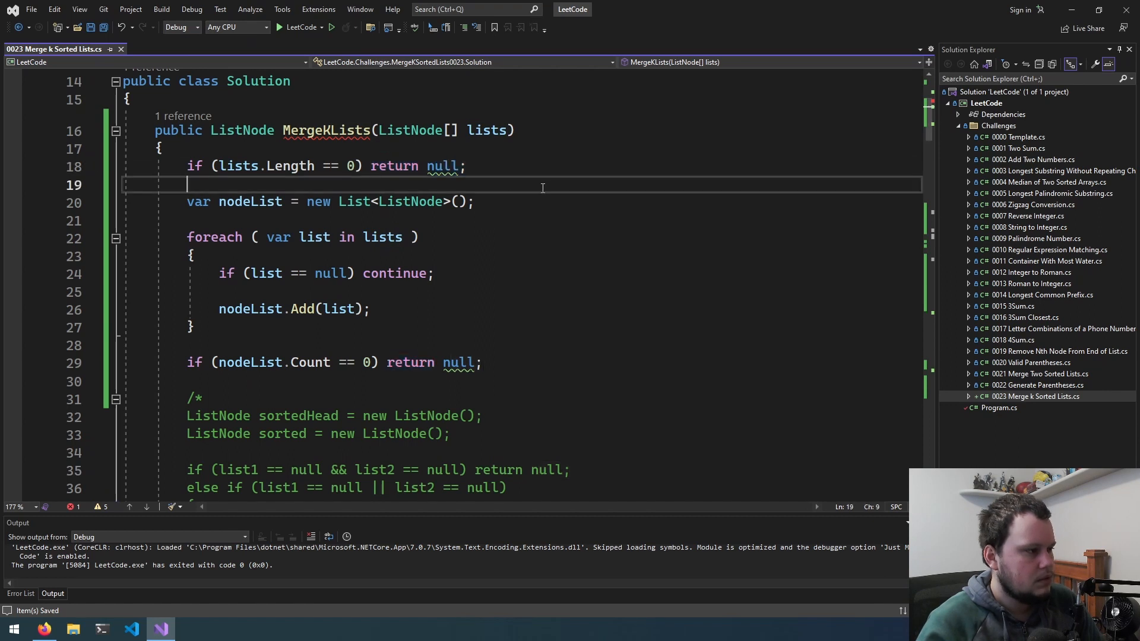
Step: Move the head and sorted ListNode declarations out of the comment, renaming sortedHead to head
{"action": "left_click_drag", "start_coordinate": [186, 238], "coordinate": [195, 327]}
{"action": "type", "text": "h"}
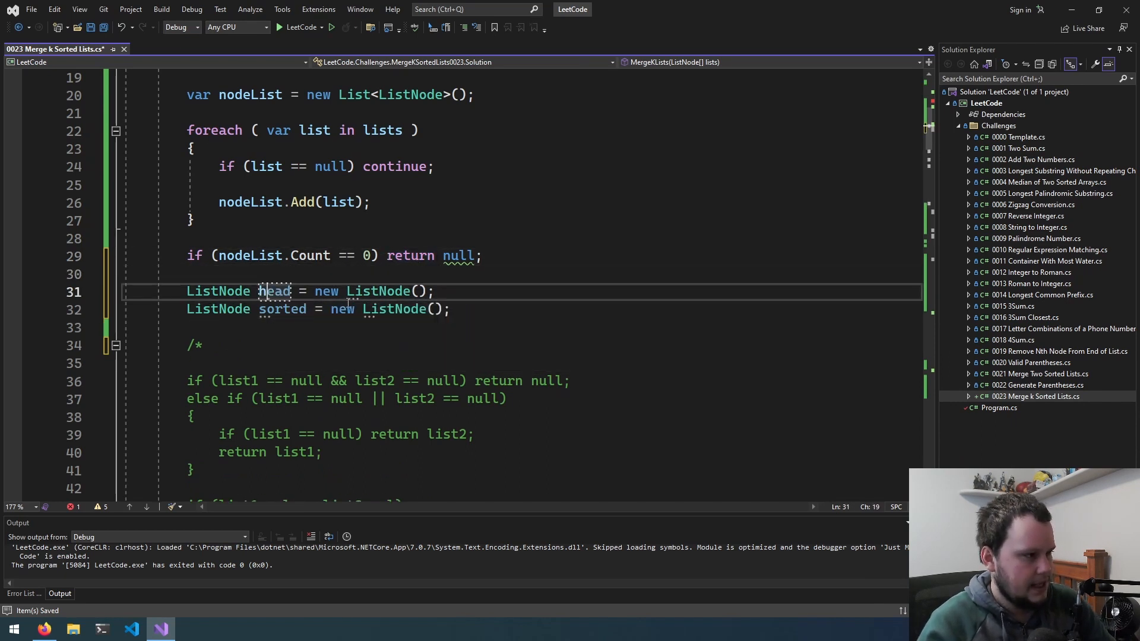
{"action": "double_click", "coordinate": [283, 308]}
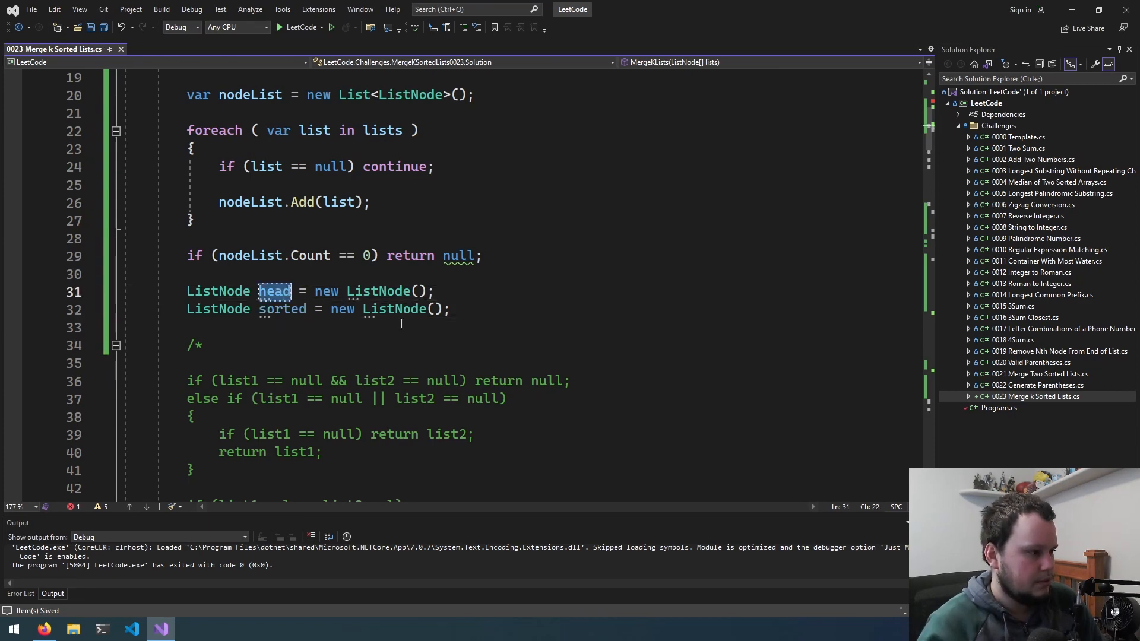
{"action": "scroll", "scroll_direction": "down", "scroll_amount": 3}
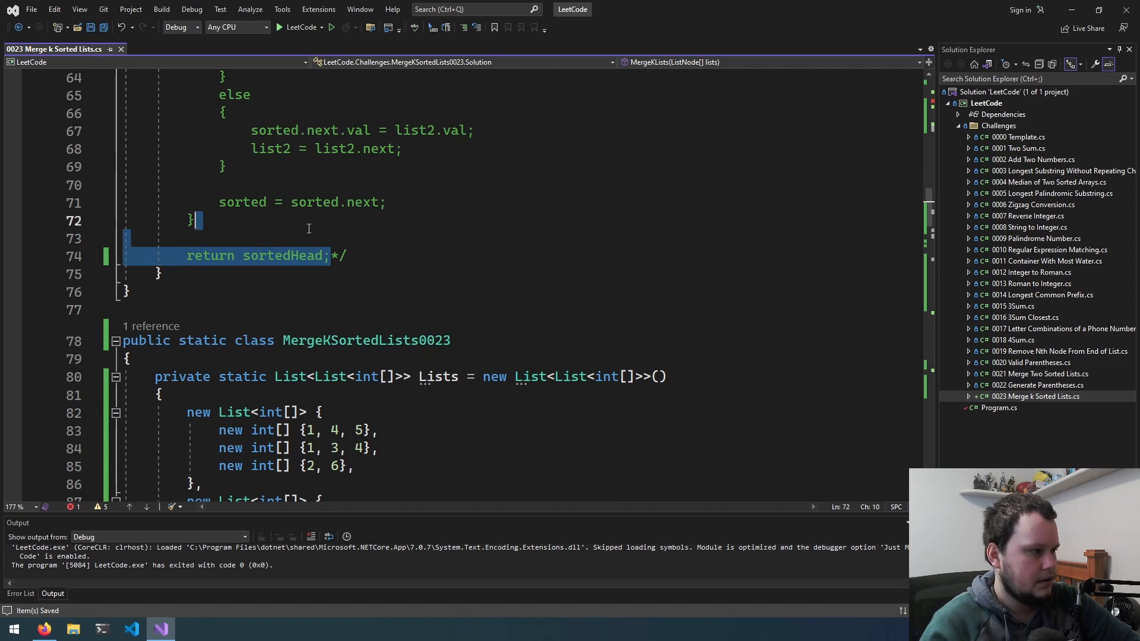
{"action": "type", "text": "return null;"}
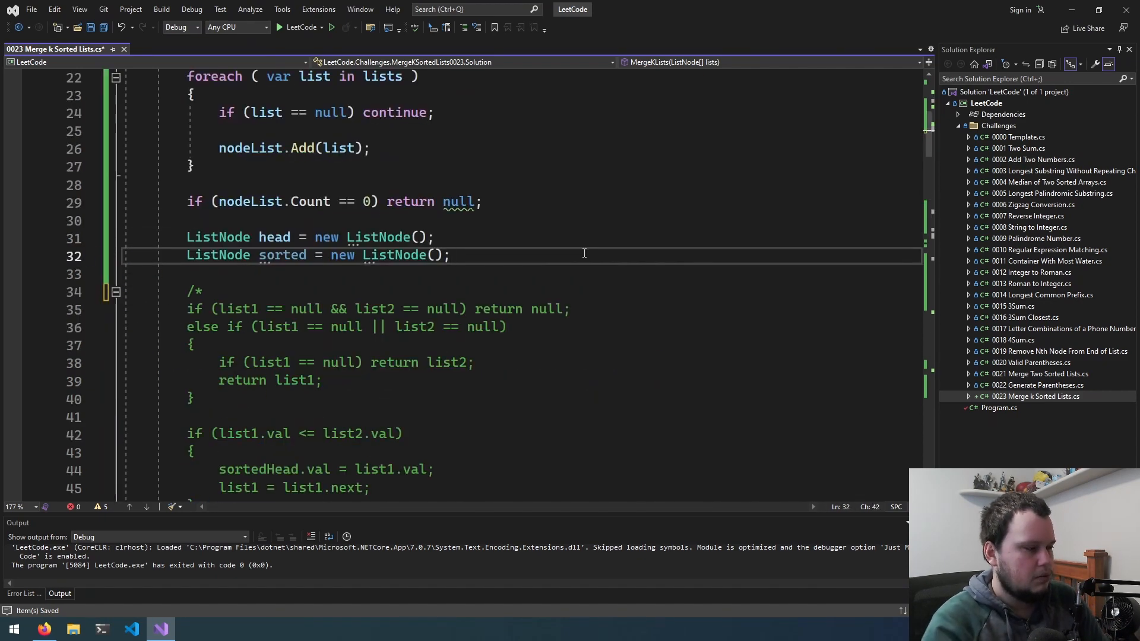
{"action": "type", "text": "foreach ( var list in nodeList )"}
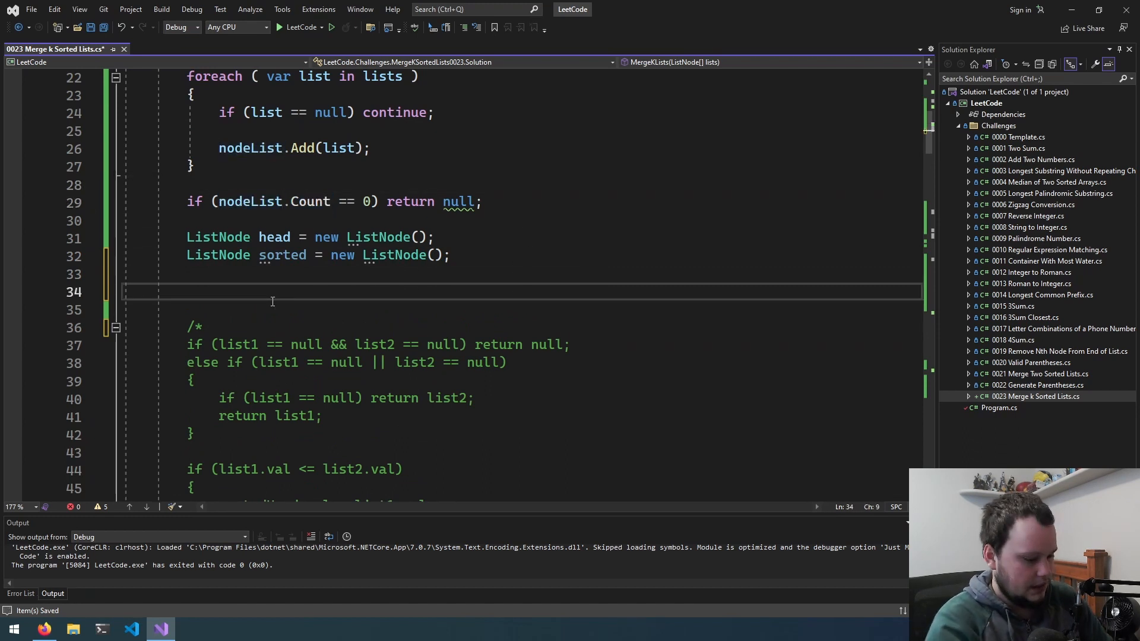
Step: Write 'while ( nodeList.Count > 0 ) {' and drop the draft if on nodeList[0]
{"action": "type", "text": "while ( nodeList.Count > 0 ) {"}
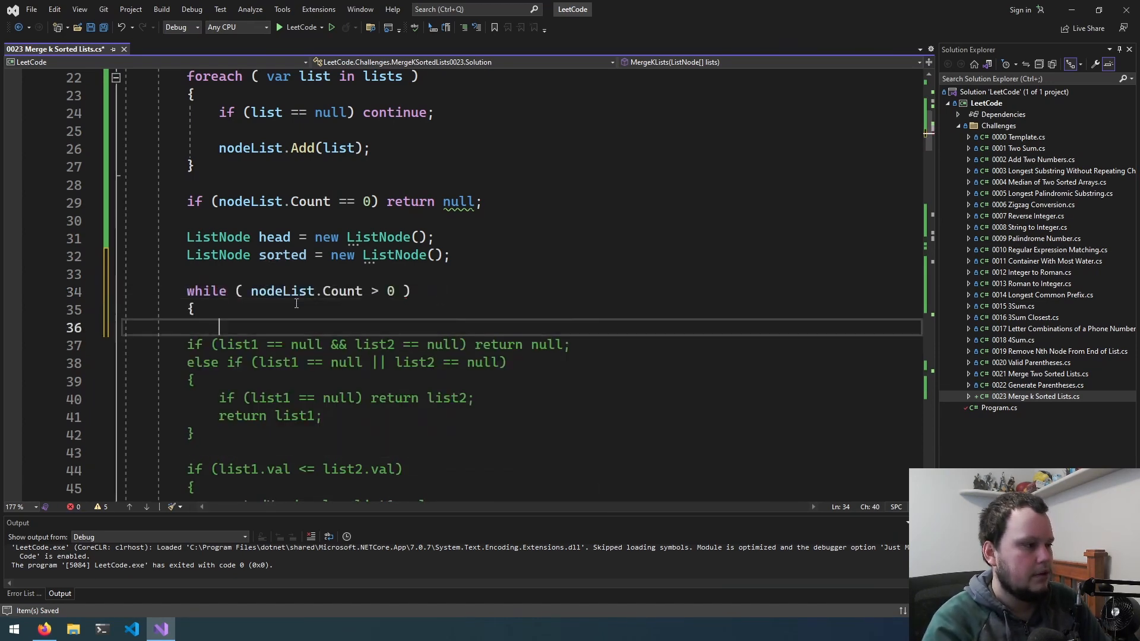
{"action": "type", "text": "if ( nodeList[0] == head )"}
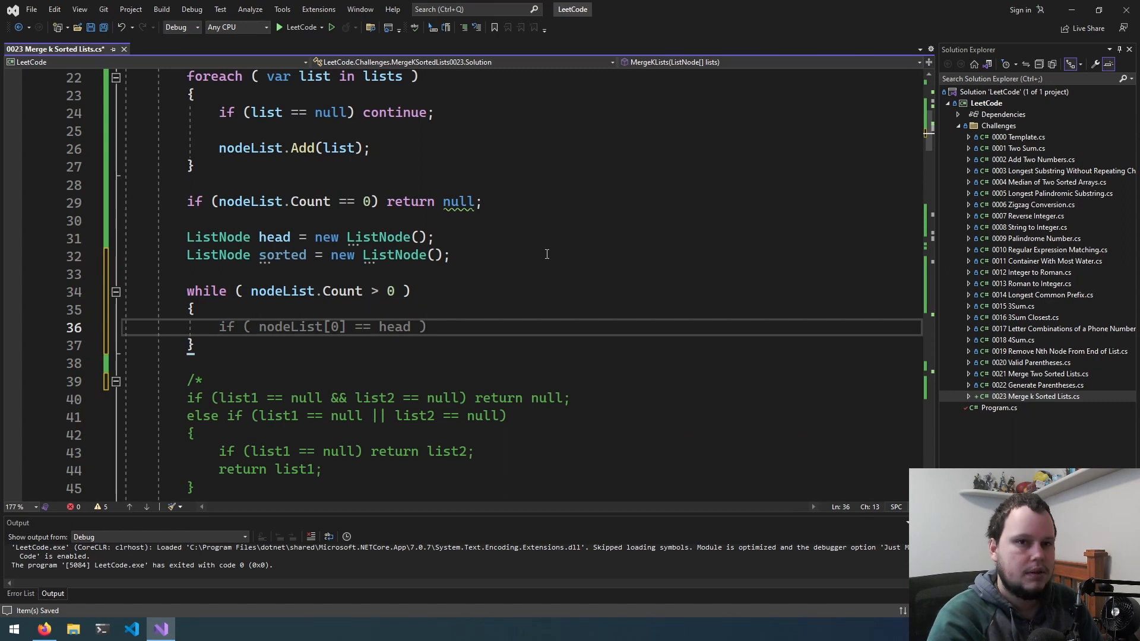
{"action": "left_click", "coordinate": [250, 202]}
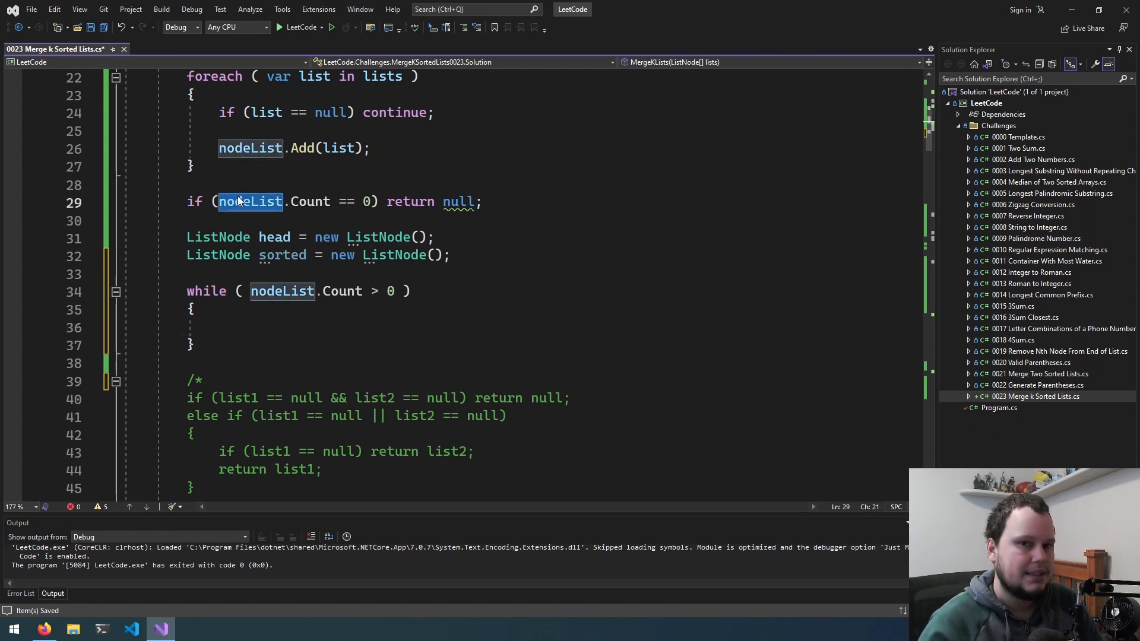
{"action": "left_click", "coordinate": [340, 328]}
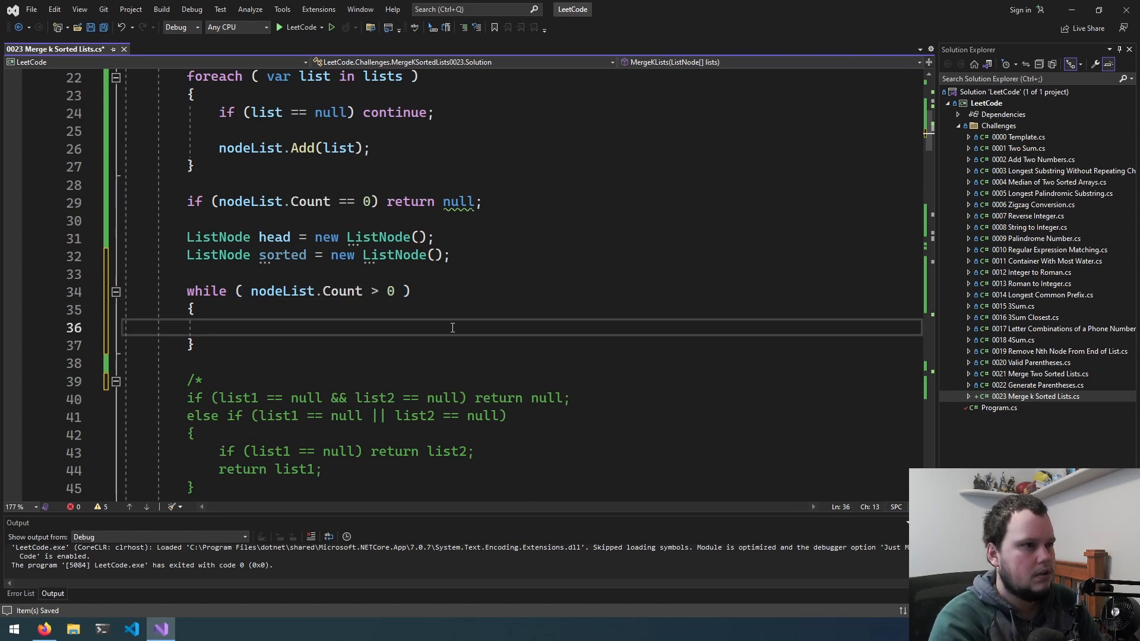
{"action": "mouse_move", "coordinate": [283, 291]}
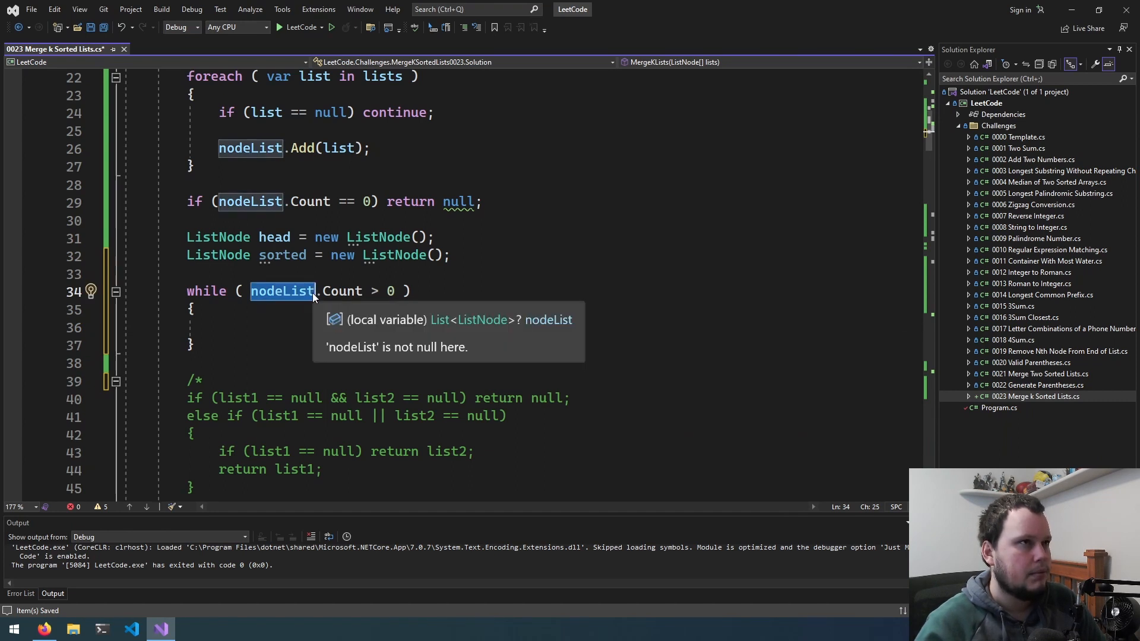
{"action": "mouse_move", "coordinate": [338, 298]}
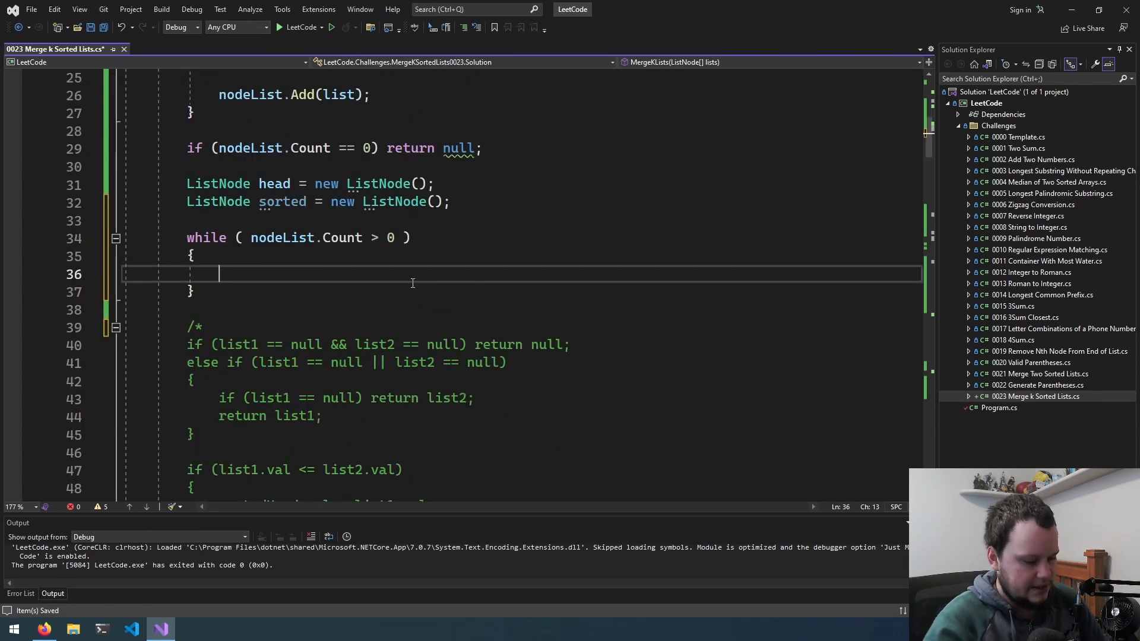
Step: Fill nodeValues from nodeList in a for loop setting nodeValues[i] = nodeList[i].val
{"action": "type", "text": "var"}
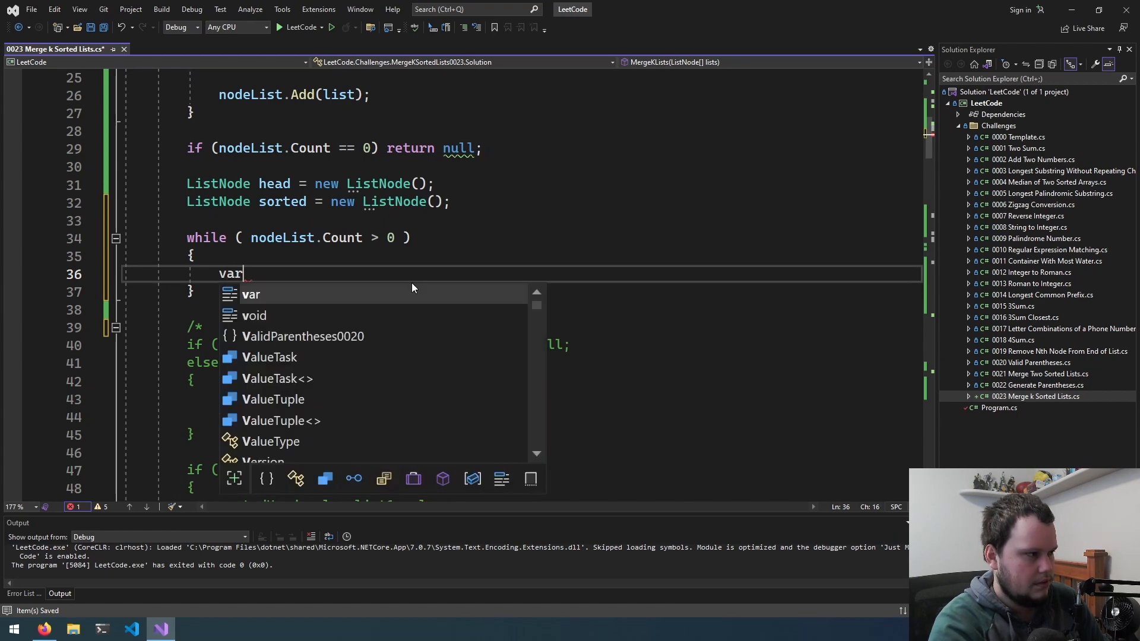
{"action": "type", "text": "nodeValues = nodeList.ToArray();"}
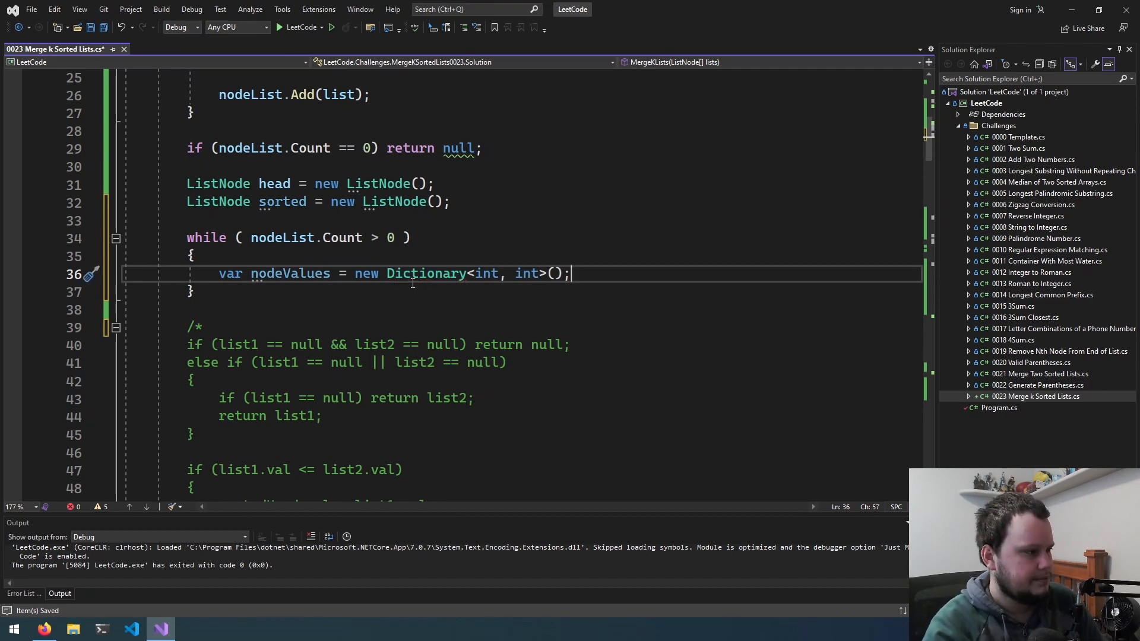
{"action": "type", "text": "for ("}
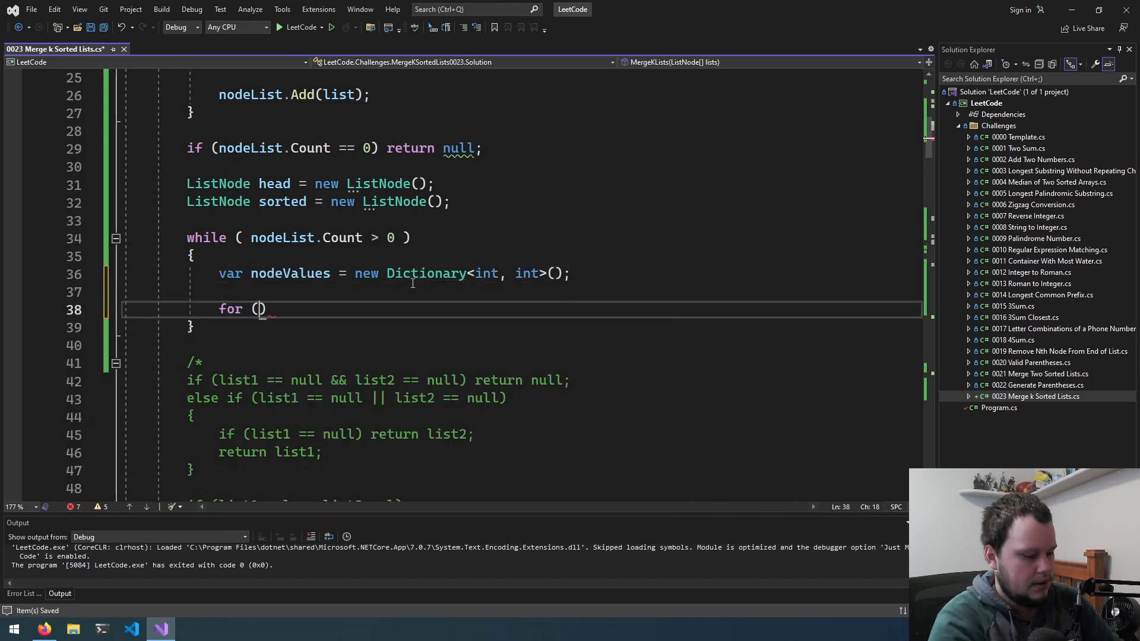
{"action": "type", "text": "int i = 0; i < nodeList.Count; i++) {"}
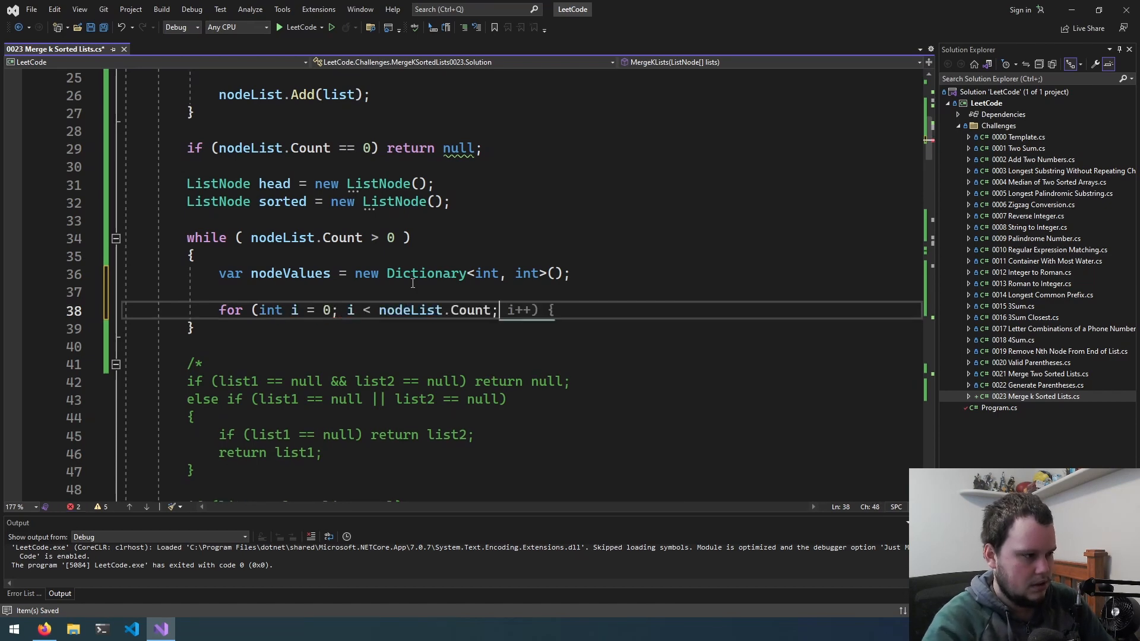
{"action": "type", "text": "nod"}
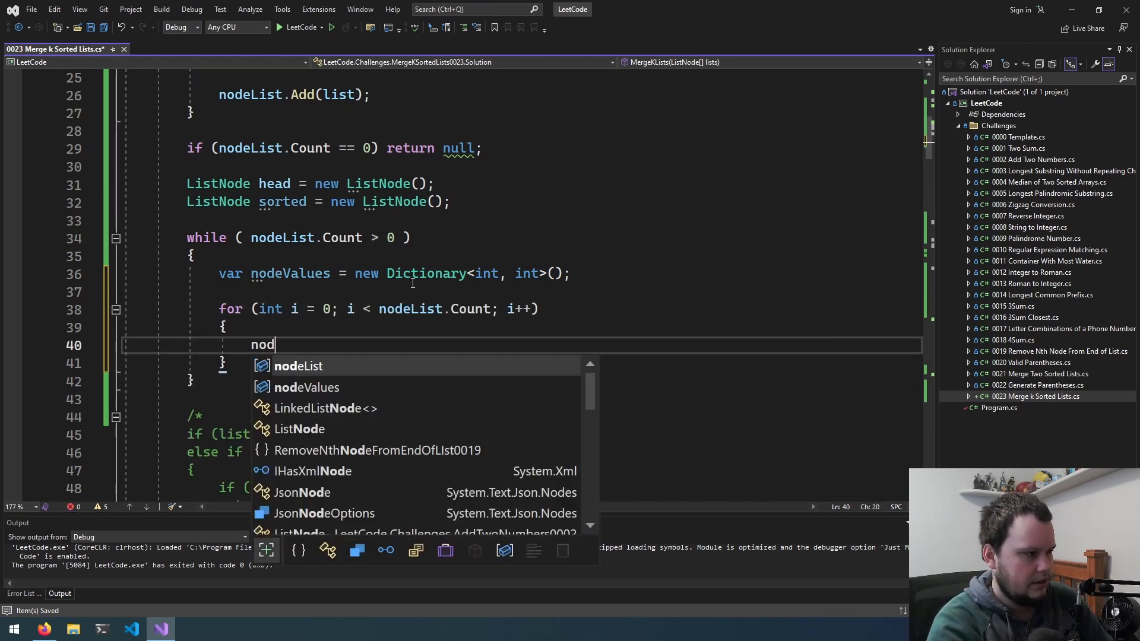
{"action": "key", "text": "backspace"}
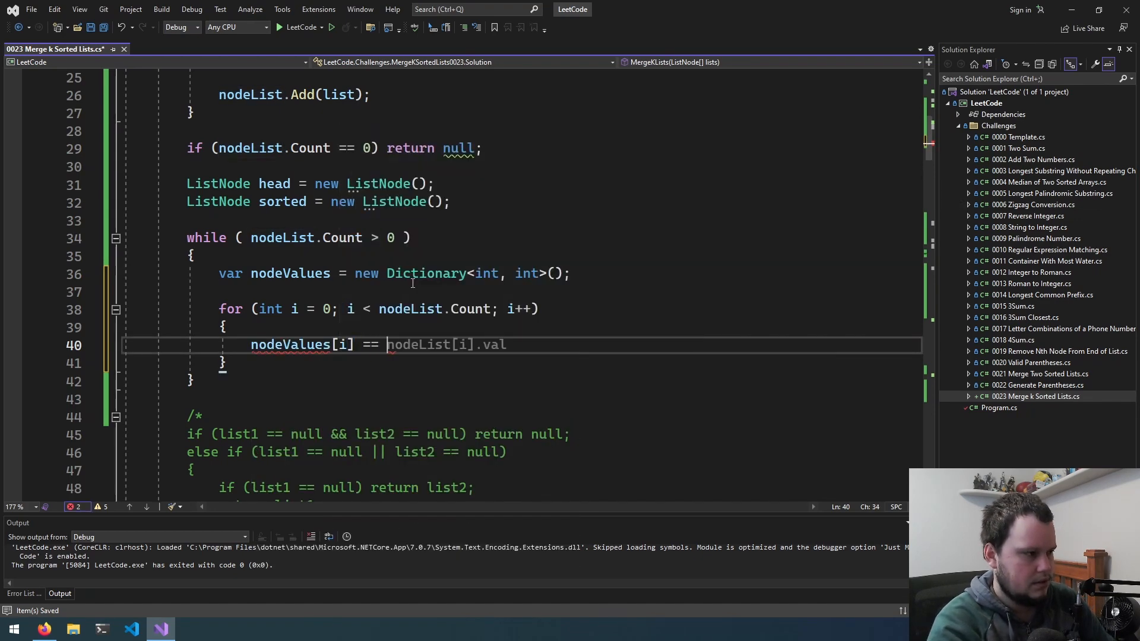
{"action": "type", "text": ";"}
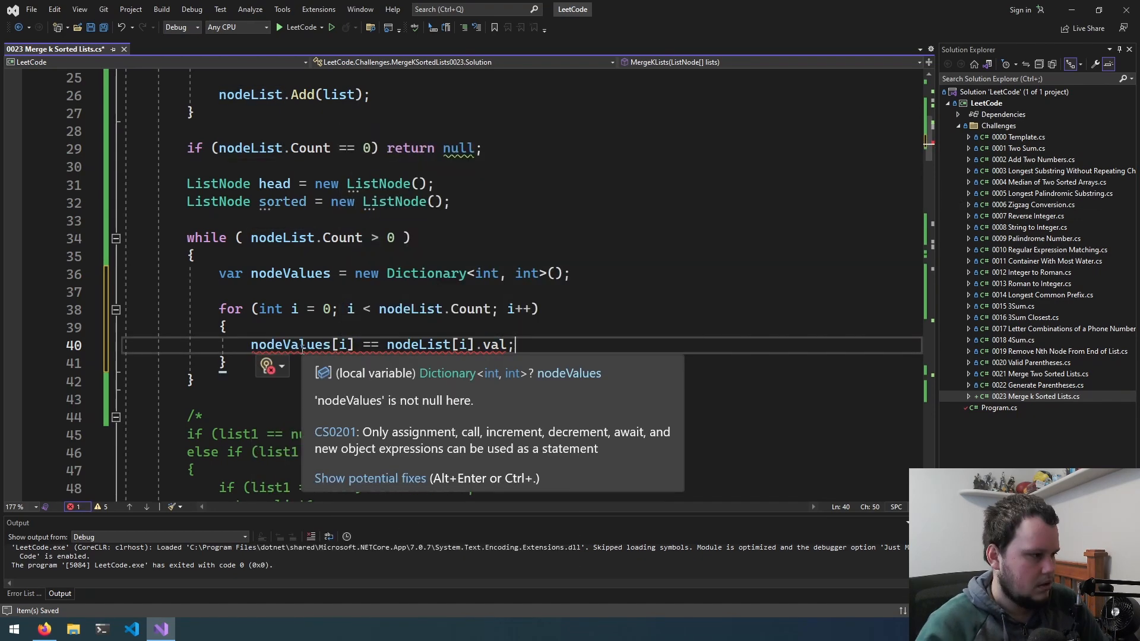
{"action": "left_click", "coordinate": [24, 594]}
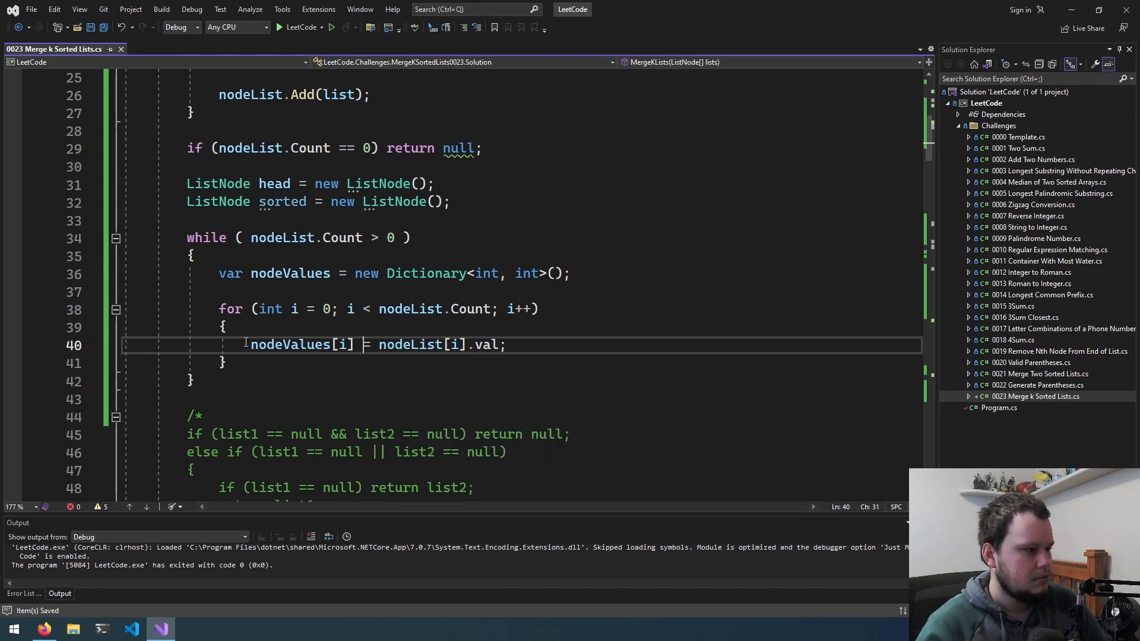
{"action": "key", "text": "enter"}
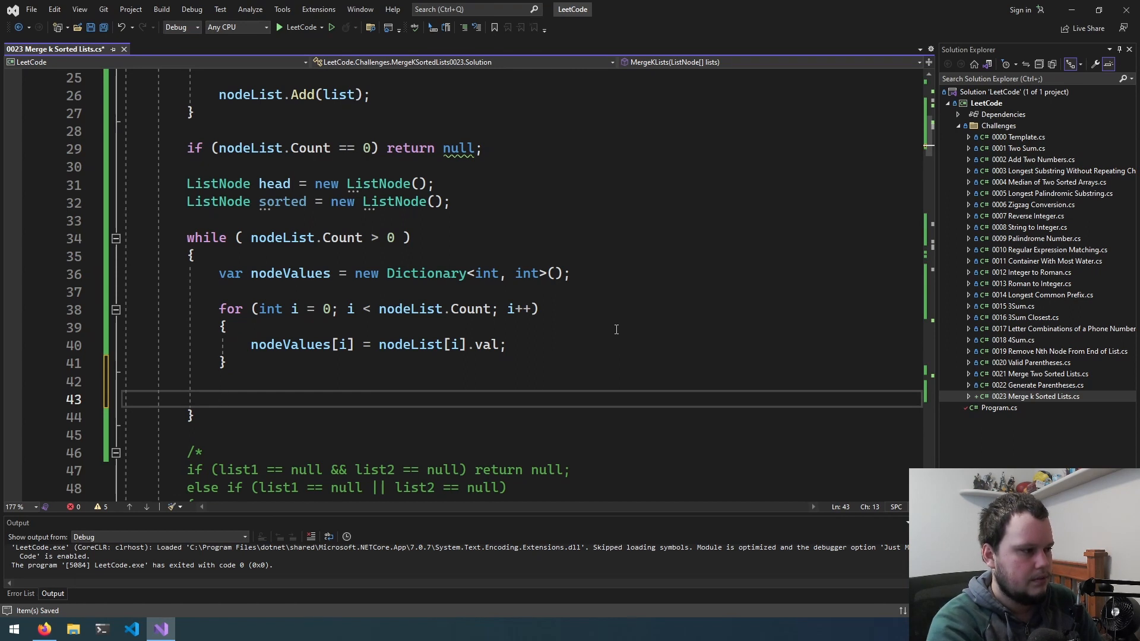
Step: Declare smallestIndex, first as int = -1, then as a new KeyValuePair<int, int>
{"action": "type", "text": "int smallestInd"}
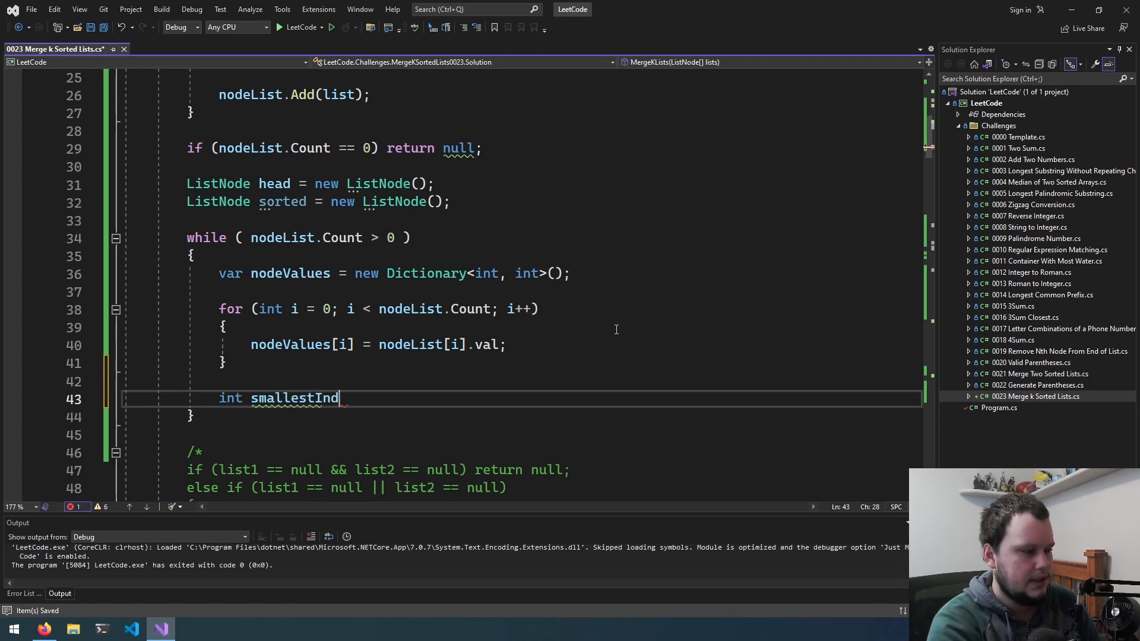
{"action": "type", "text": "ex = -1;"}
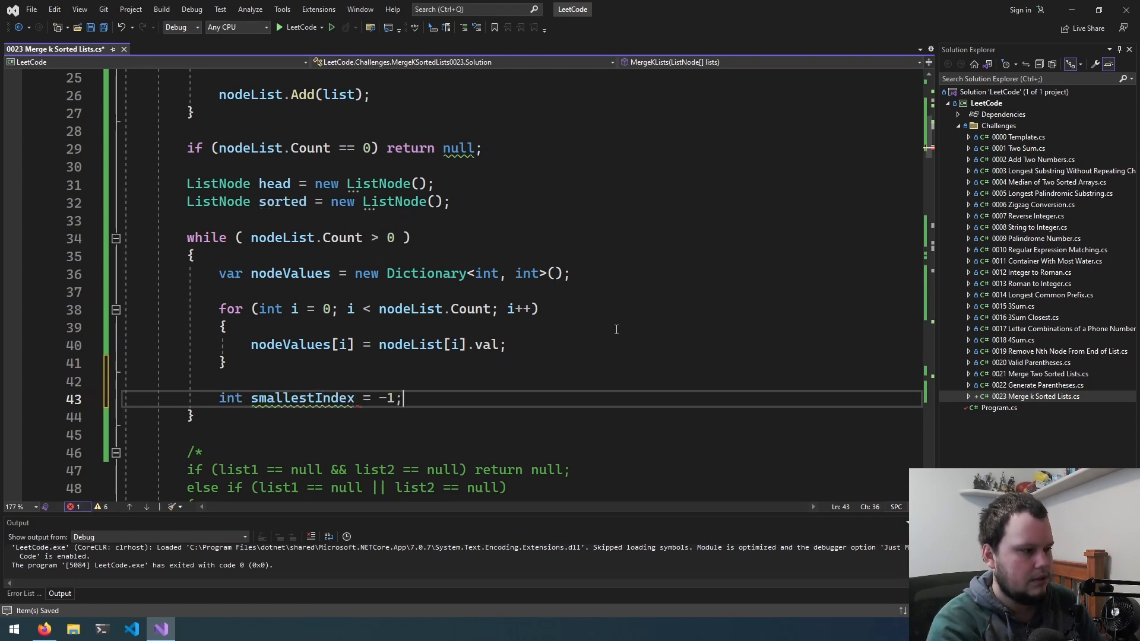
{"action": "key", "text": "enter"}
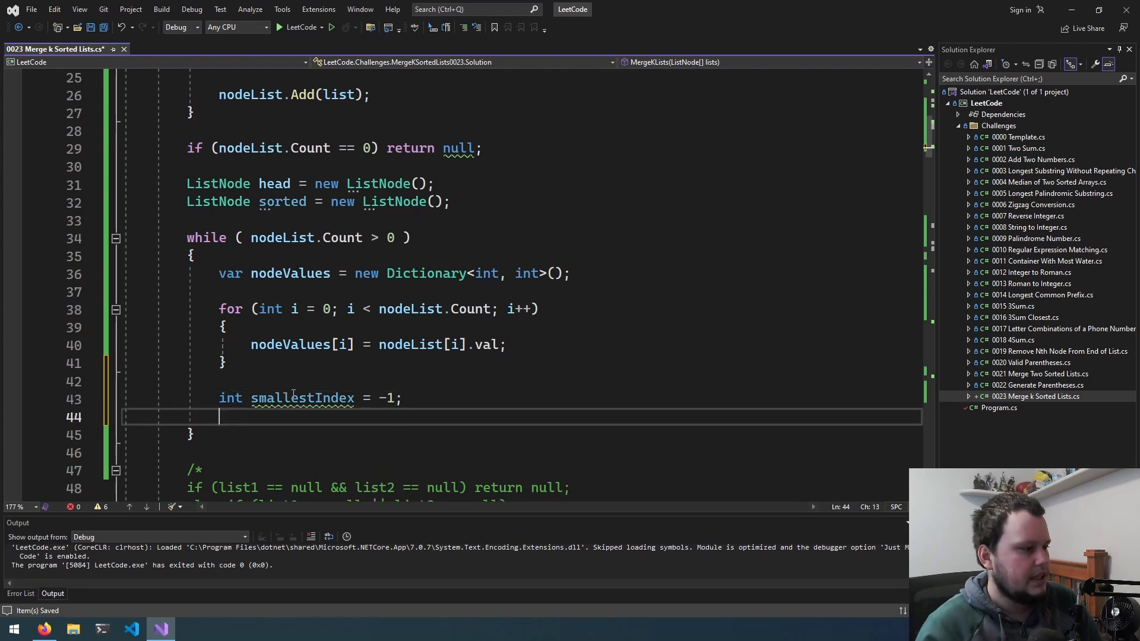
{"action": "type", "text": "KeyValuePair"}
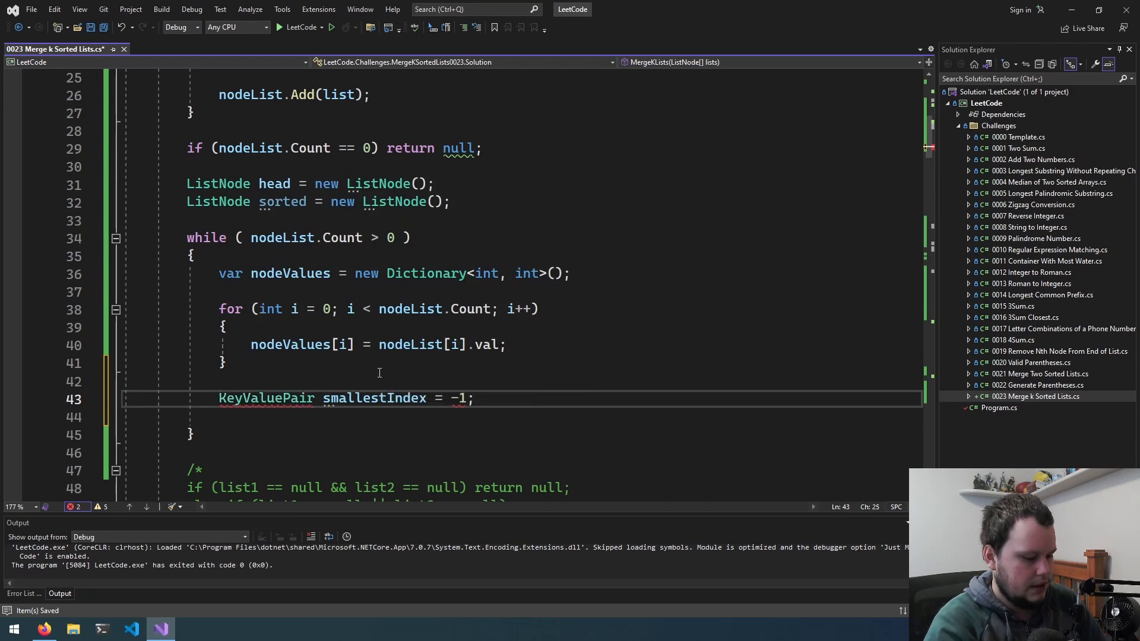
{"action": "type", "text": "<int, int>"}
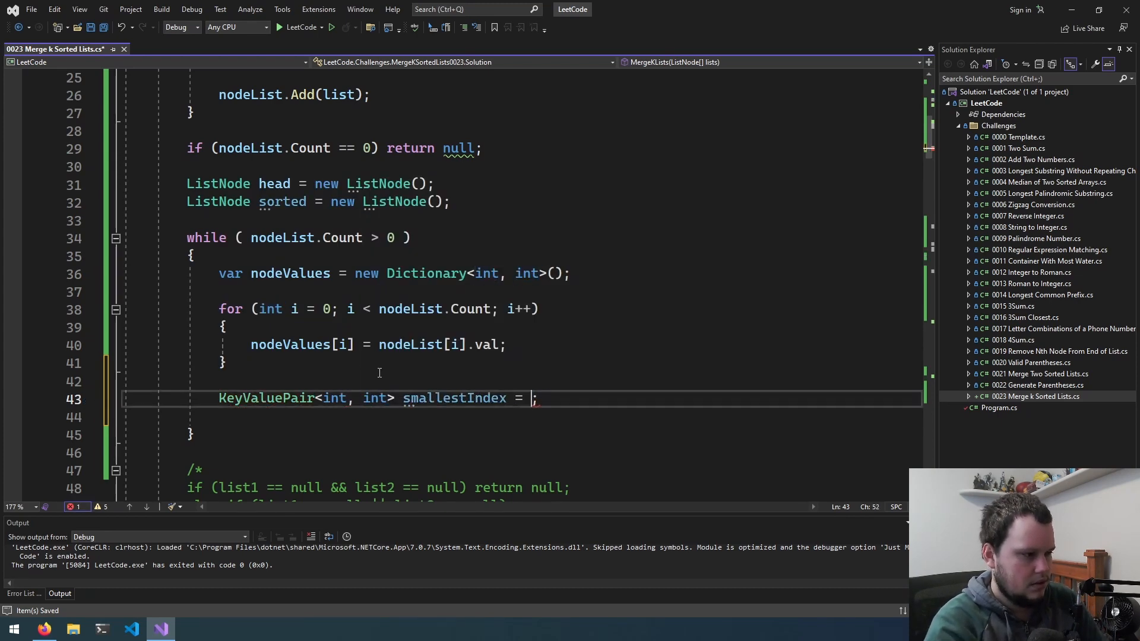
{"action": "type", "text": "new KeyValuePair<int, int>"}
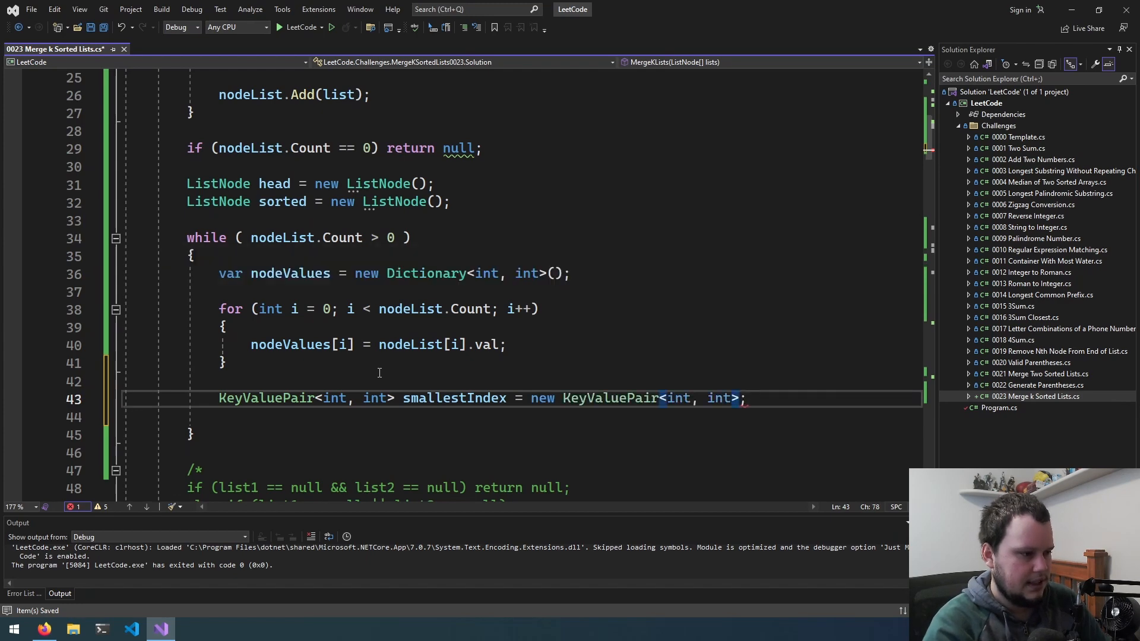
{"action": "type", "text": "{ -1 = }"}
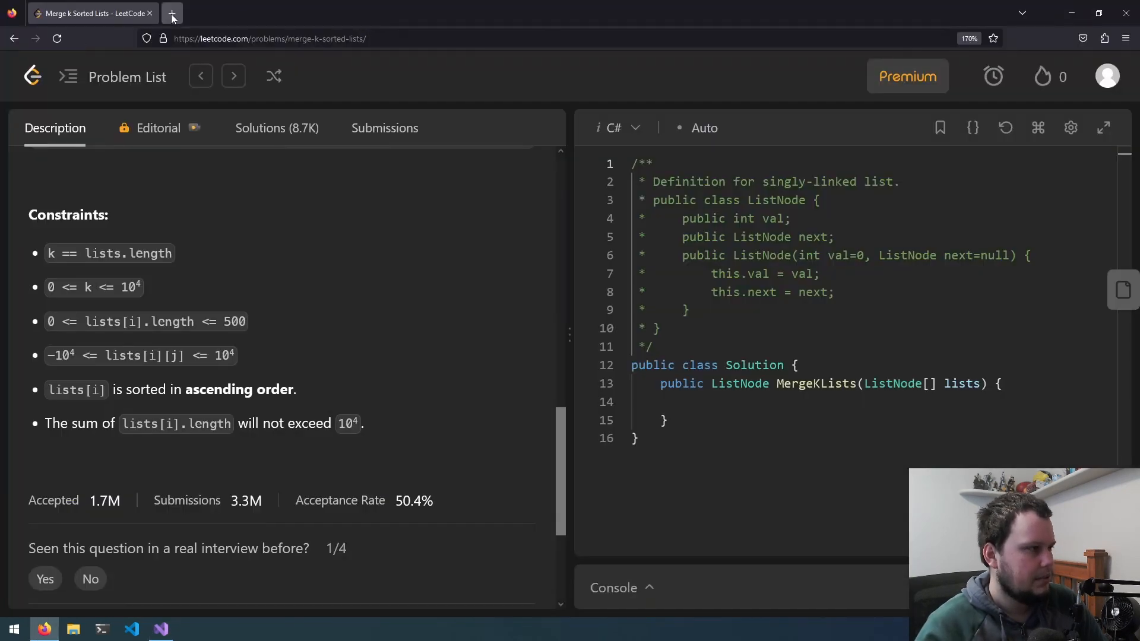
Step: Open the Stack Overflow question on initializing a KeyValuePair the proper way
{"action": "left_click", "coordinate": [172, 13]}
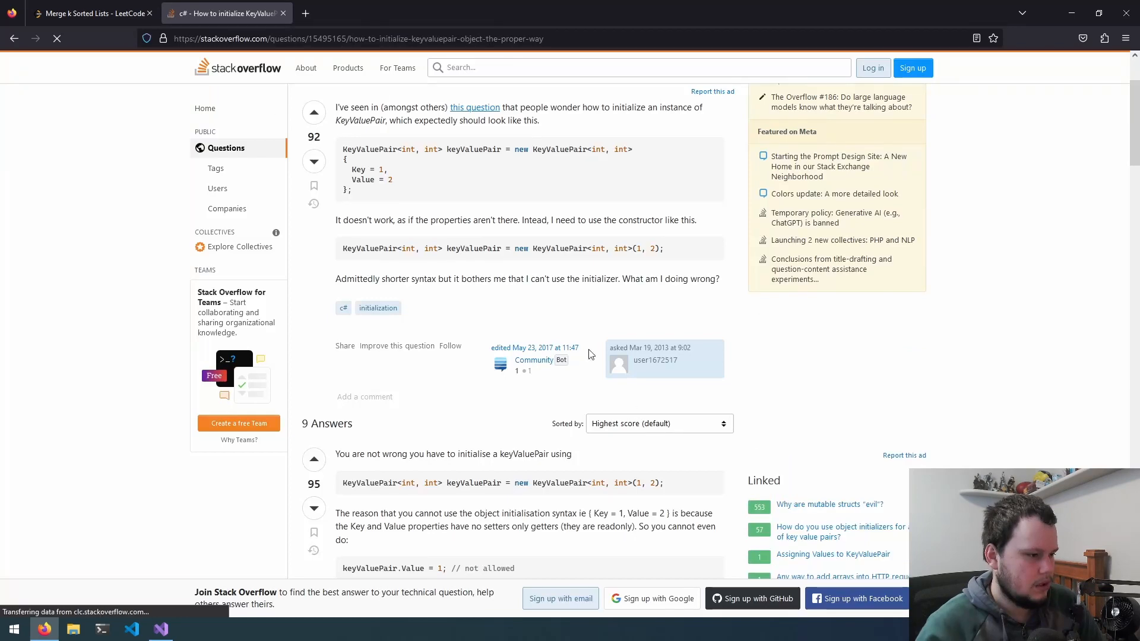
{"action": "left_click", "coordinate": [159, 629]}
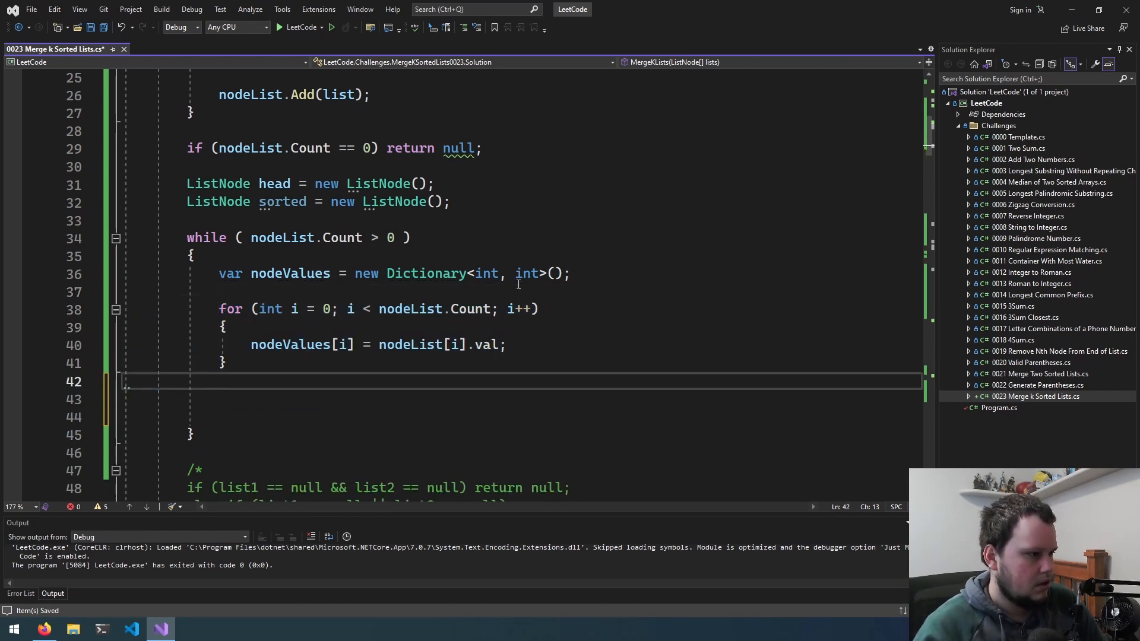
Step: Declare KeyValuePair<int, int> smallestIndex = (-1, int.MaxValue) and start an if inside the for loop to update it
{"action": "type", "text": "KeyValuePair<int, int> smallestIndex = new KeyValuePair<int, int>(-1, int.MaxValue);"}
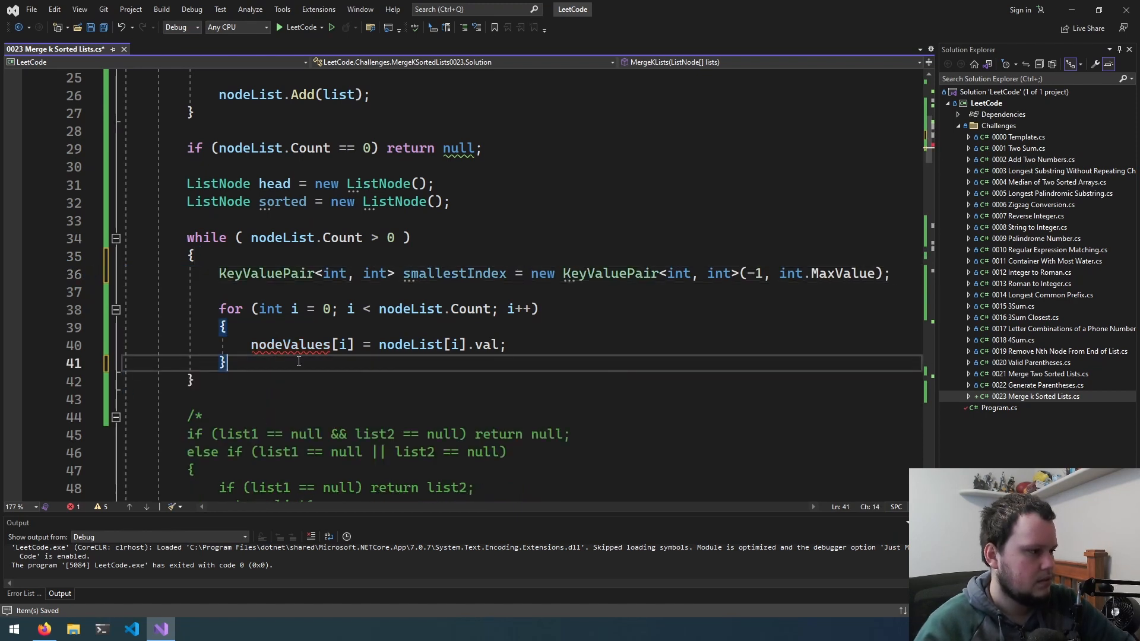
{"action": "type", "text": "i"}
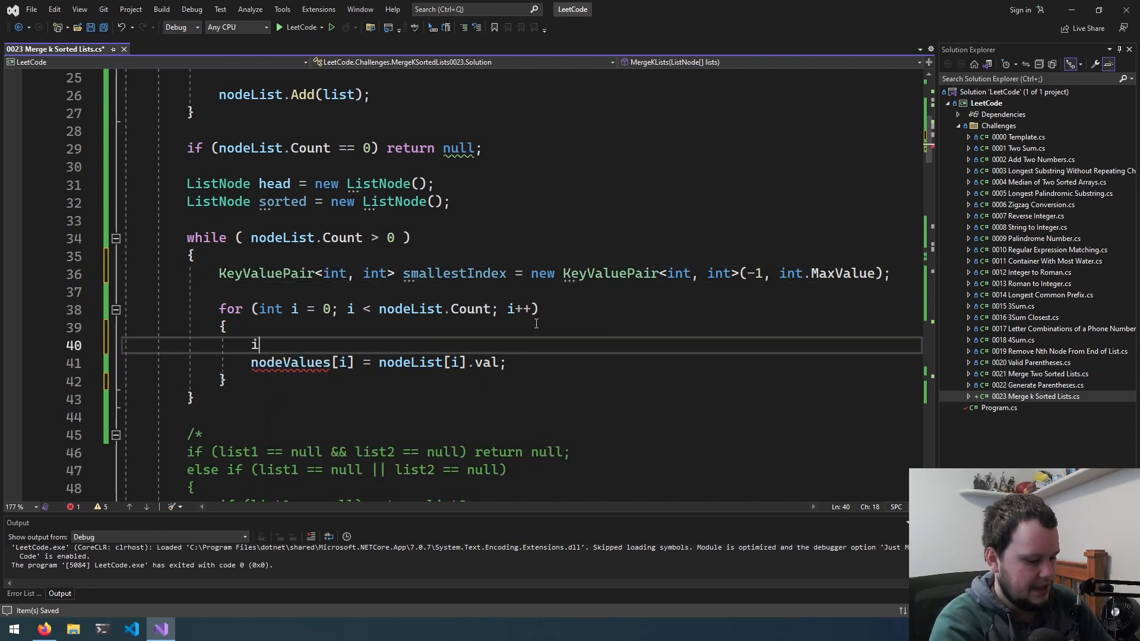
{"action": "type", "text": "if (smallestIndex.Value < nodeList[i].val"}
{"action": "type", "text": "smallestIndex = new KeyValuePair<int, int>(i, nodeList[i].val);"}
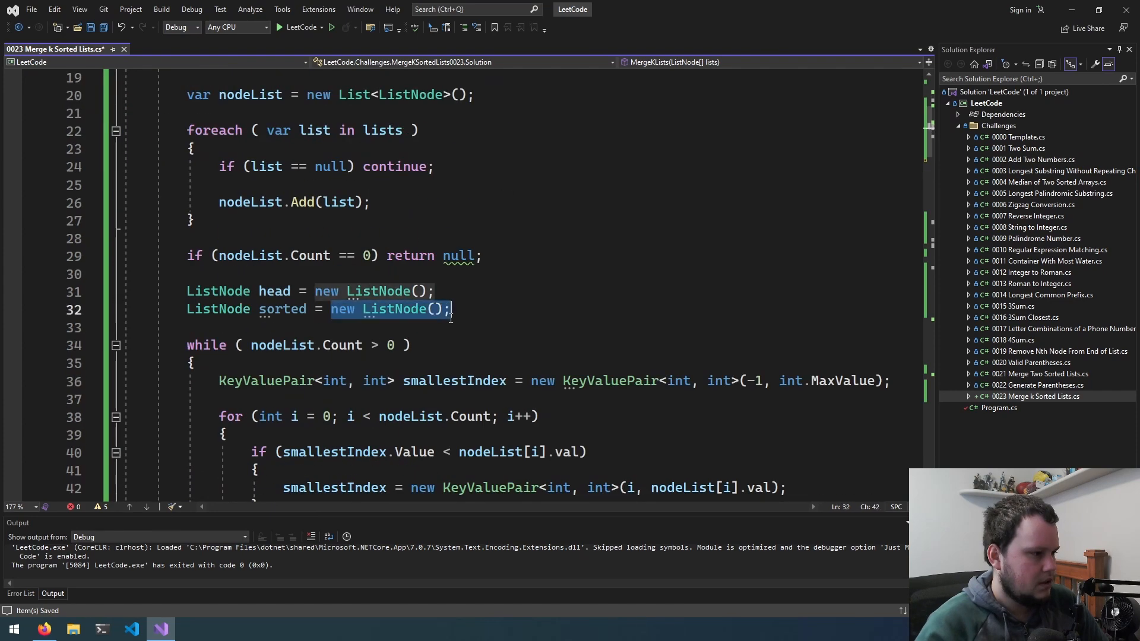
Step: Make ListNode currentNode = head and set currentNode.val = smallestIndex.Value after the for loop
{"action": "type", "text": "head"}
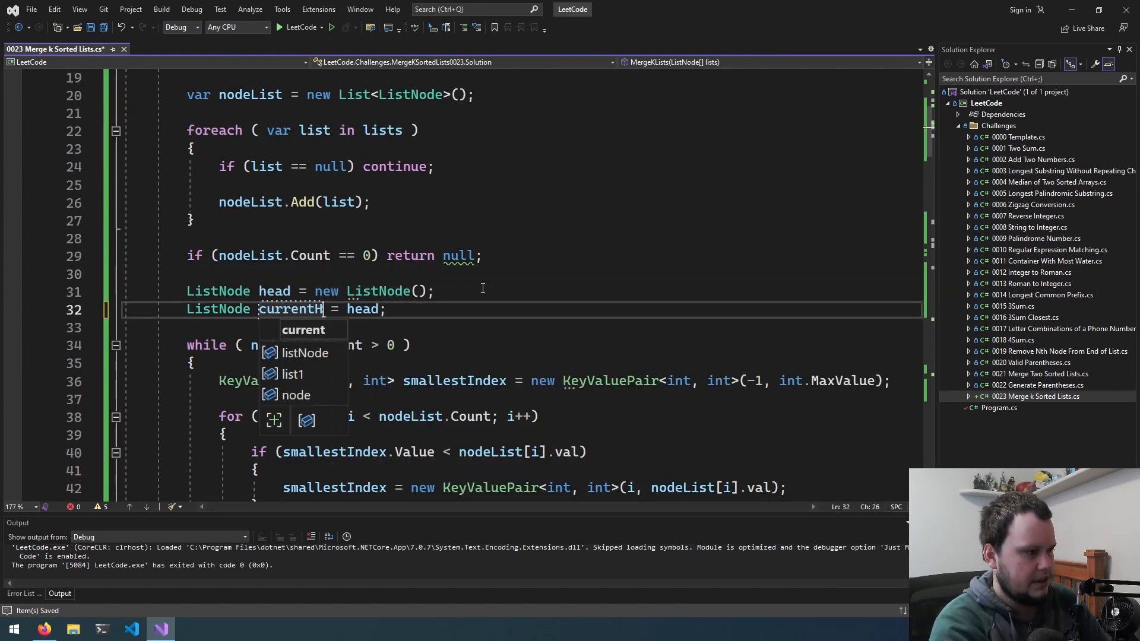
{"action": "type", "text": "Node"}
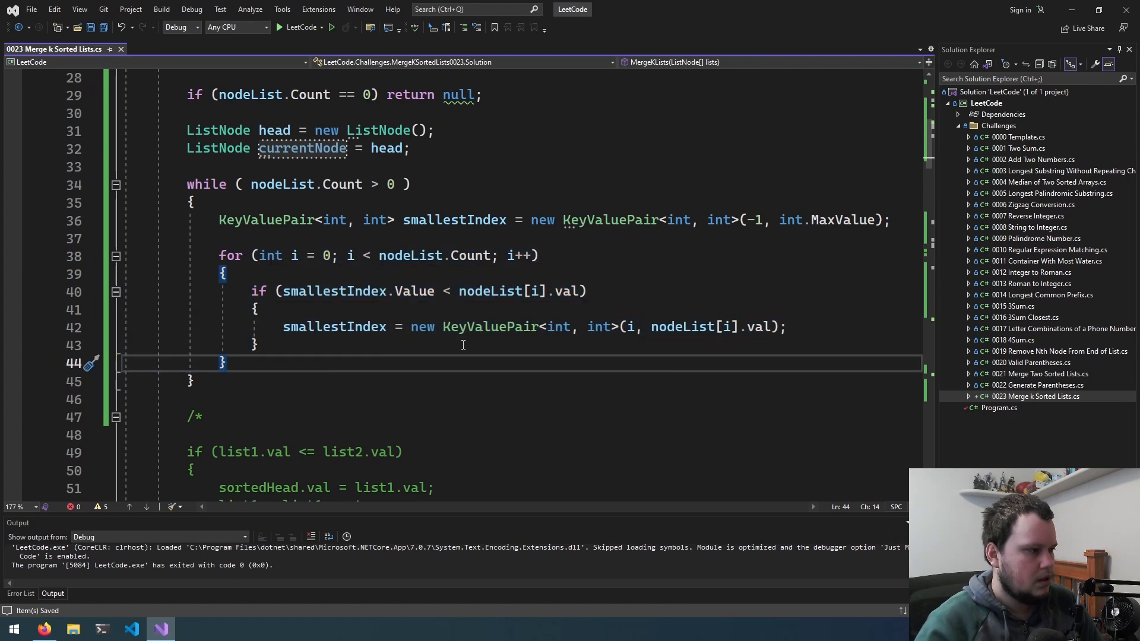
{"action": "type", "text": "currentNode."}
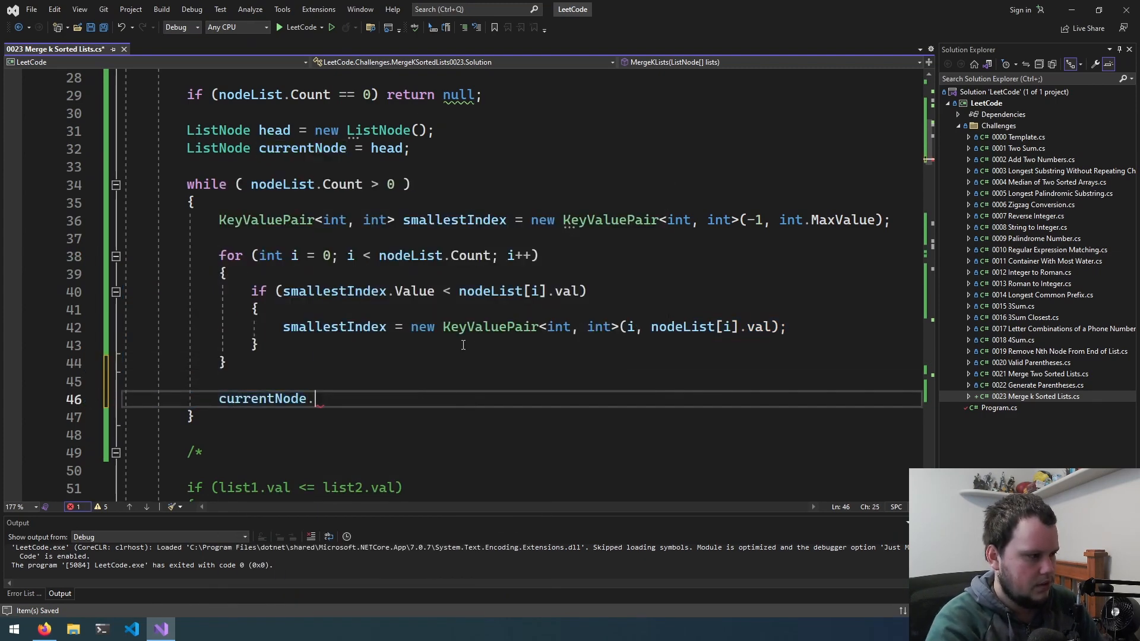
{"action": "type", "text": "val = smallestIndex.Key;"}
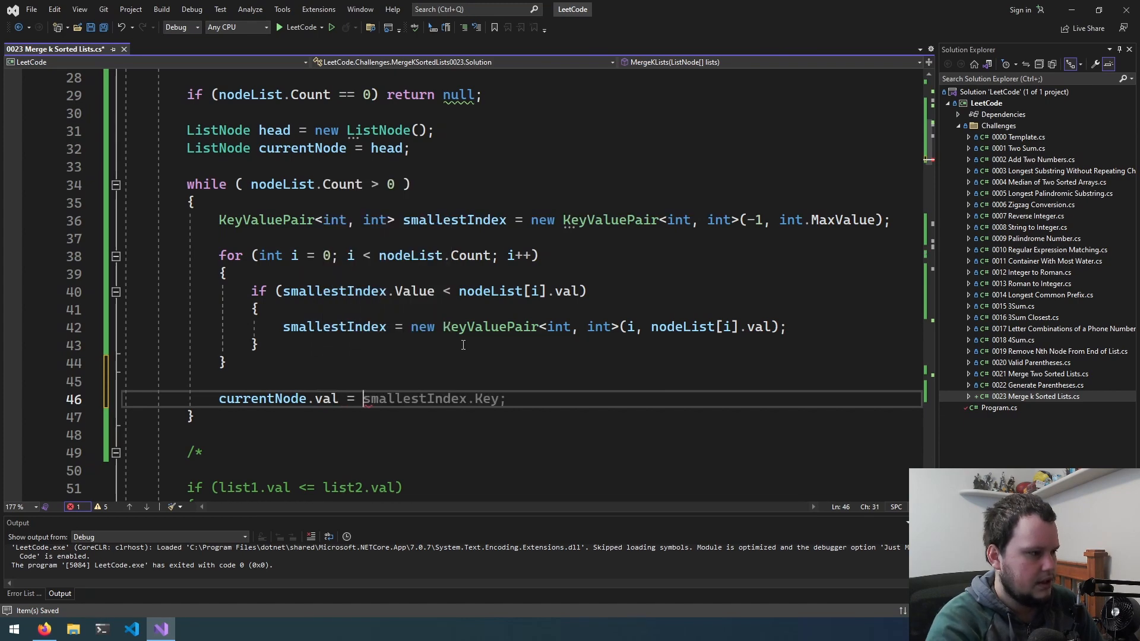
{"action": "double_click", "coordinate": [486, 399]}
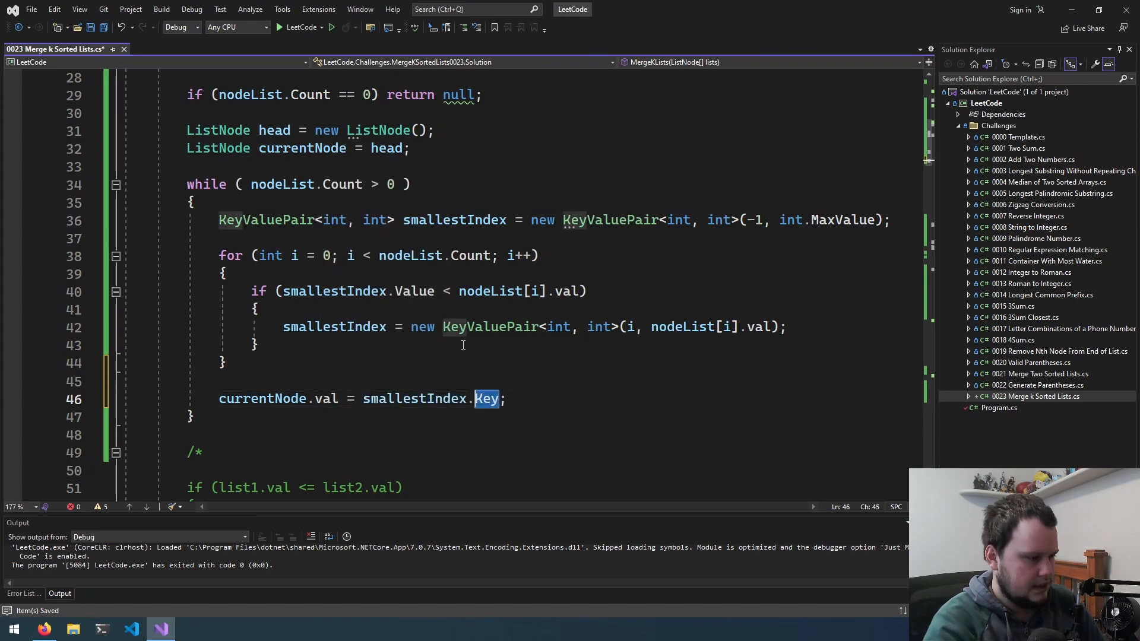
Step: Add next = new ListNode() creation at the start of each while-loop pass
{"action": "scroll", "scroll_direction": "down", "scroll_amount": 3}
{"action": "type", "text": "Valu"}
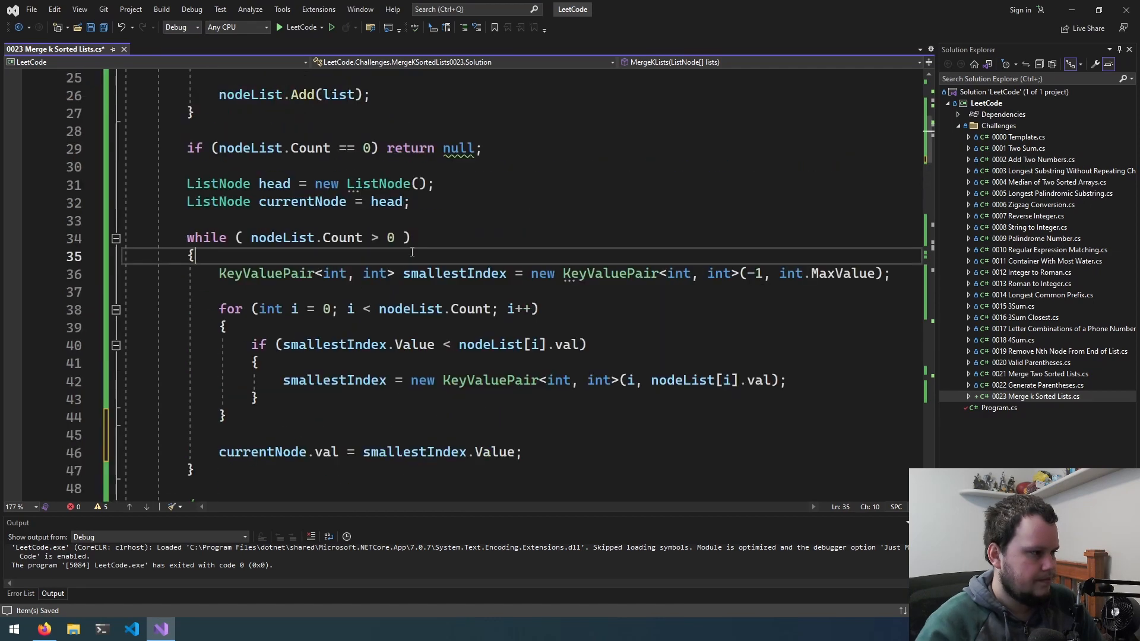
{"action": "type", "text": "sorted.next = new ListNode();"}
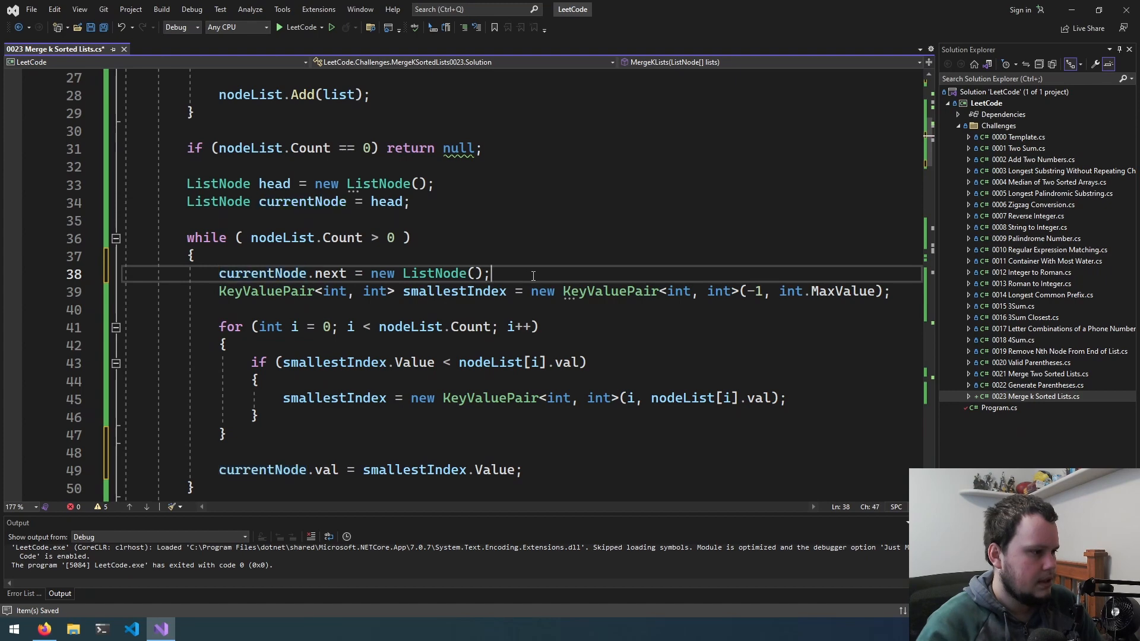
{"action": "scroll", "scroll_direction": "down", "scroll_amount": 3}
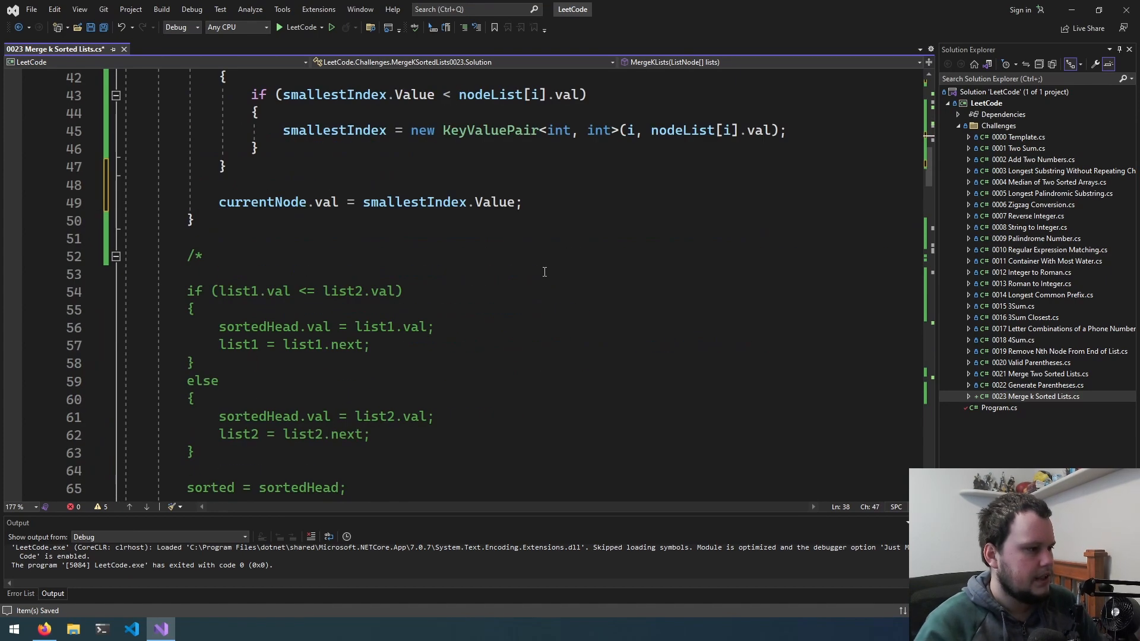
{"action": "scroll", "scroll_direction": "down", "scroll_amount": 3}
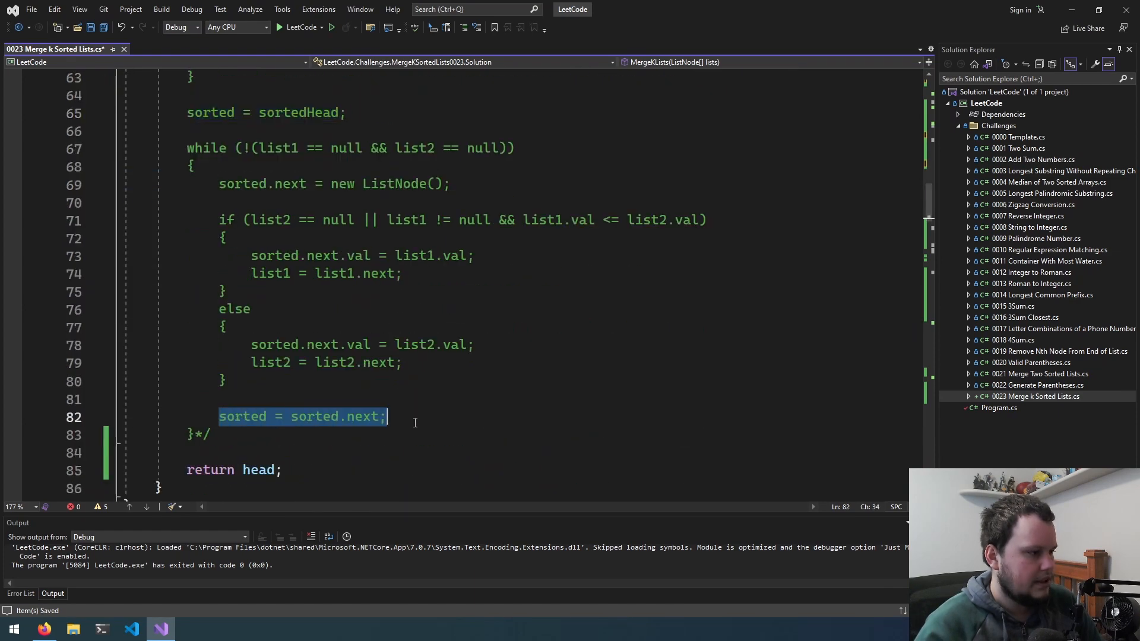
{"action": "scroll", "scroll_direction": "up", "scroll_amount": 3}
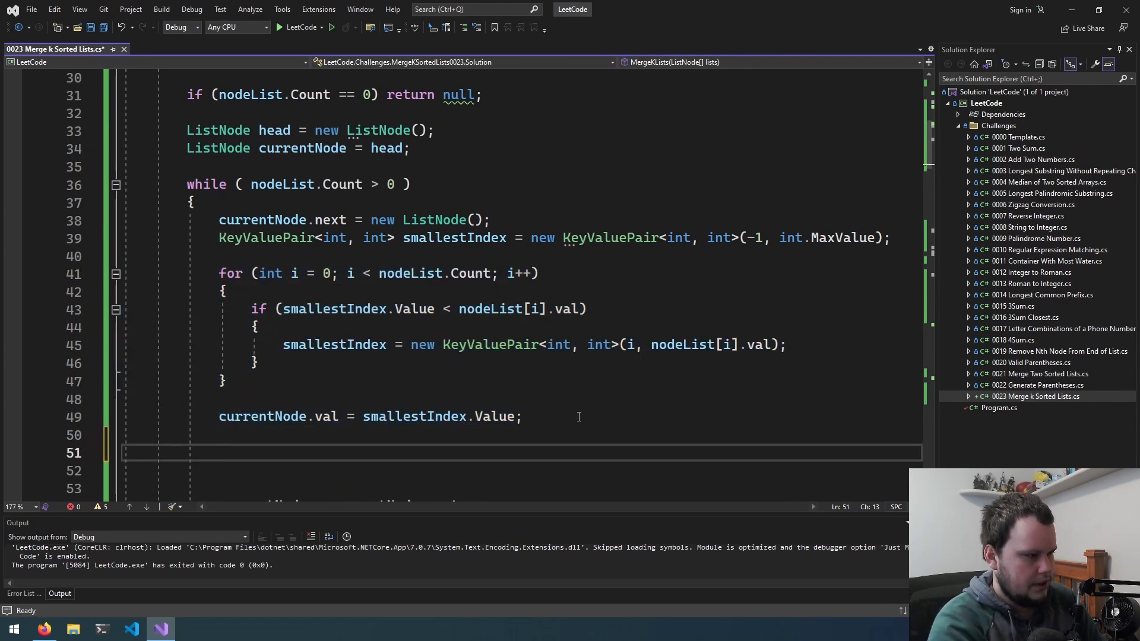
Step: Advance nodeList[smallestIndex.Key] to its .next and remove it via RemoveAt when it becomes null
{"action": "type", "text": "nodeList[i] ="}
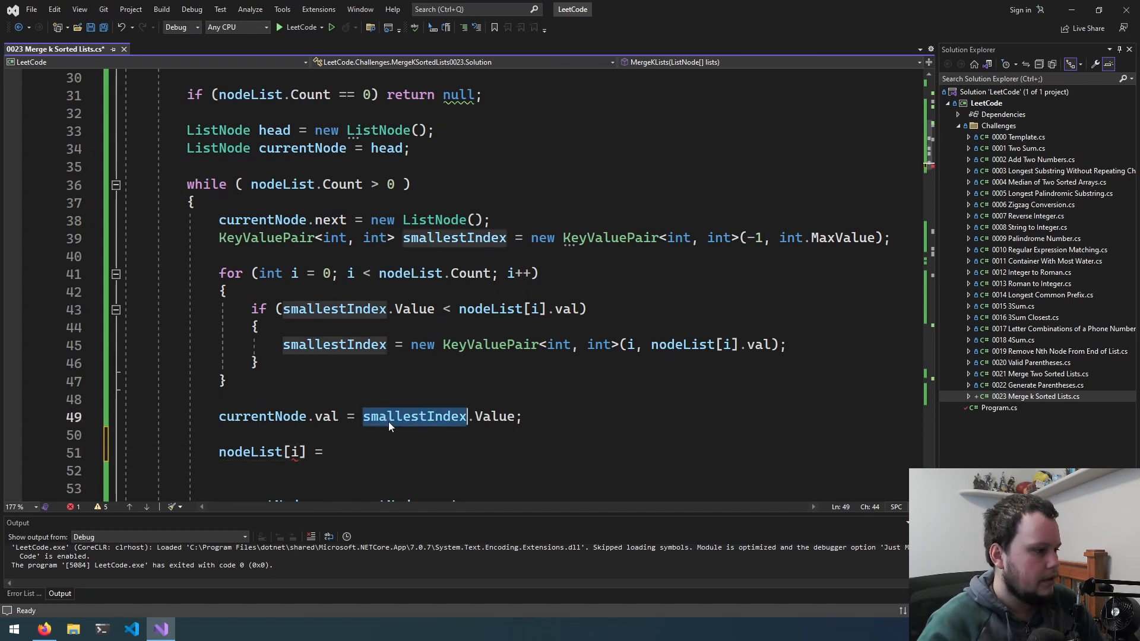
{"action": "type", "text": "smallestIndex.ke"}
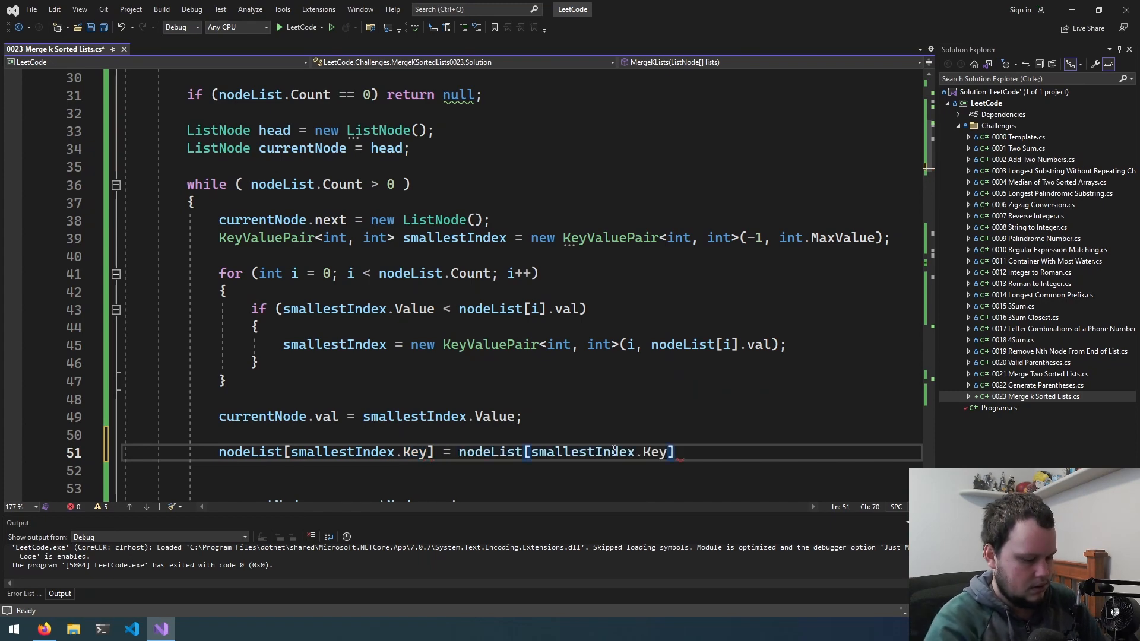
{"action": "type", "text": ".next;"}
{"action": "left_click", "coordinate": [522, 488]}
{"action": "type", "text": "if ("}
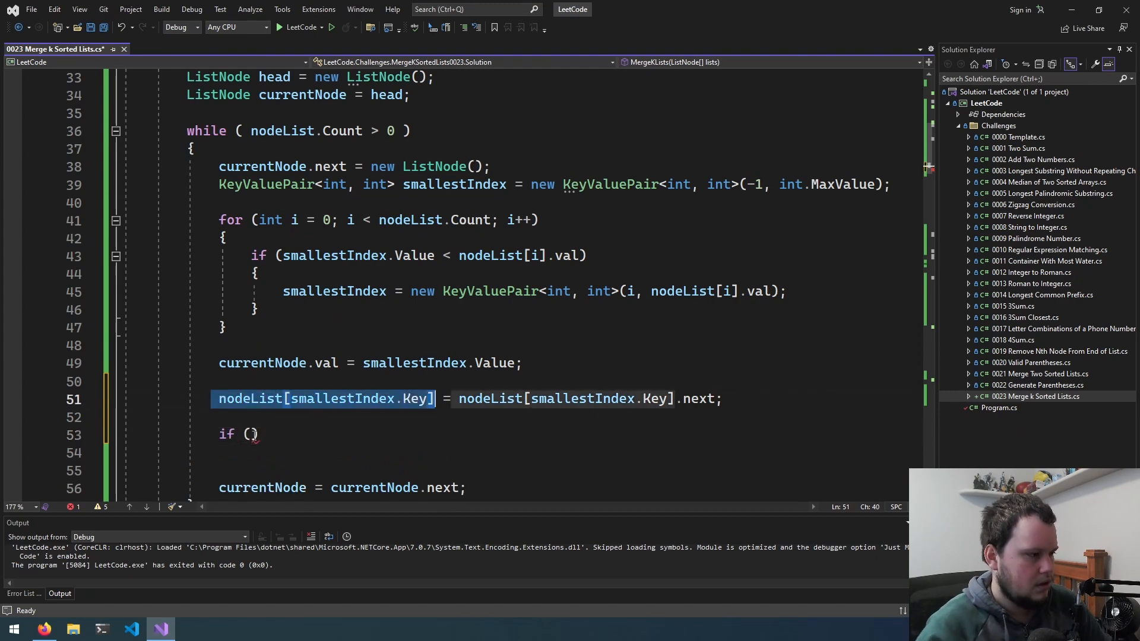
{"action": "type", "text": "nodeList[smallestIndex.Key]"}
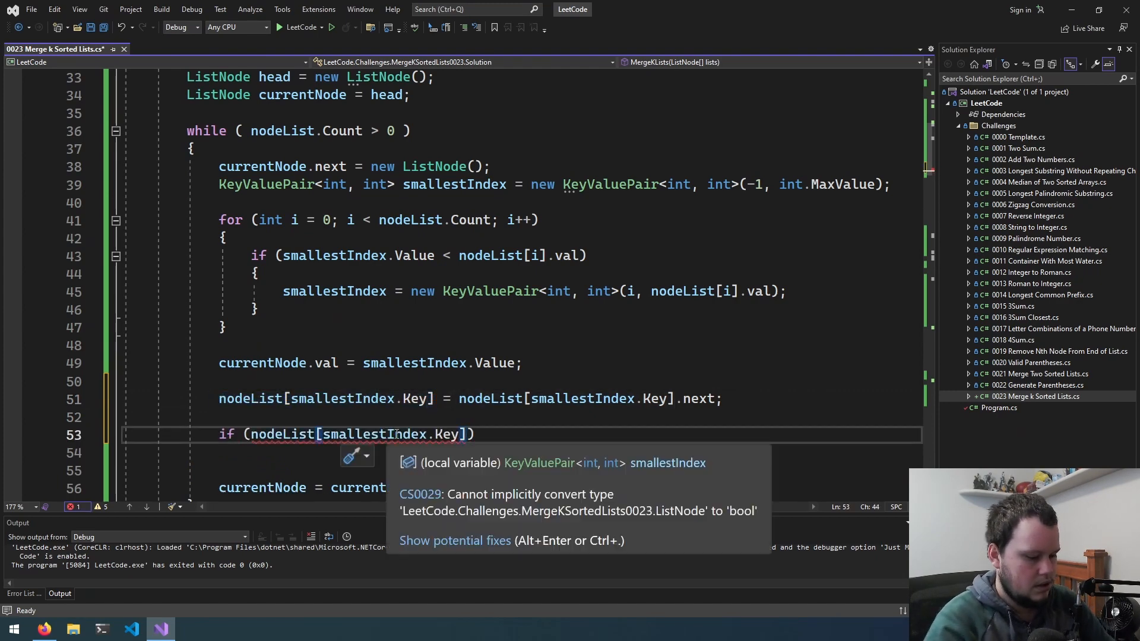
{"action": "type", "text": "== null"}
{"action": "type", "text": "nodeList.RemoveAt(smallestIndex.Key);"}
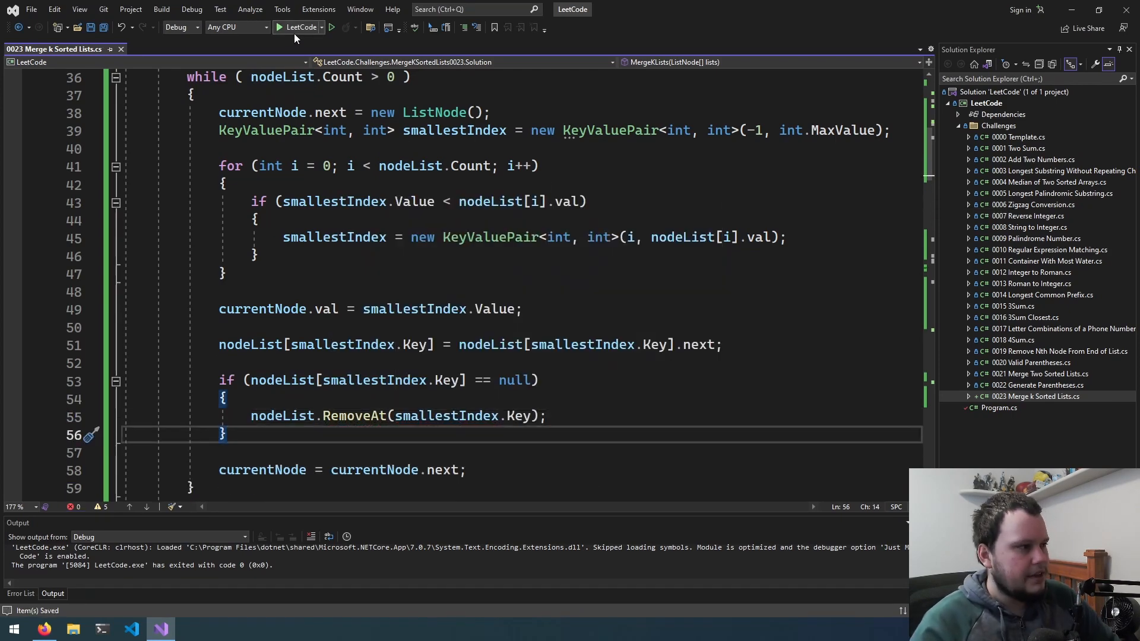
Step: Run the tests, stop after the ArgumentOutOfRangeException, and change the comparison to nodeList[i].val < smallestIndex.Value
{"action": "left_click", "coordinate": [279, 27]}
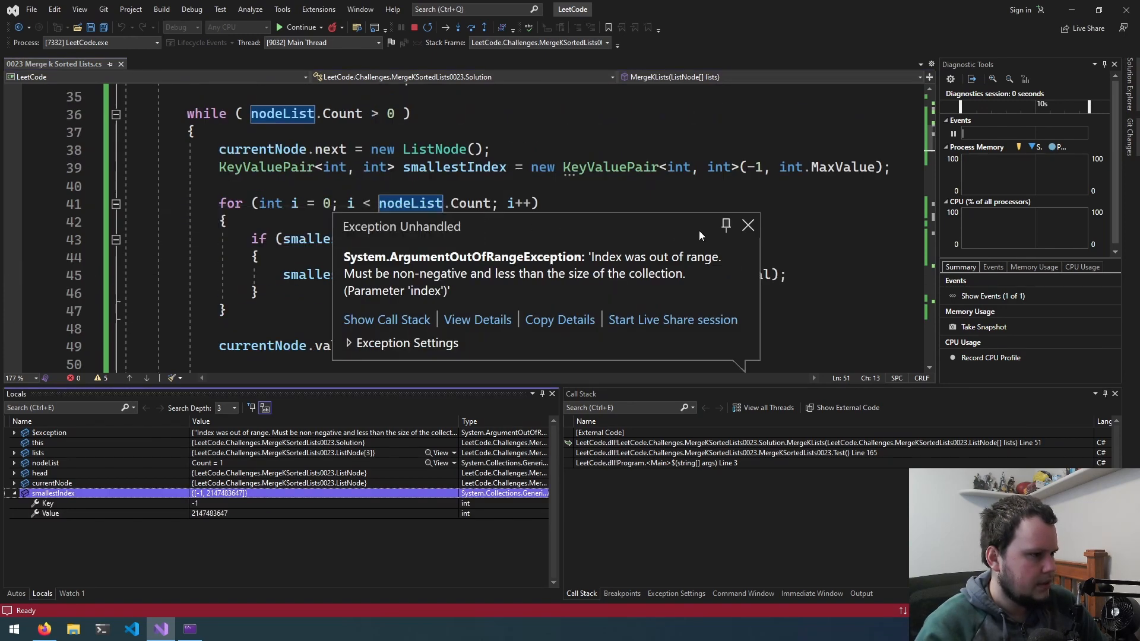
{"action": "left_click", "coordinate": [749, 225]}
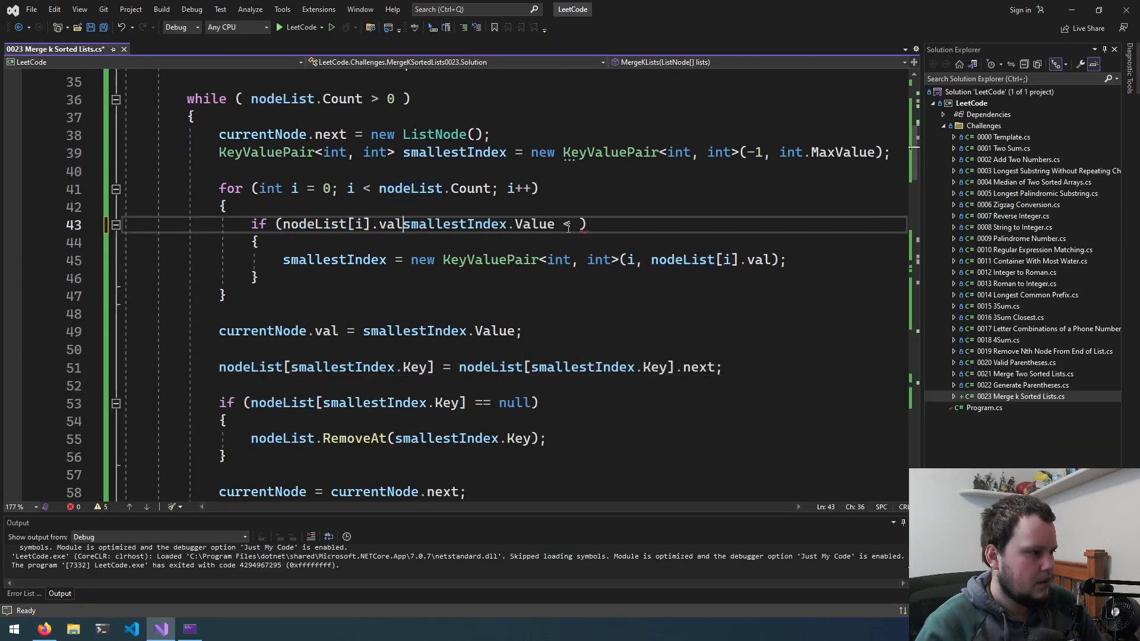
{"action": "type", "text": "<"}
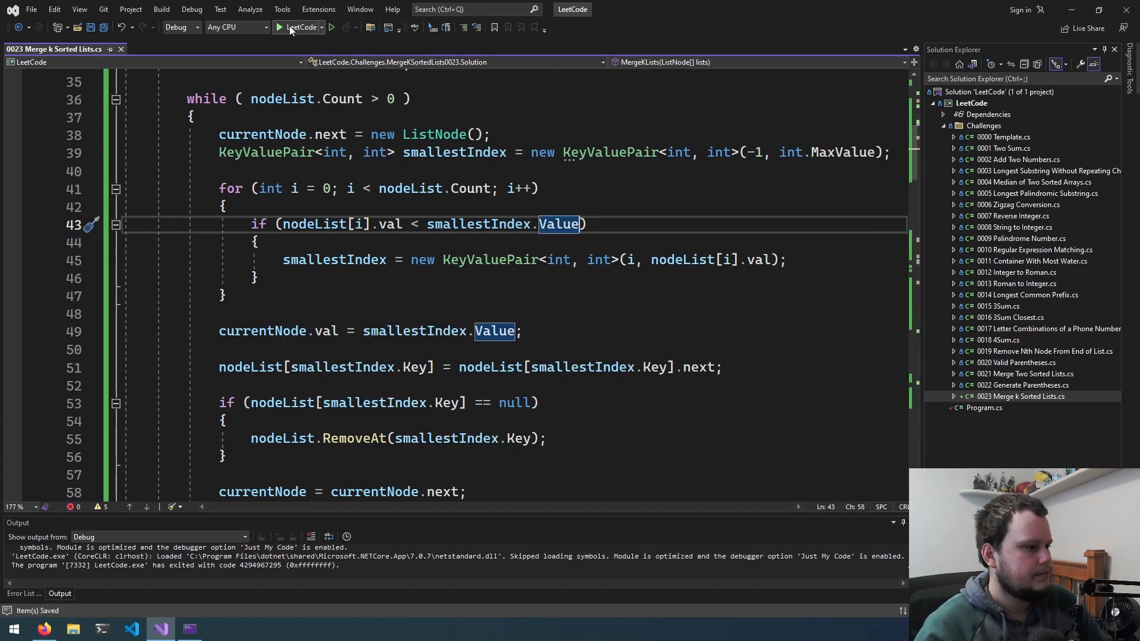
Step: Rerun, break at the start of MergeKLists and inspect the lists argument in Locals before stopping
{"action": "left_click", "coordinate": [280, 28]}
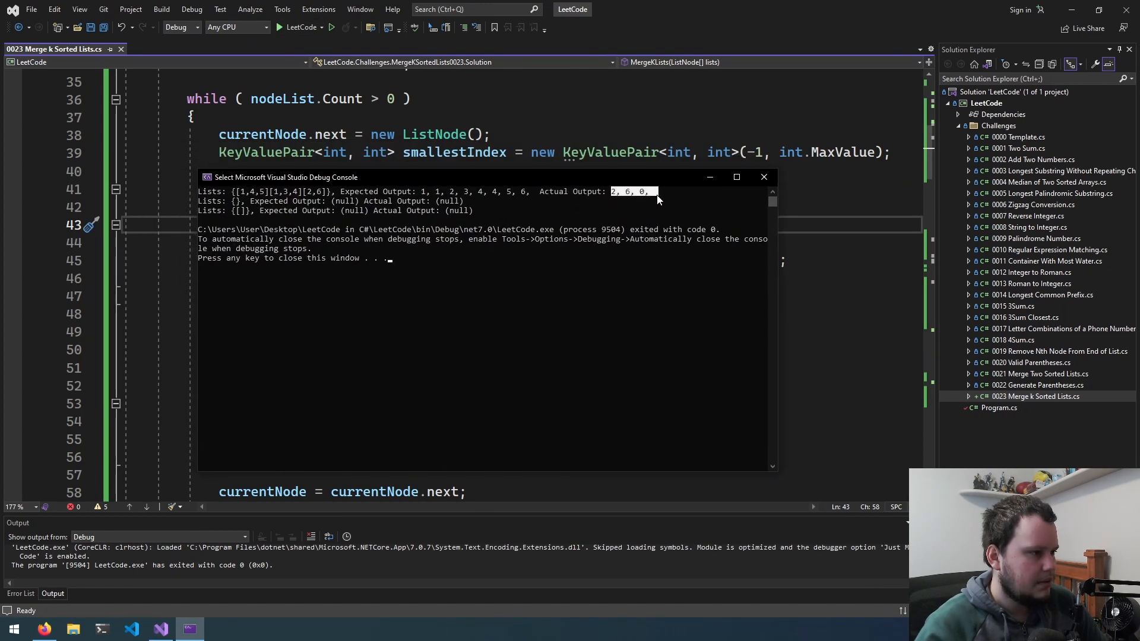
{"action": "mouse_move", "coordinate": [631, 195]}
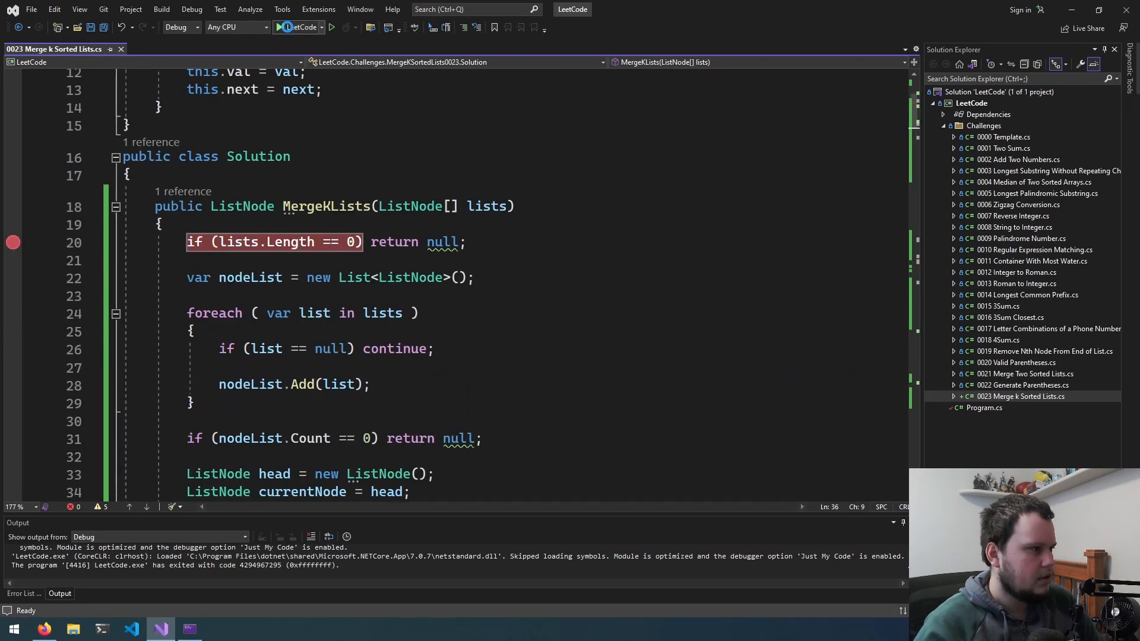
{"action": "left_click", "coordinate": [331, 27]}
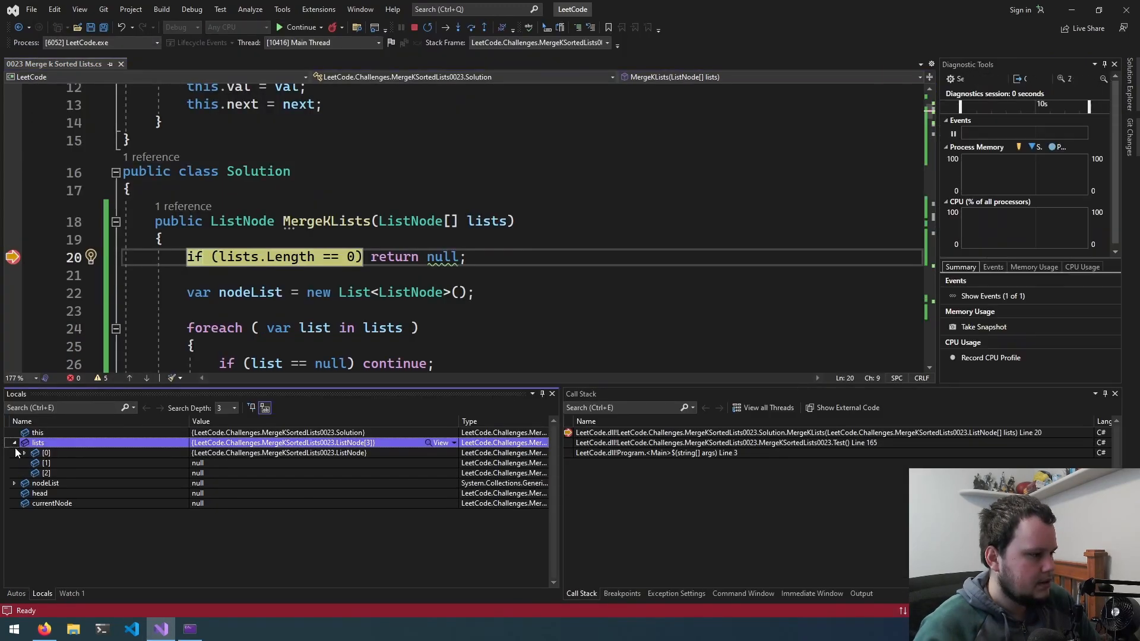
{"action": "left_click", "coordinate": [25, 453]}
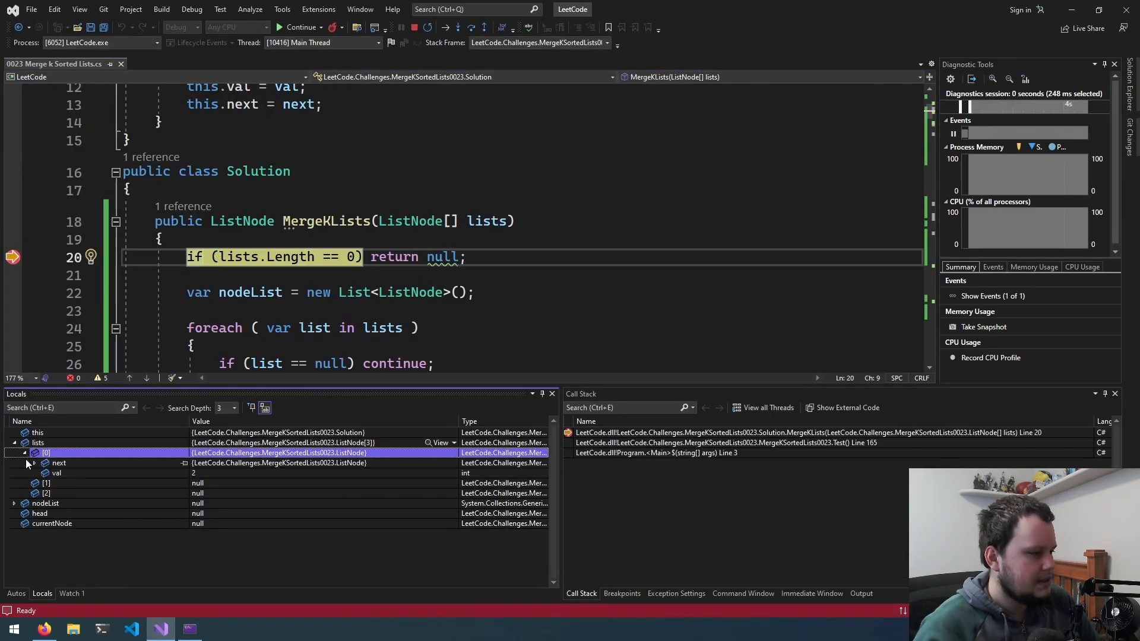
{"action": "left_click", "coordinate": [35, 463]}
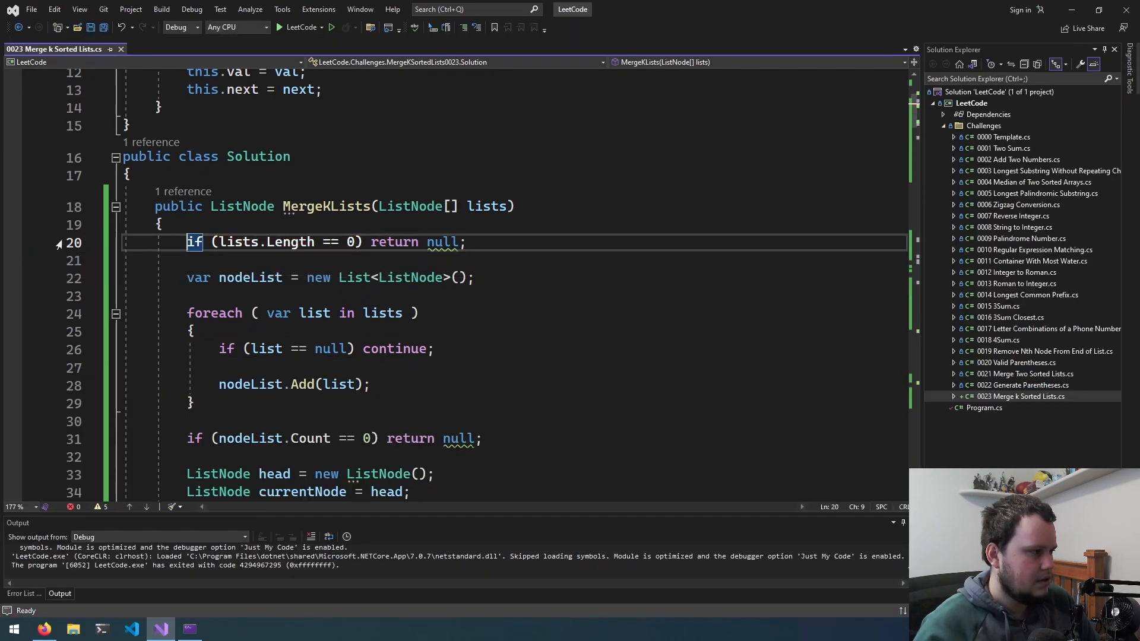
Step: In Test(), change lists[i] to lists[j] so each input array fills its own lists entry
{"action": "scroll", "scroll_direction": "down", "scroll_amount": 3}
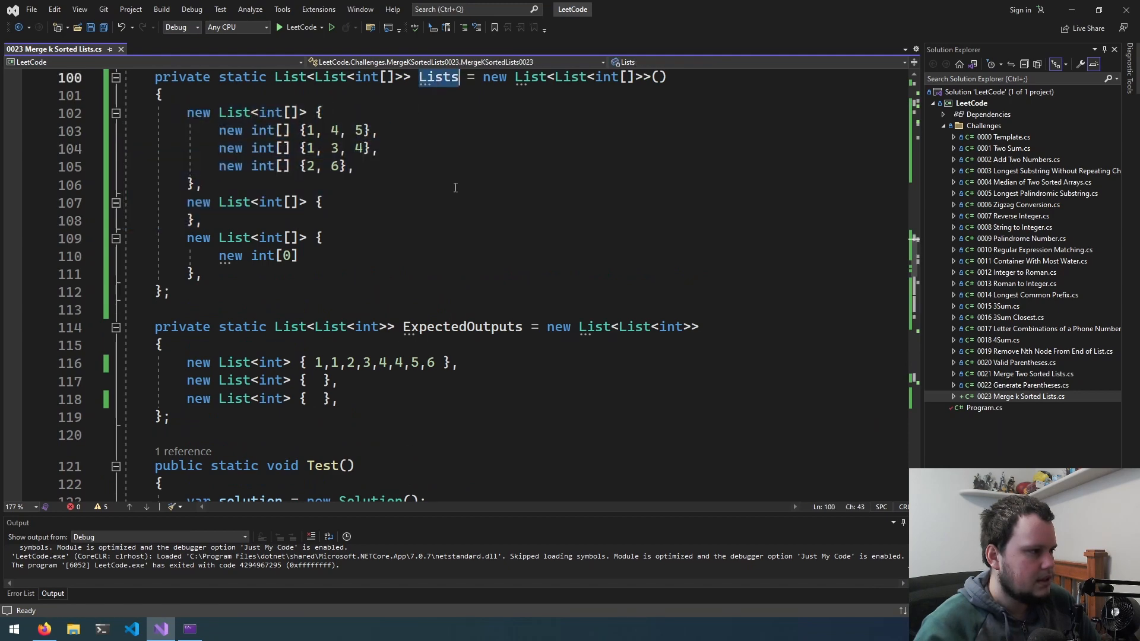
{"action": "scroll", "scroll_direction": "down", "scroll_amount": 3}
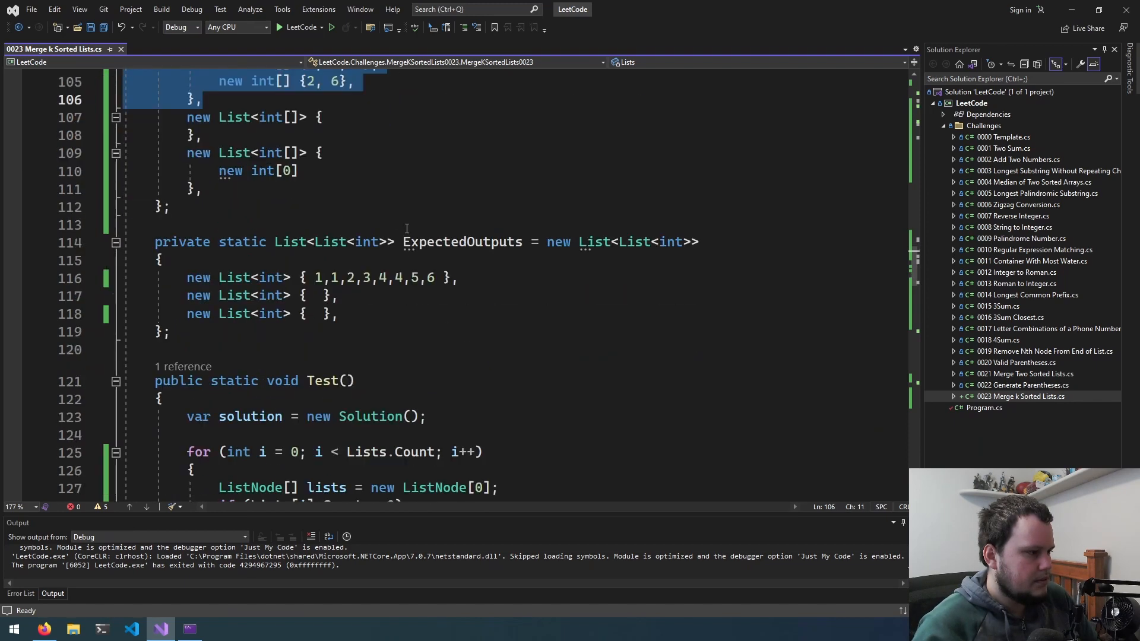
{"action": "scroll", "scroll_direction": "down", "scroll_amount": 3}
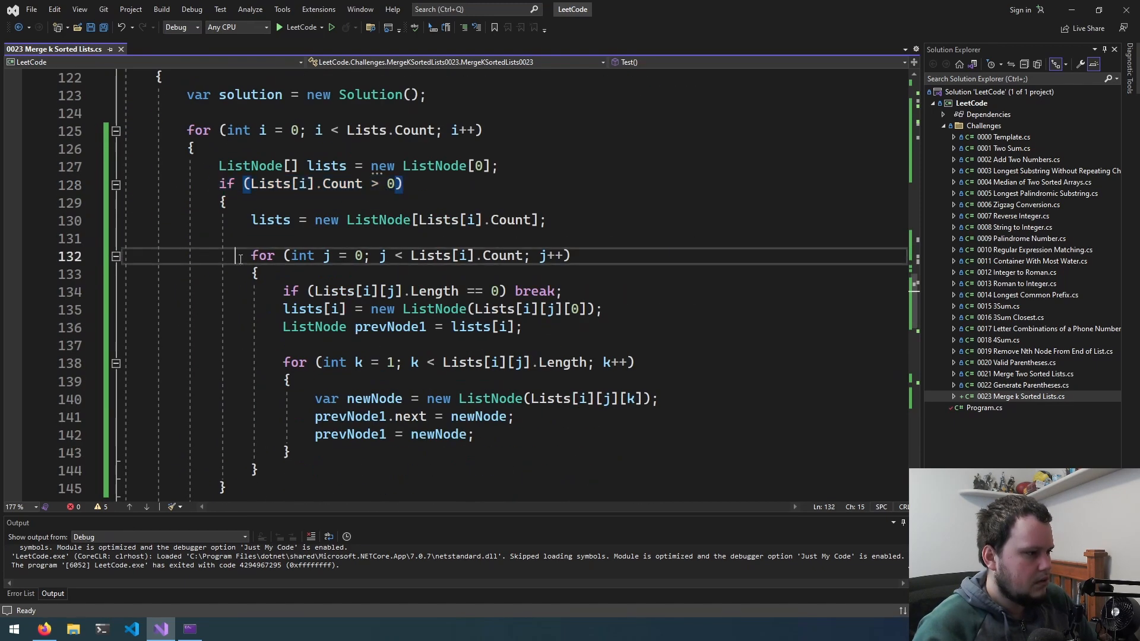
{"action": "type", "text": "j"}
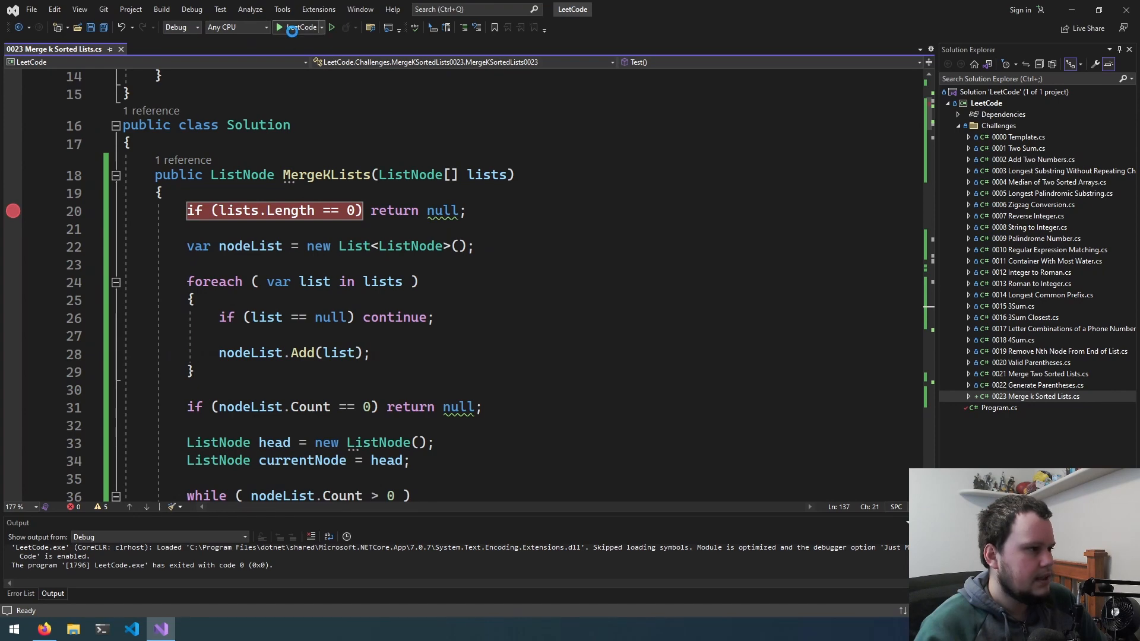
{"action": "left_click", "coordinate": [280, 27]}
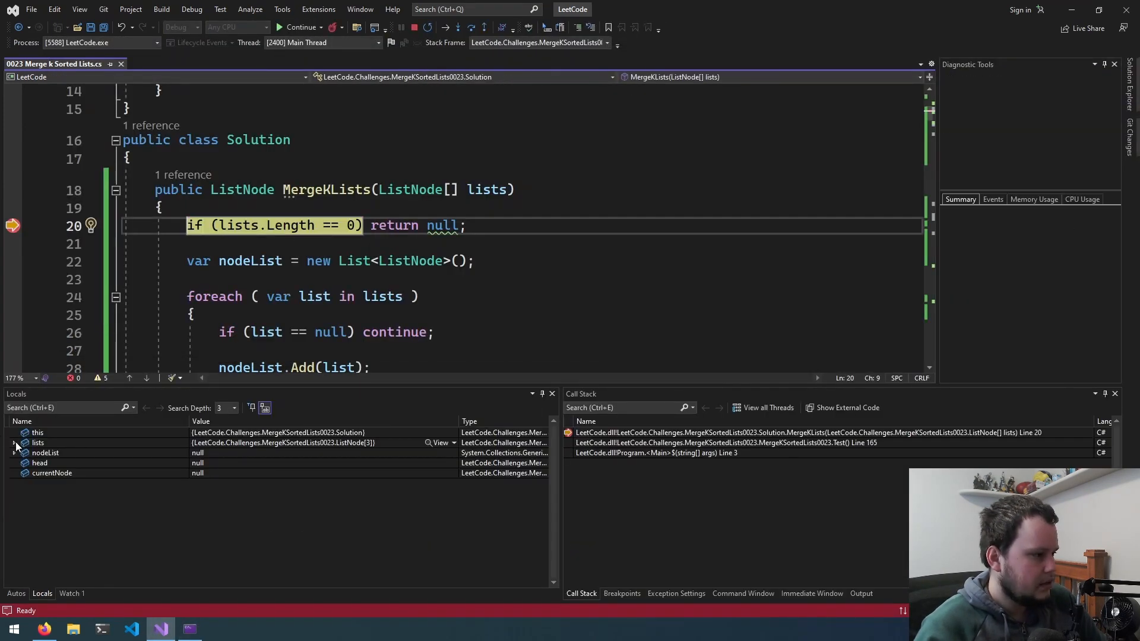
{"action": "left_click", "coordinate": [13, 443]}
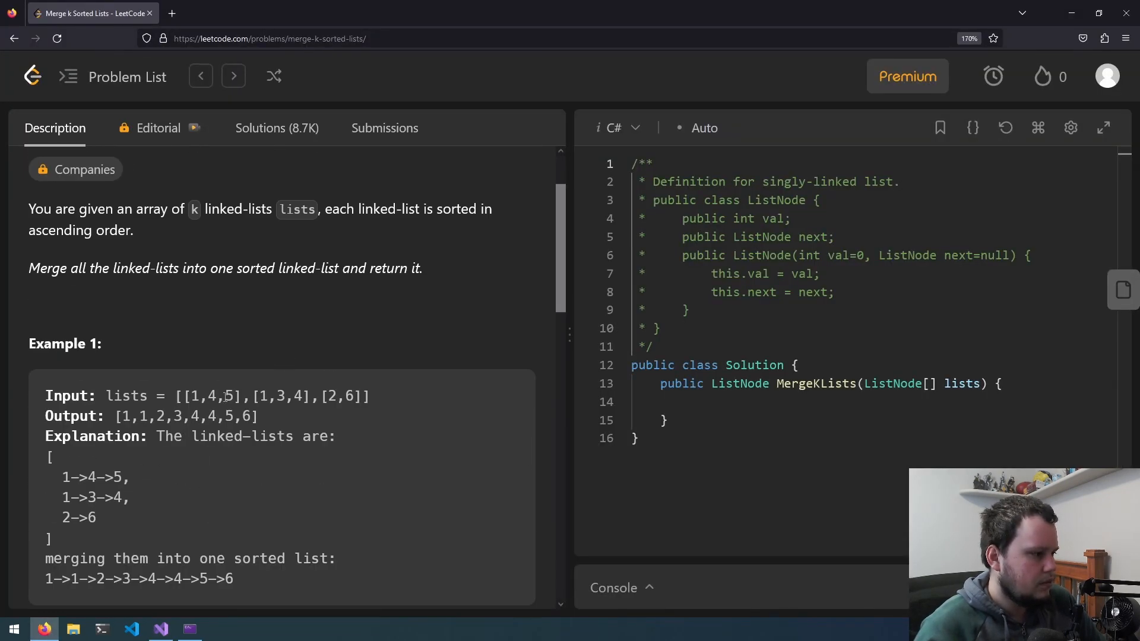
{"action": "left_click", "coordinate": [160, 630]}
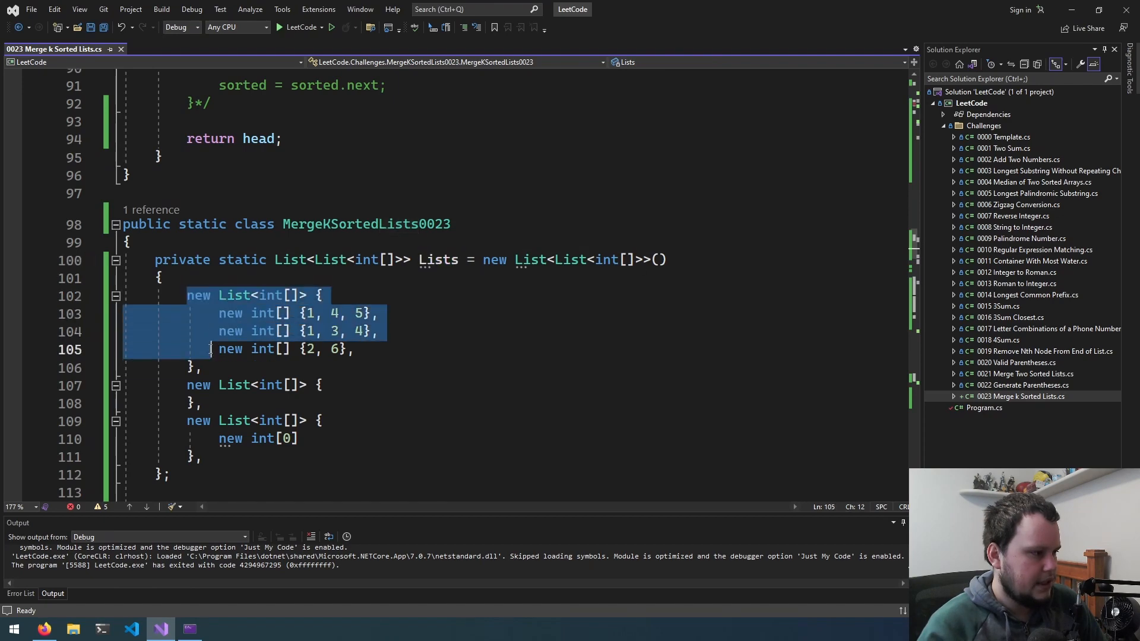
Step: Scroll through the Lists test data and the Test() method to review the lists[j] setup
{"action": "scroll", "scroll_direction": "down", "scroll_amount": 3}
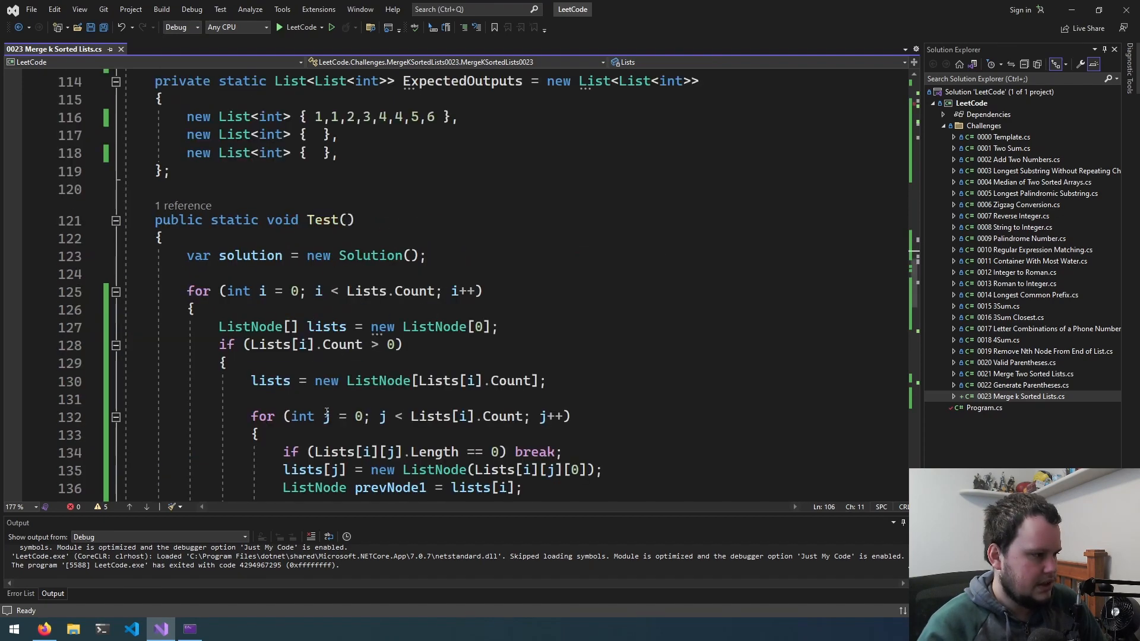
{"action": "scroll", "scroll_direction": "down", "scroll_amount": 3}
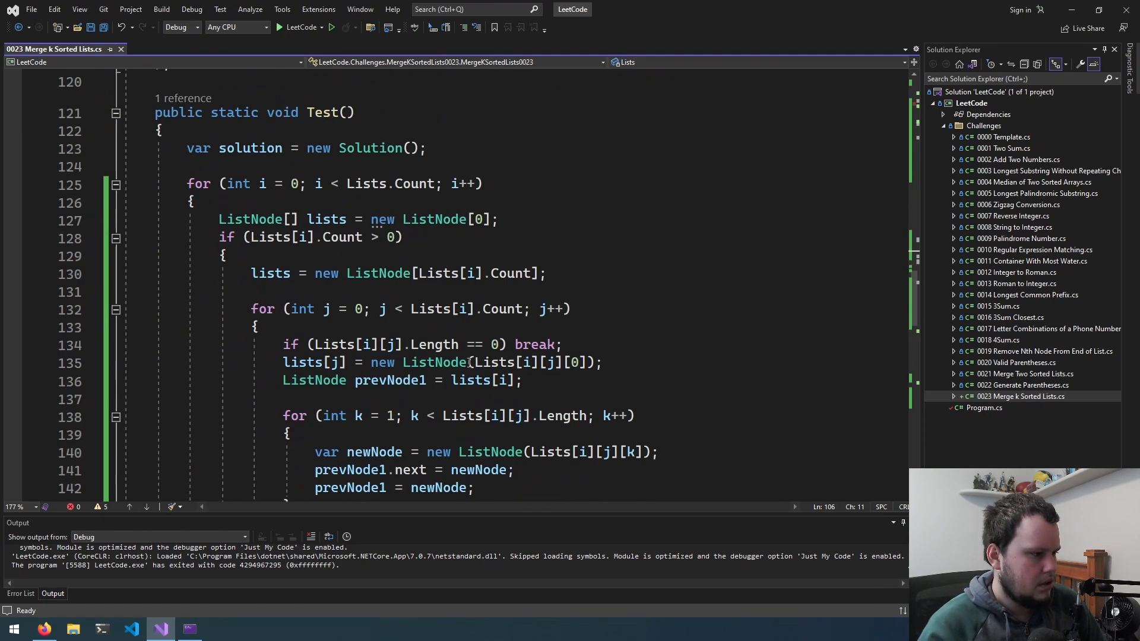
{"action": "scroll", "scroll_direction": "down", "scroll_amount": 3}
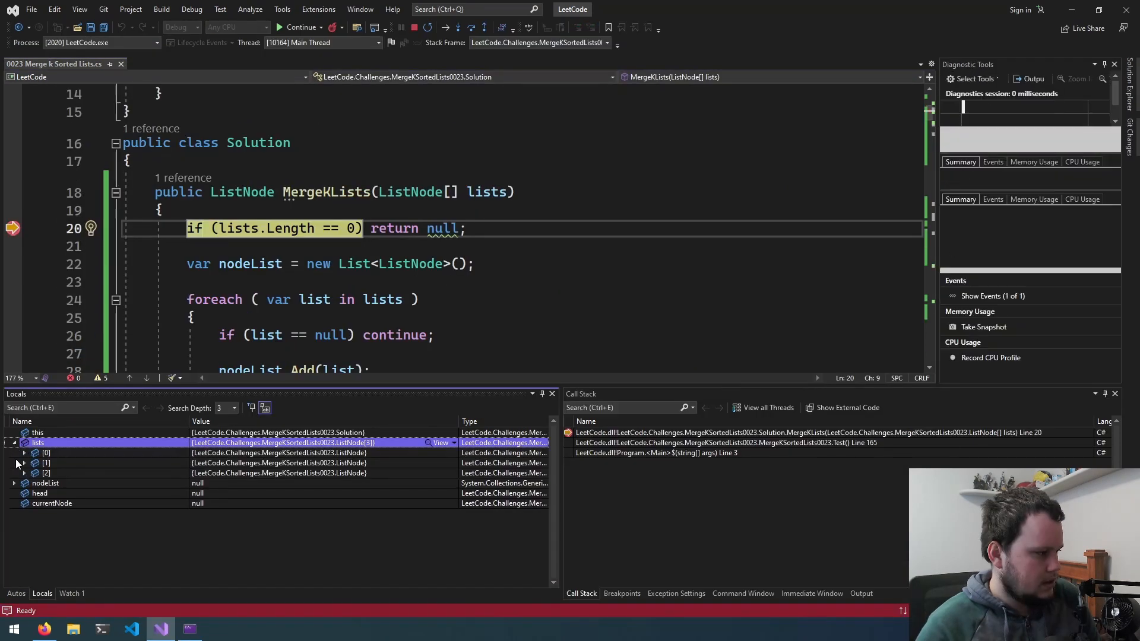
Step: Expand the lists entries in Locals, continue the run, and note the output 1,1,2,3,4,4,5,6 with a stray trailing 0
{"action": "left_click", "coordinate": [24, 453]}
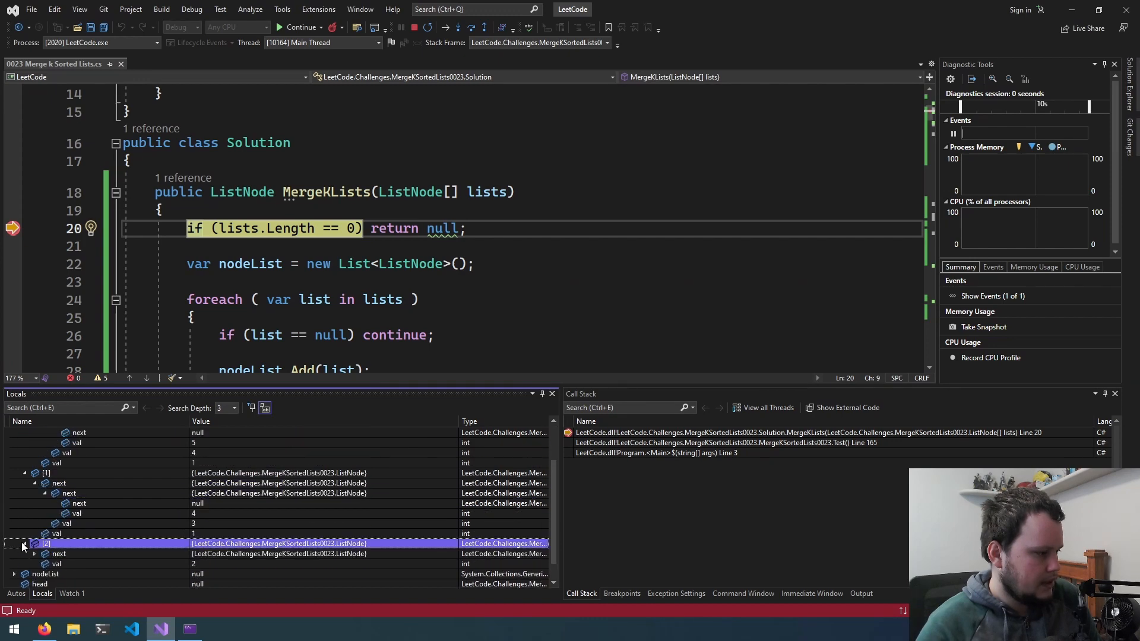
{"action": "left_click", "coordinate": [24, 543]}
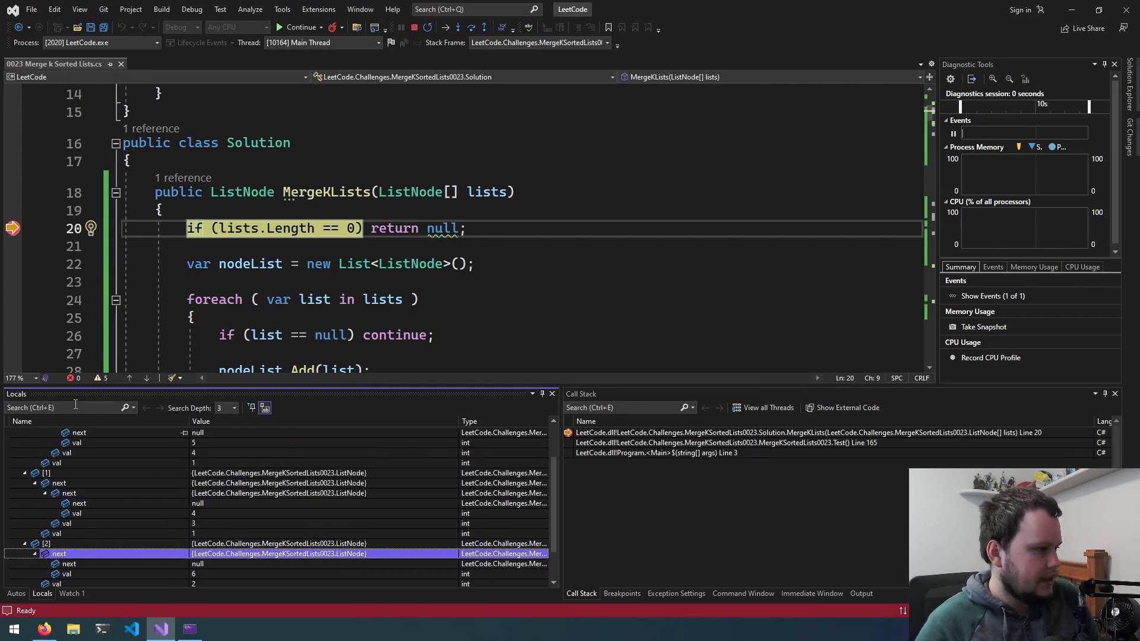
{"action": "left_click", "coordinate": [299, 27]}
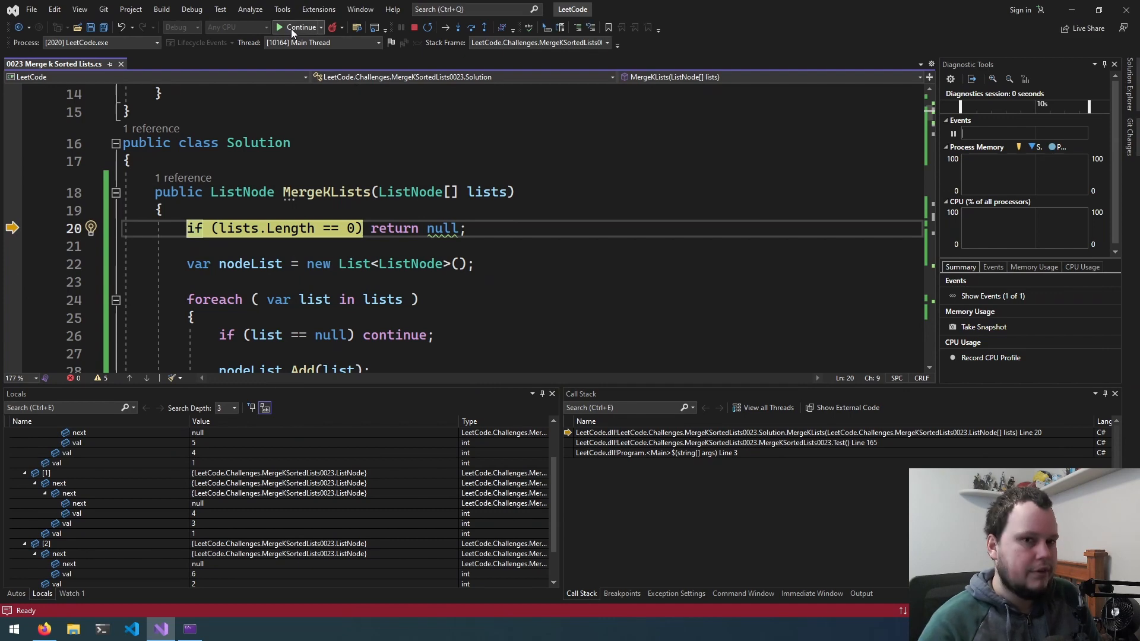
{"action": "left_click", "coordinate": [300, 27]}
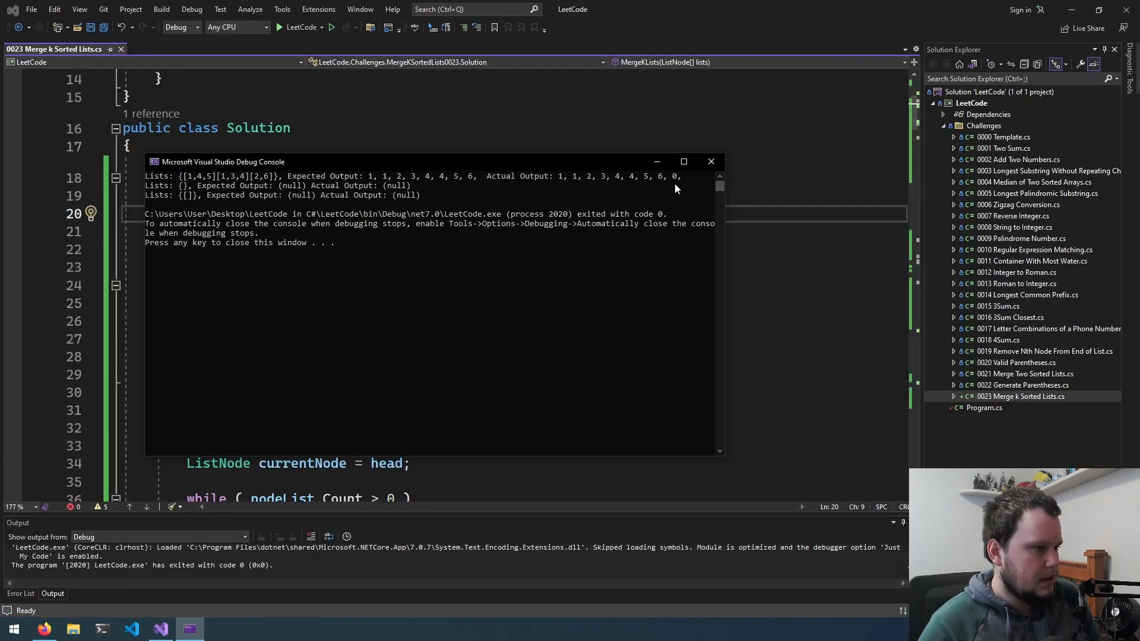
{"action": "left_click", "coordinate": [675, 179]}
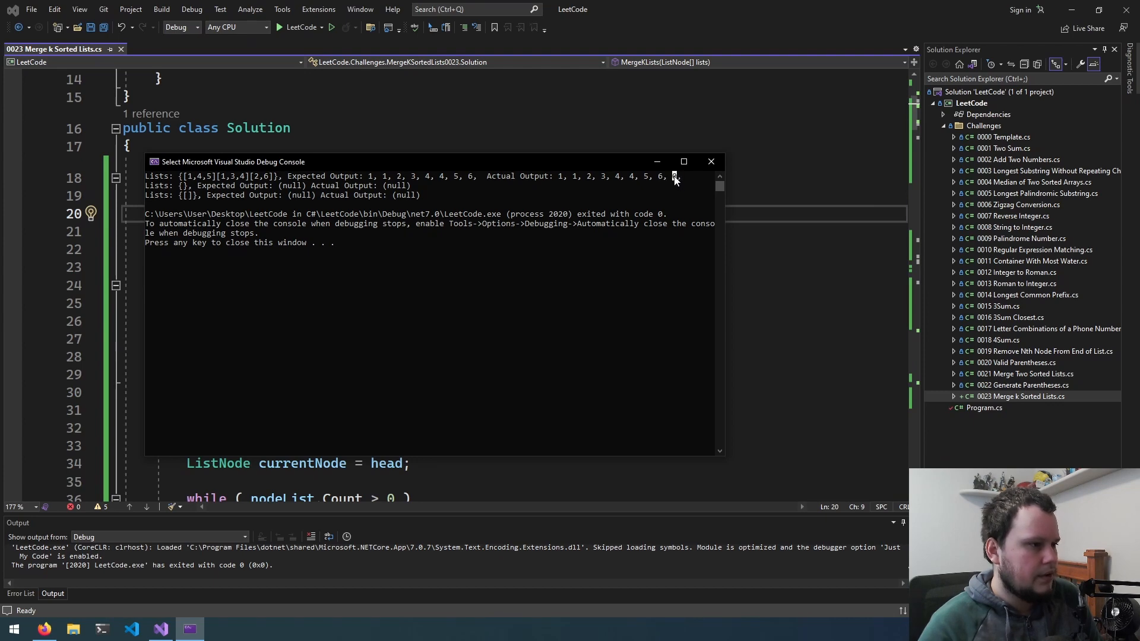
{"action": "mouse_move", "coordinate": [618, 142]}
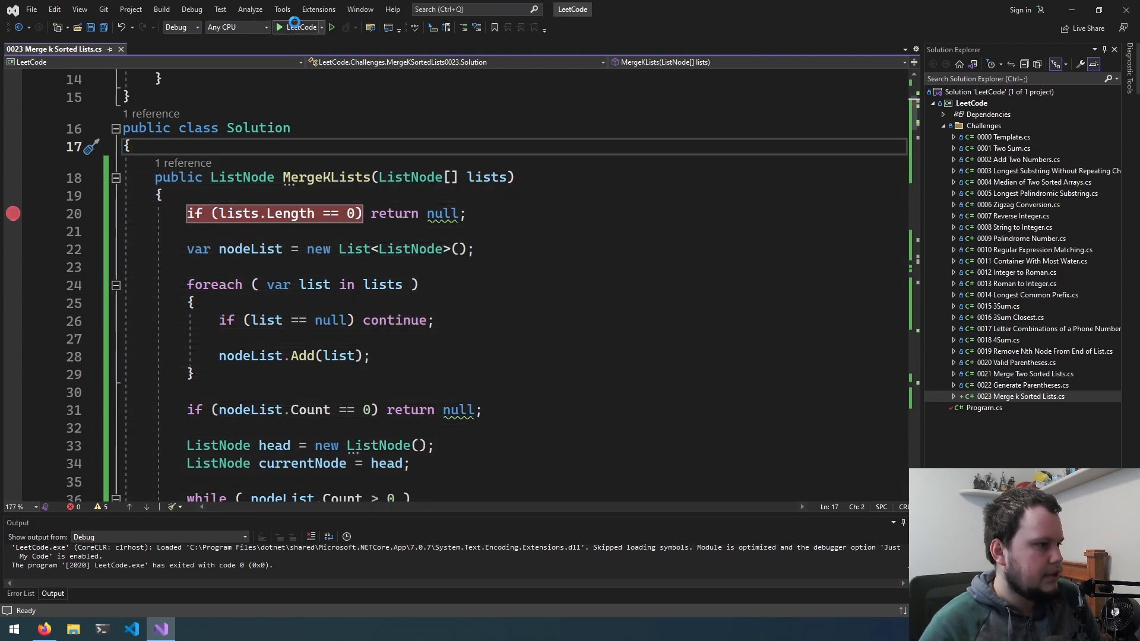
Step: Rerun, set a breakpoint on the nodeList.RemoveAt block and start debugging to pause there
{"action": "left_click", "coordinate": [278, 27]}
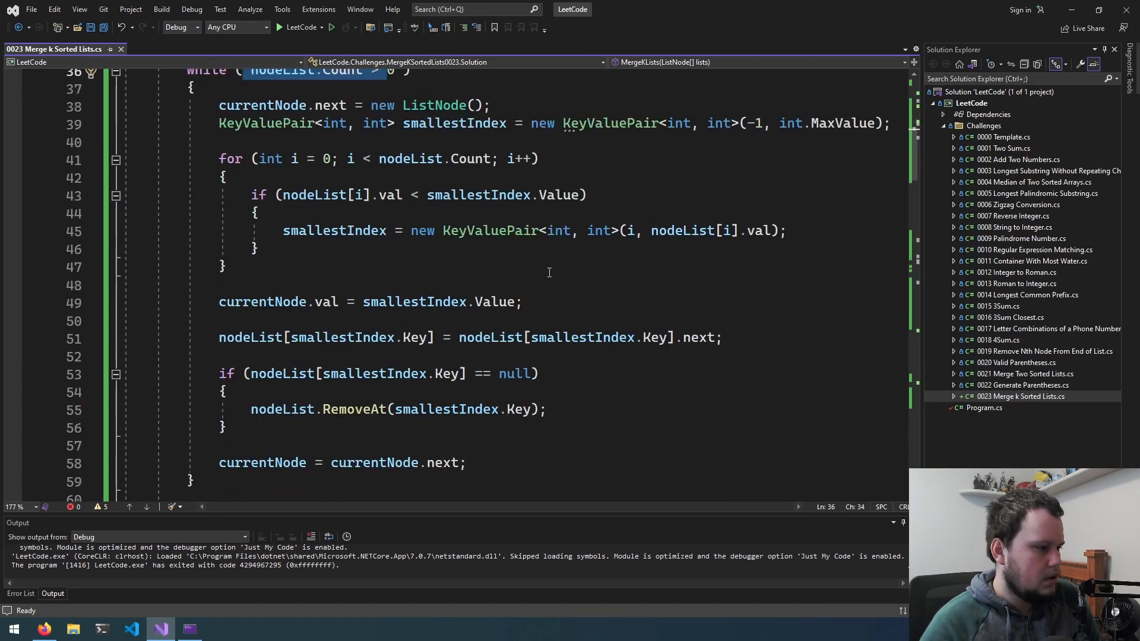
{"action": "left_click_drag", "start_coordinate": [219, 373], "coordinate": [226, 427]}
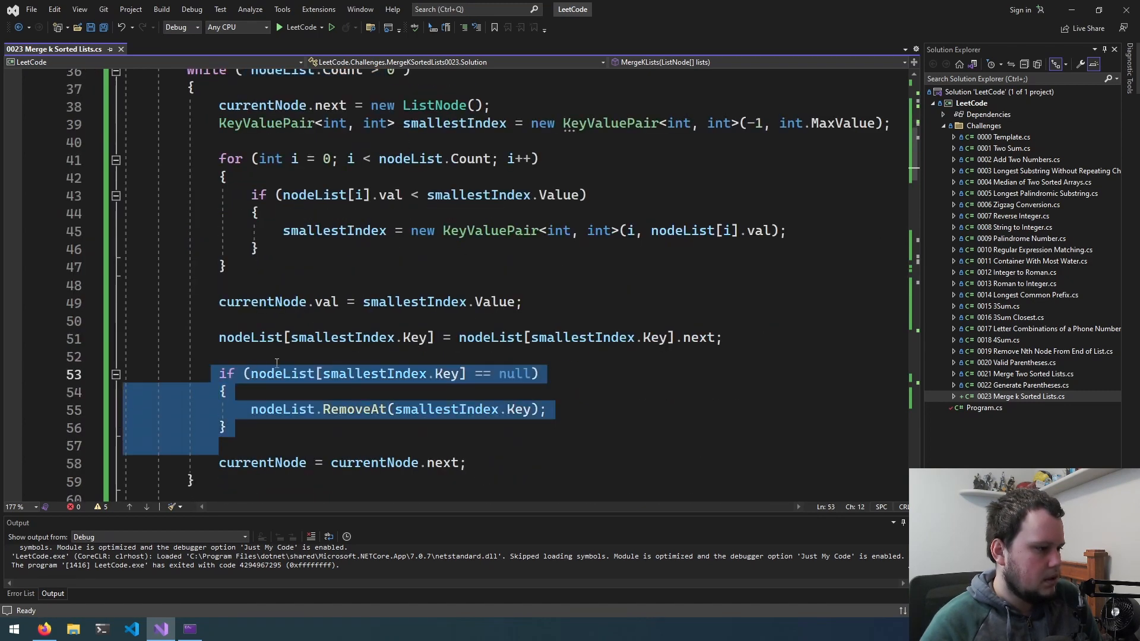
{"action": "left_click", "coordinate": [13, 410]}
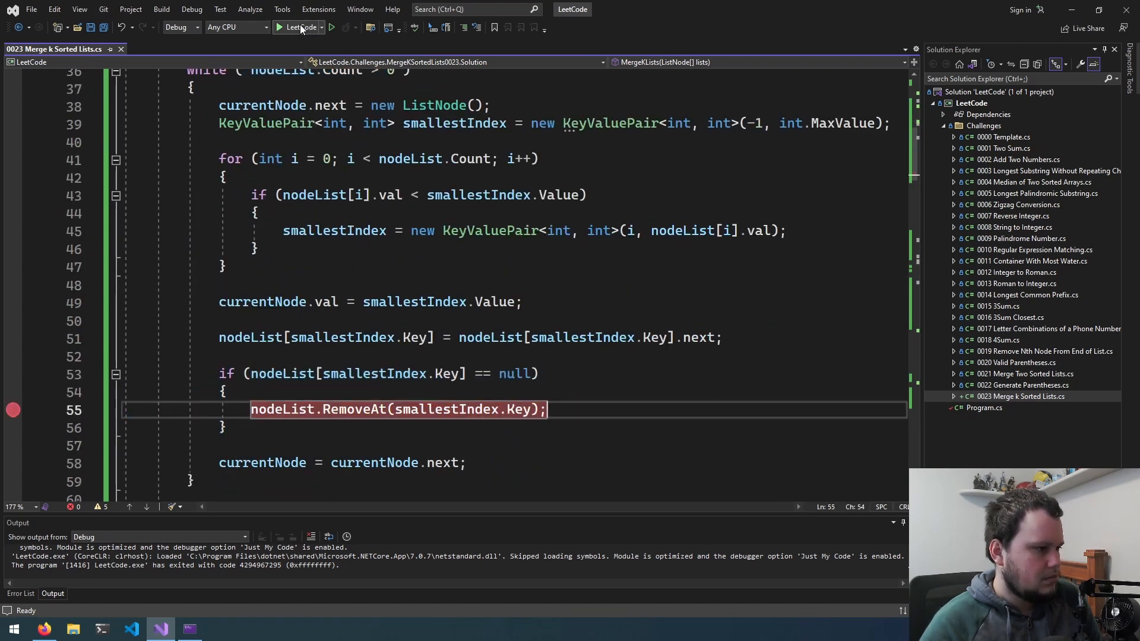
{"action": "left_click", "coordinate": [281, 27]}
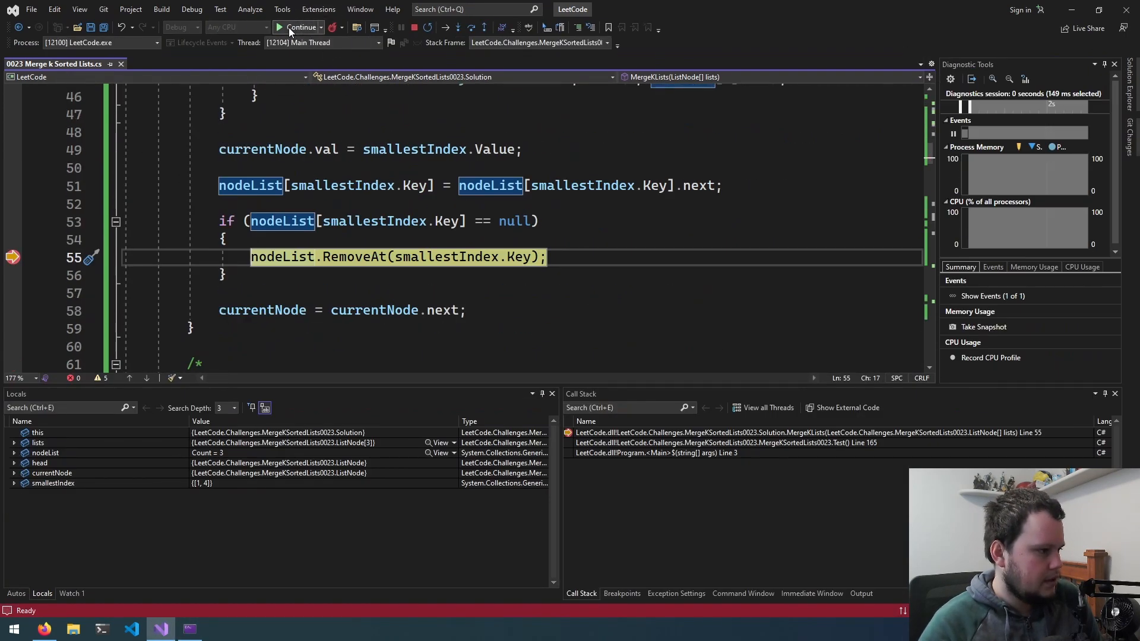
Step: Step past the list-removal line and inspect currentNode's value in Locals
{"action": "left_click", "coordinate": [301, 27]}
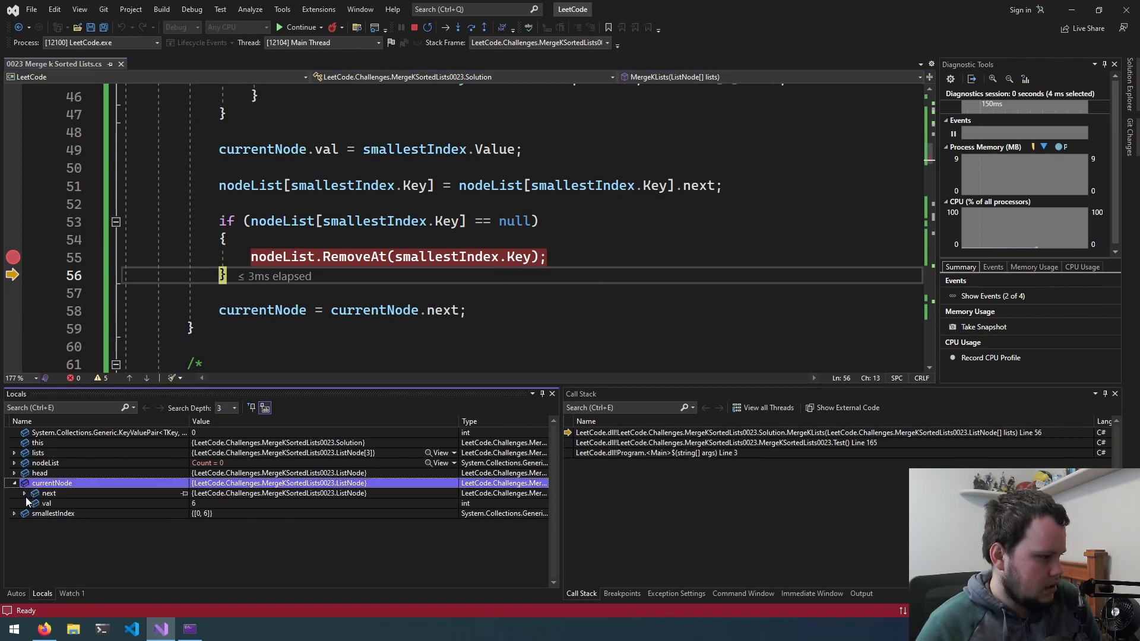
{"action": "left_click", "coordinate": [46, 504]}
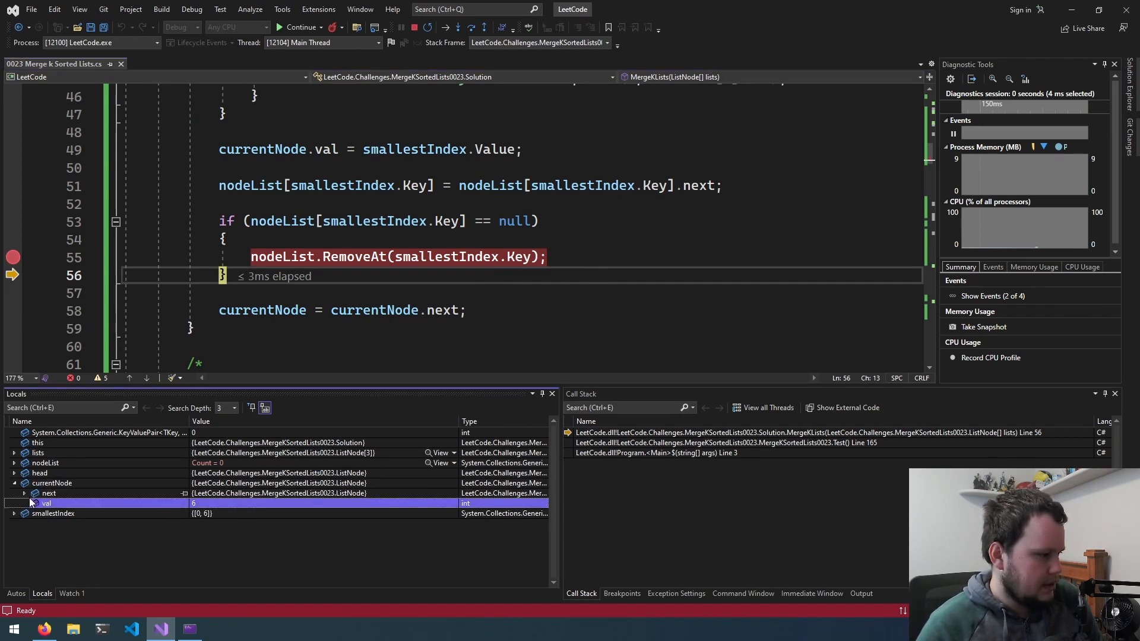
{"action": "left_click", "coordinate": [14, 493]}
{"action": "type", "text": "if"}
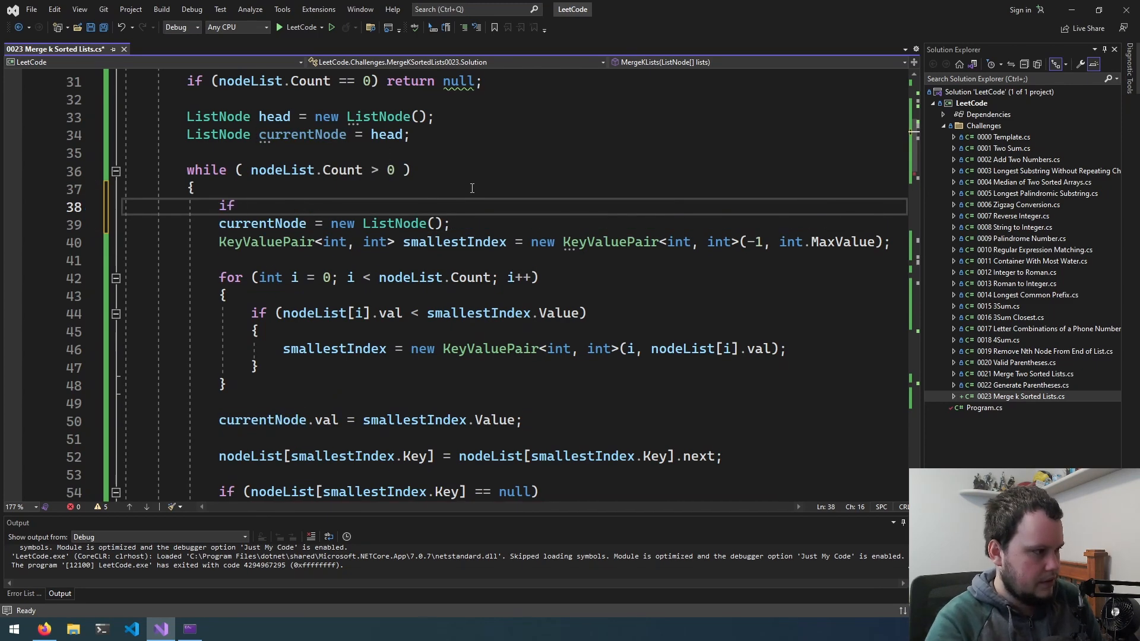
Step: Guard node creation with if (currentNode == null) and run the tests under the debugger
{"action": "type", "text": "(currentNode == null )"}
{"action": "type", "text": "}"}
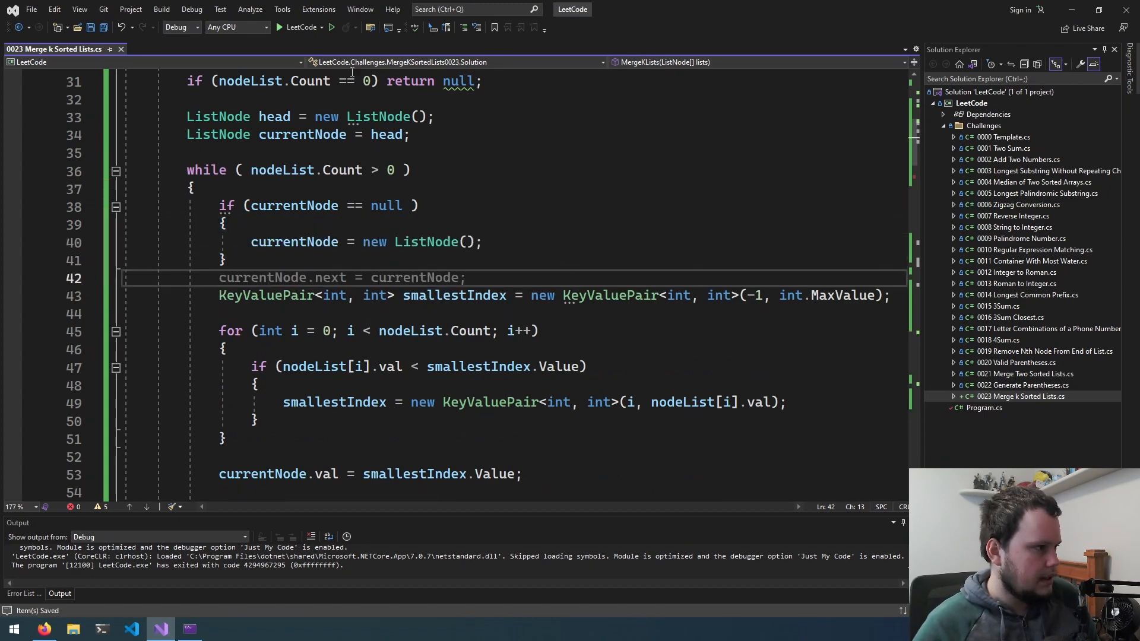
{"action": "left_click", "coordinate": [299, 28]}
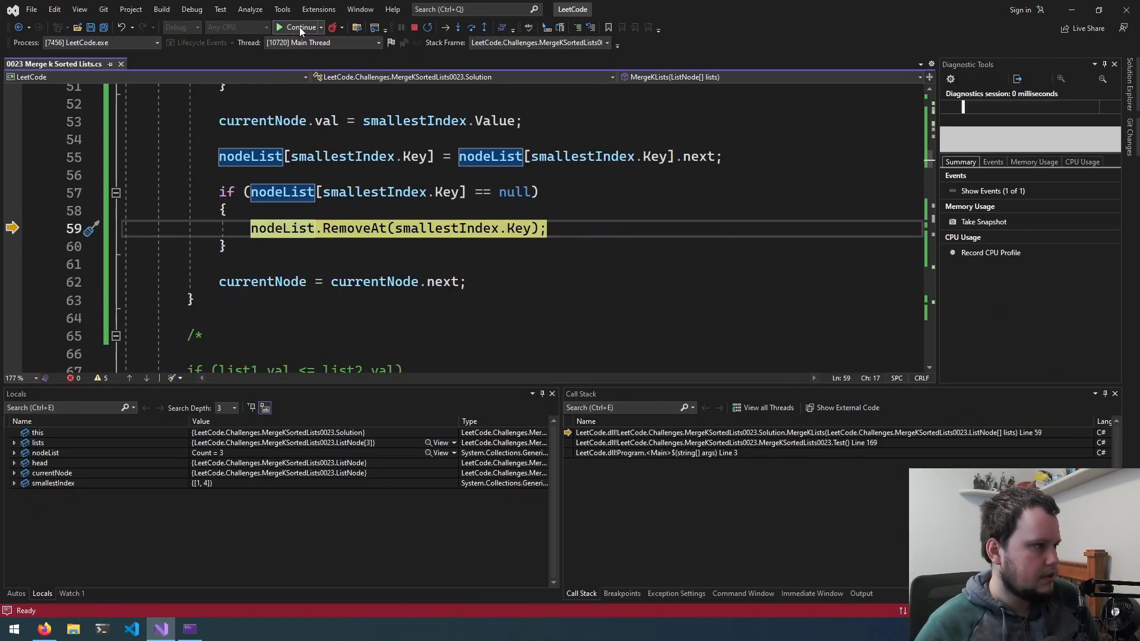
{"action": "left_click", "coordinate": [298, 27]}
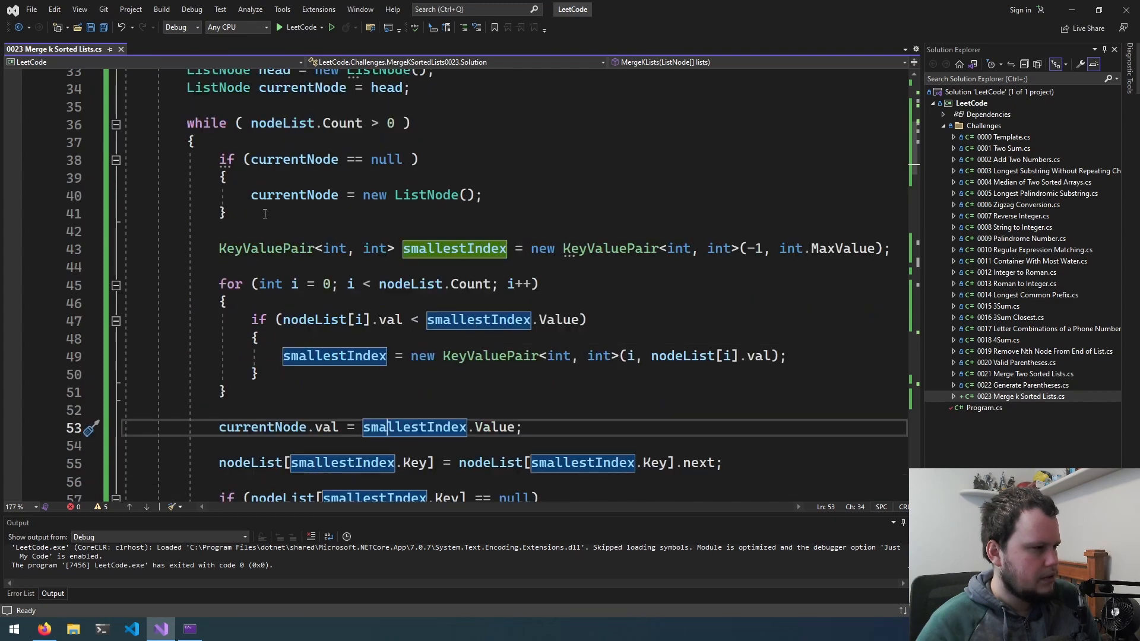
Step: Drop the null-check and node creation at the loop start, reverting to .next, and rerun the tests
{"action": "scroll", "scroll_direction": "down", "scroll_amount": 3}
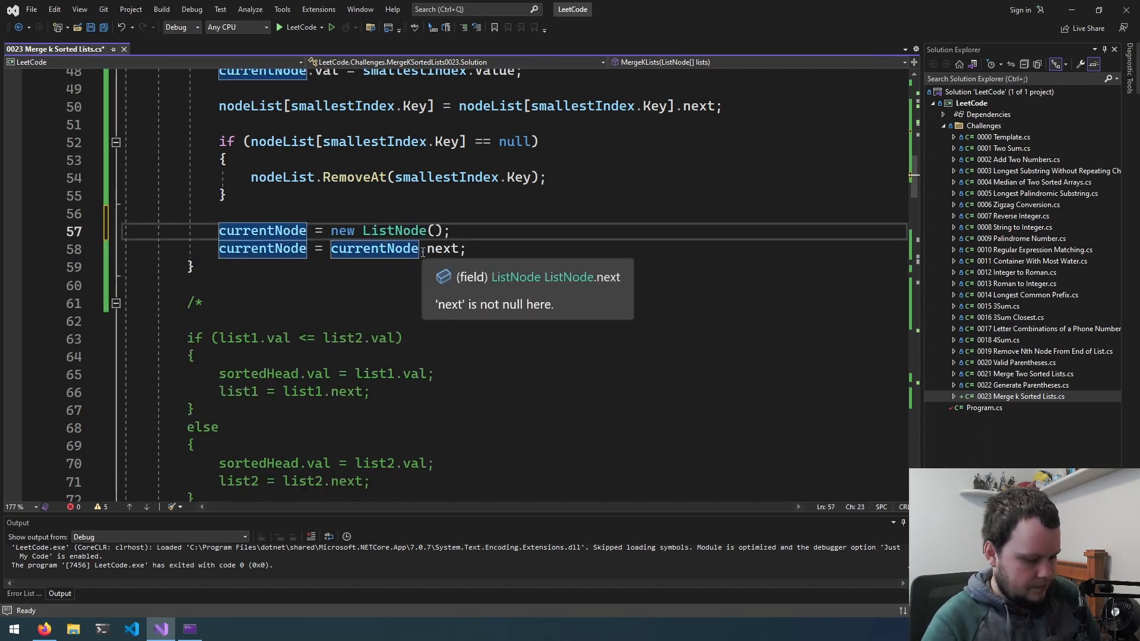
{"action": "type", "text": ".next"}
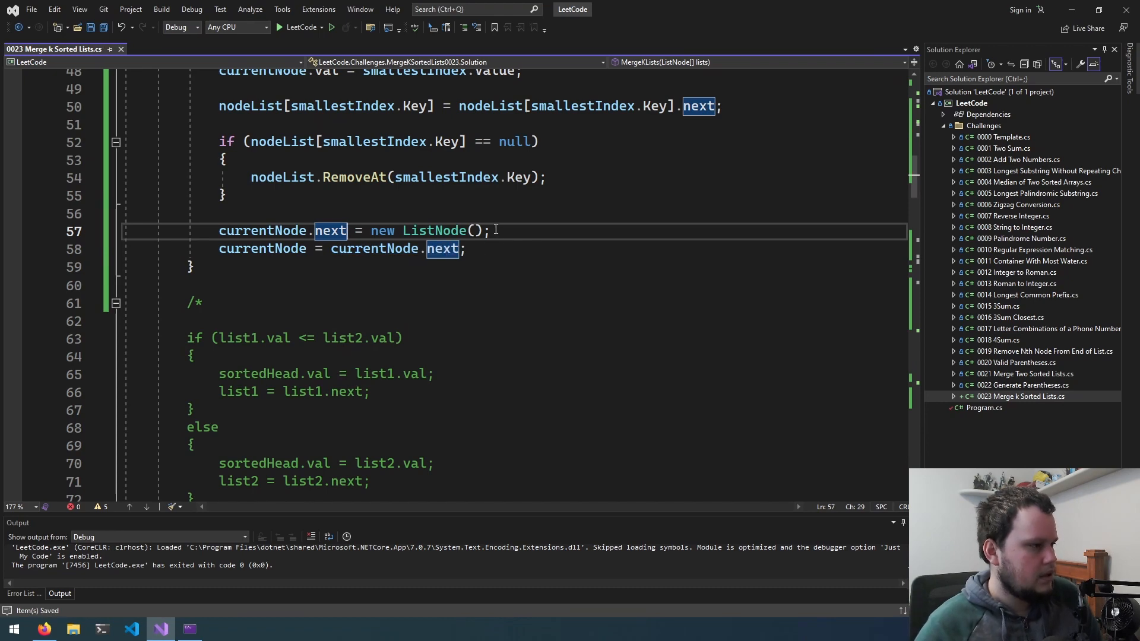
{"action": "left_click", "coordinate": [332, 27]}
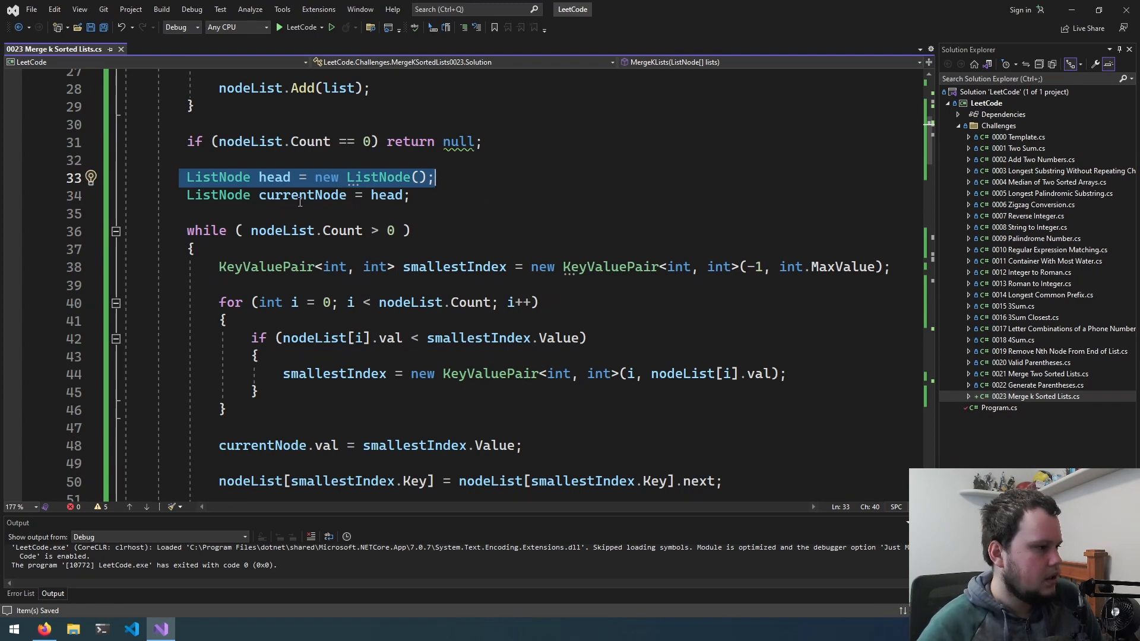
Step: Add if (nodeList.Count == 0) break; and currentNode.next = new ListNode(); before advancing; tests now match expected output
{"action": "scroll", "scroll_direction": "down", "scroll_amount": 3}
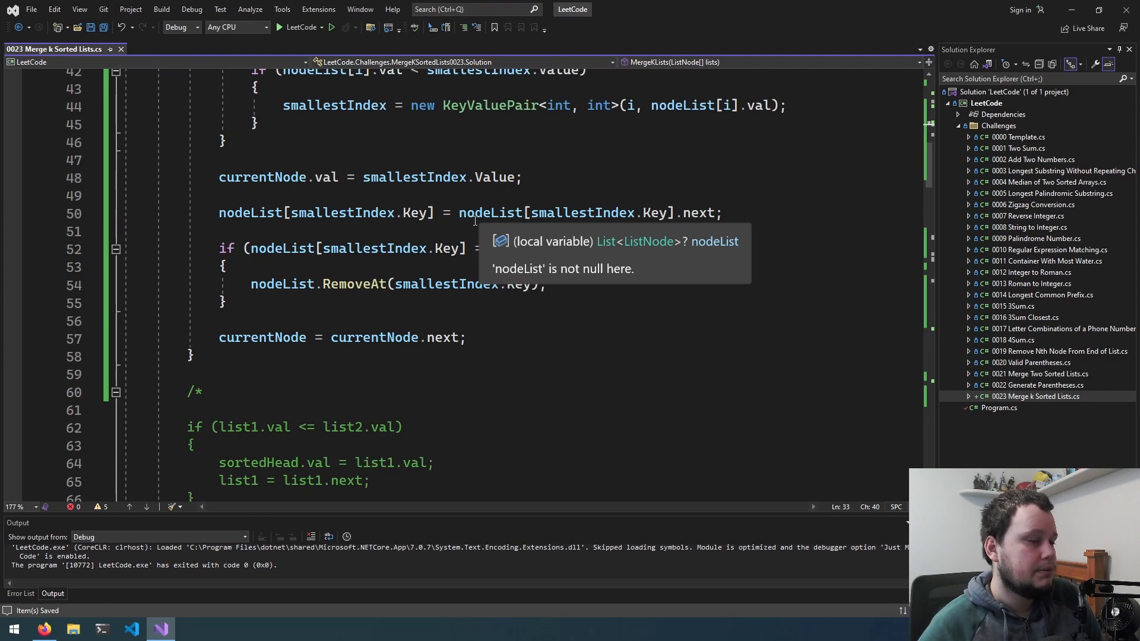
{"action": "type", "text": "if ("}
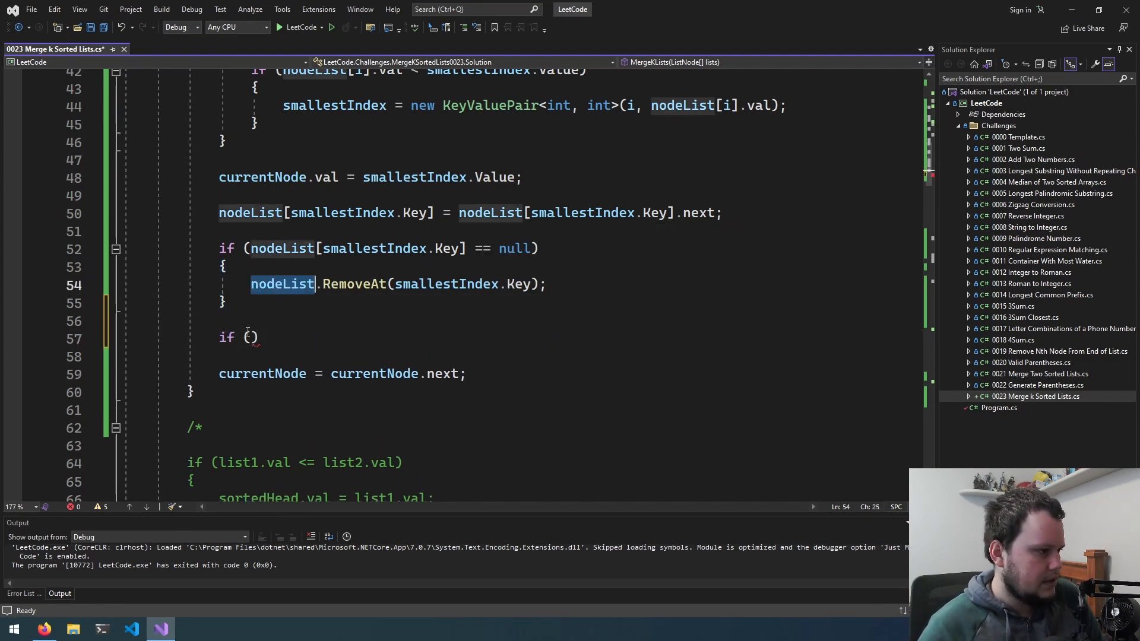
{"action": "type", "text": "nodeList.Count"}
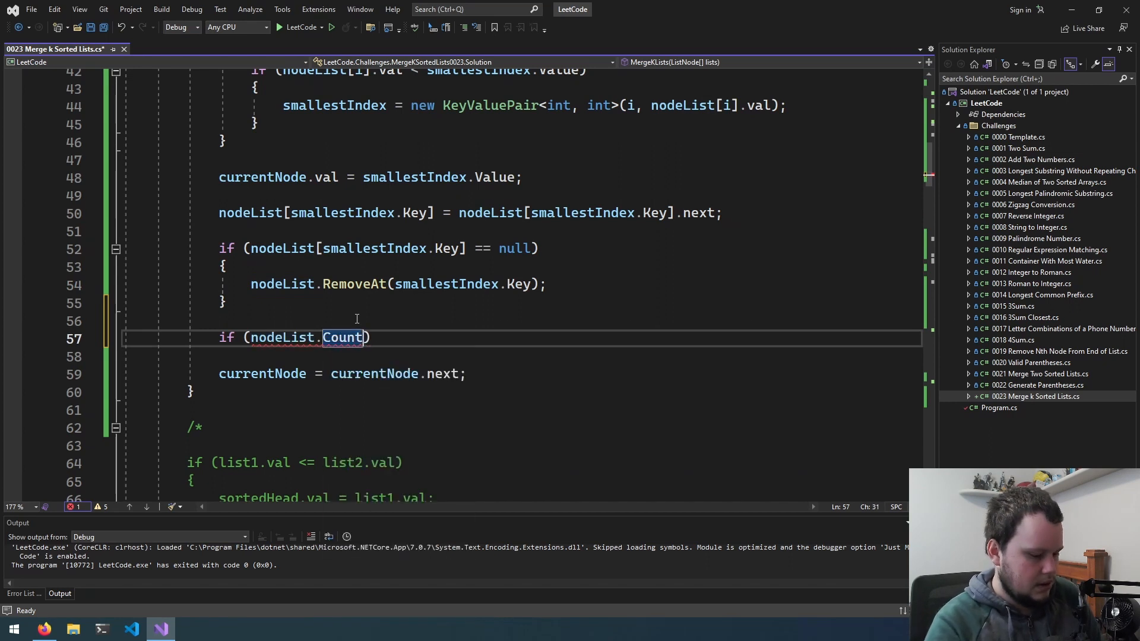
{"action": "type", "text": "== 0"}
{"action": "type", "text": "nodeList"}
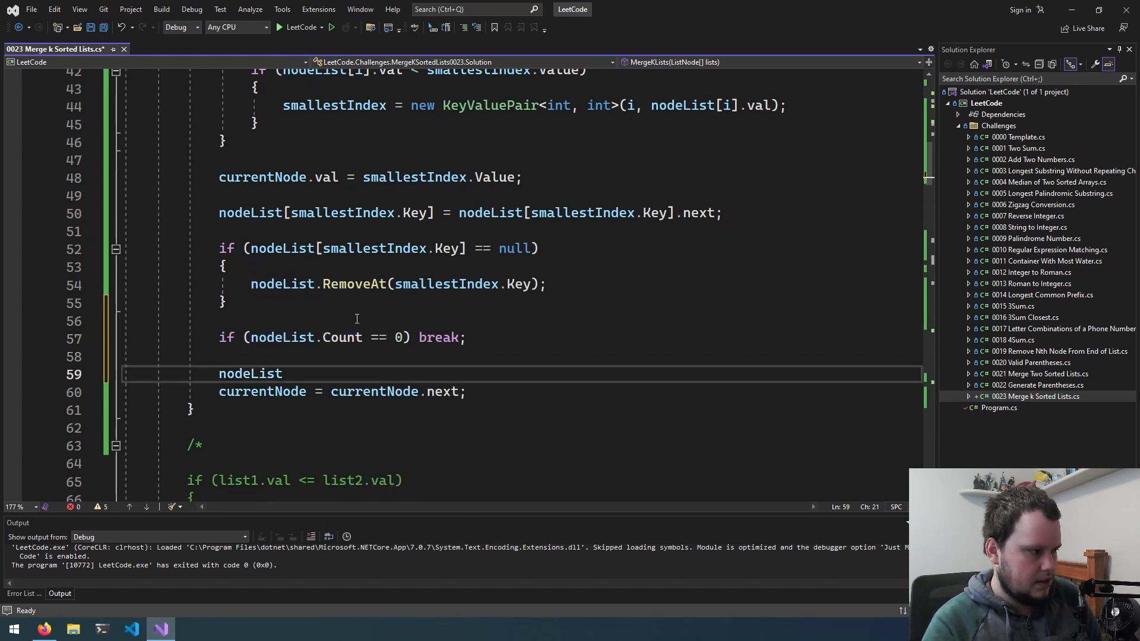
{"action": "type", "text": "currentNode.next"}
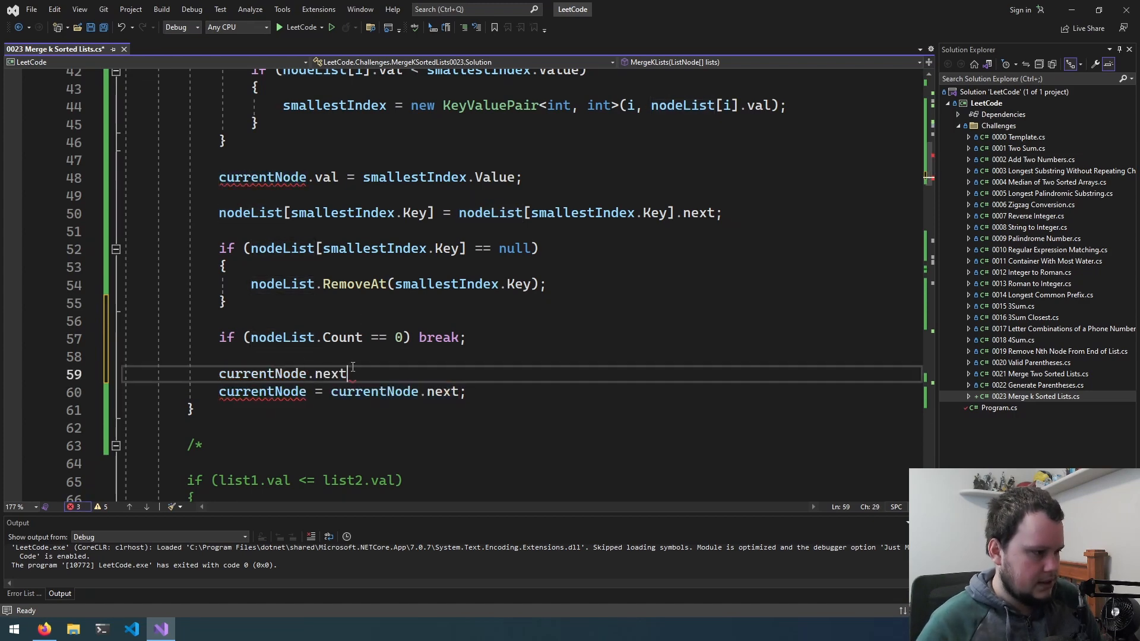
{"action": "type", "text": "= new ListNode("}
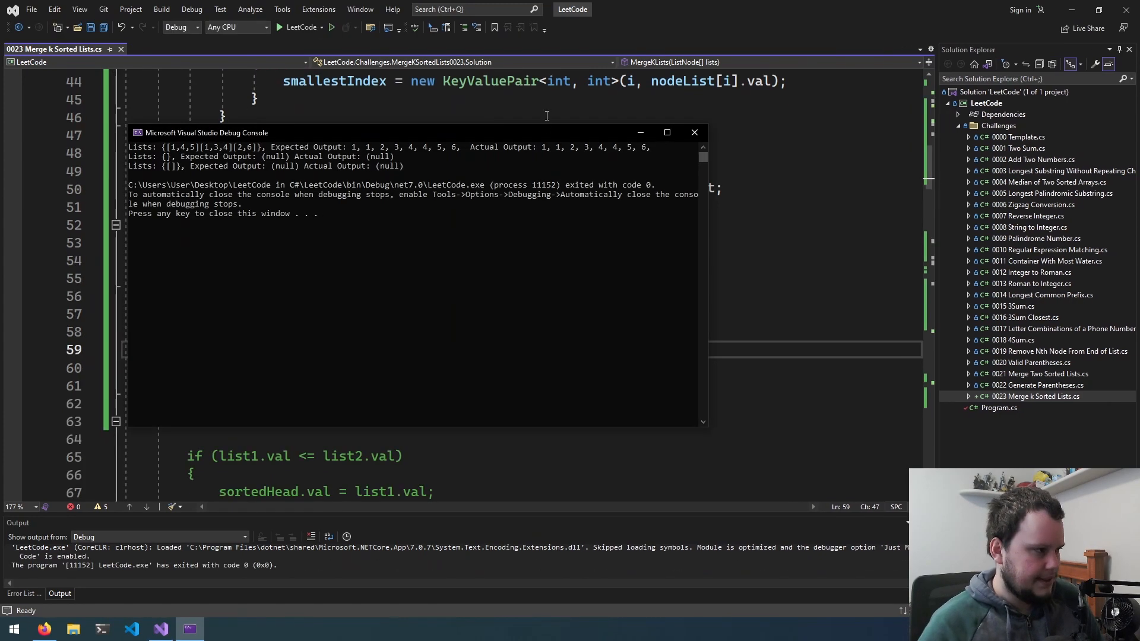
{"action": "left_click", "coordinate": [693, 131]}
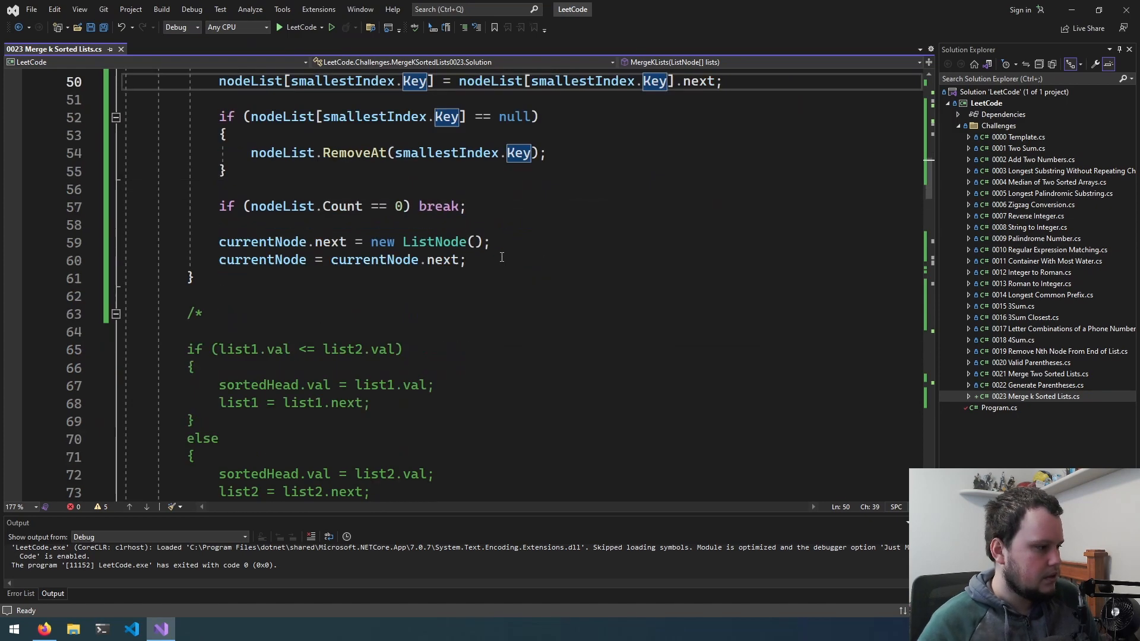
Step: Review the finished Solution class through 'return head;' before copying it to LeetCode
{"action": "scroll", "scroll_direction": "down", "scroll_amount": 3}
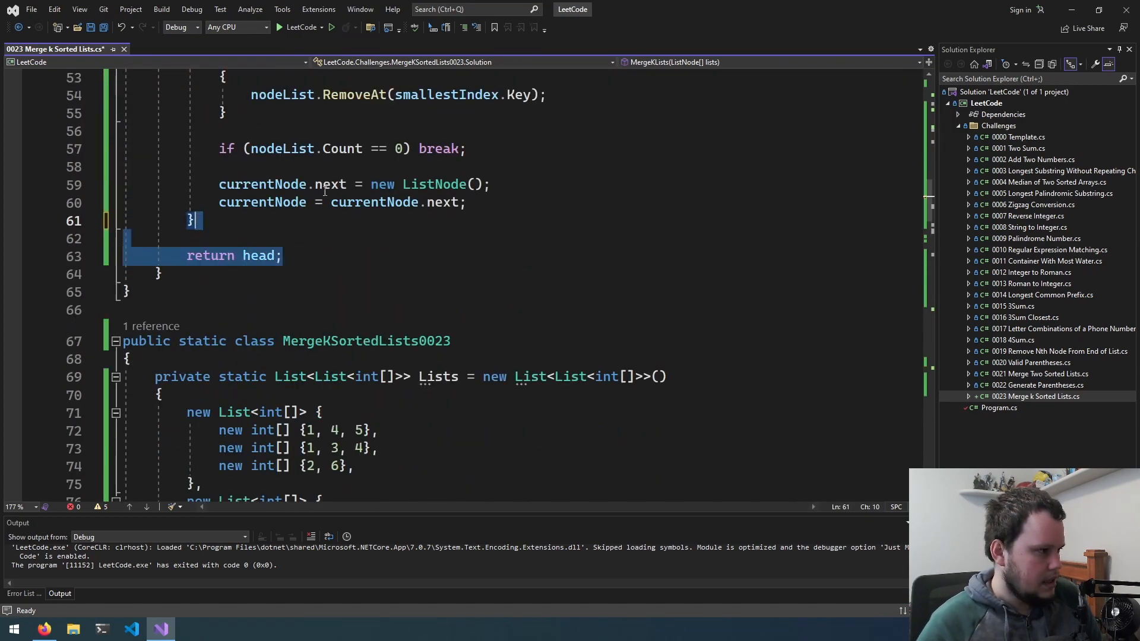
{"action": "scroll", "scroll_direction": "up", "scroll_amount": 3}
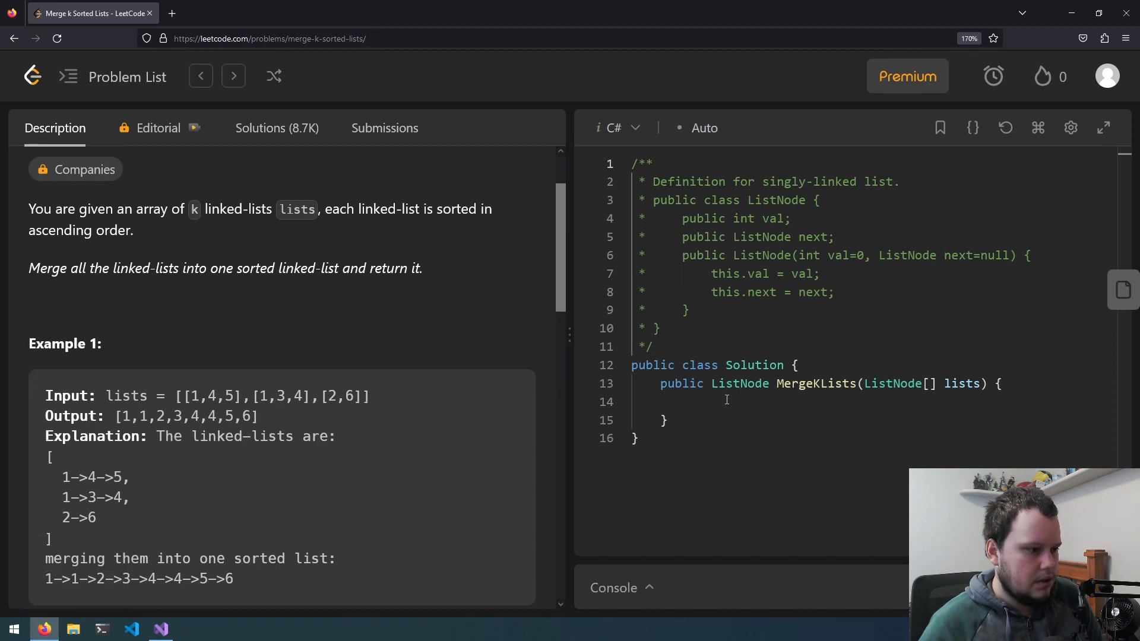
Step: Scroll the LeetCode page to the editor area for pasting the MergeKLists solution
{"action": "scroll", "scroll_direction": "down", "scroll_amount": 3}
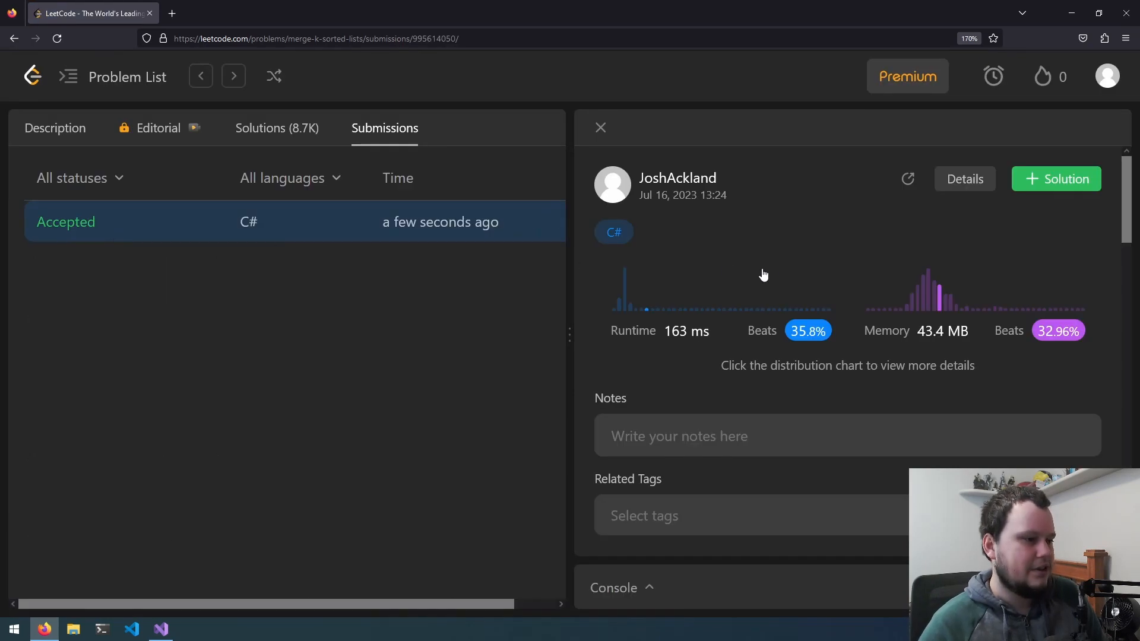
{"action": "mouse_move", "coordinate": [819, 253]}
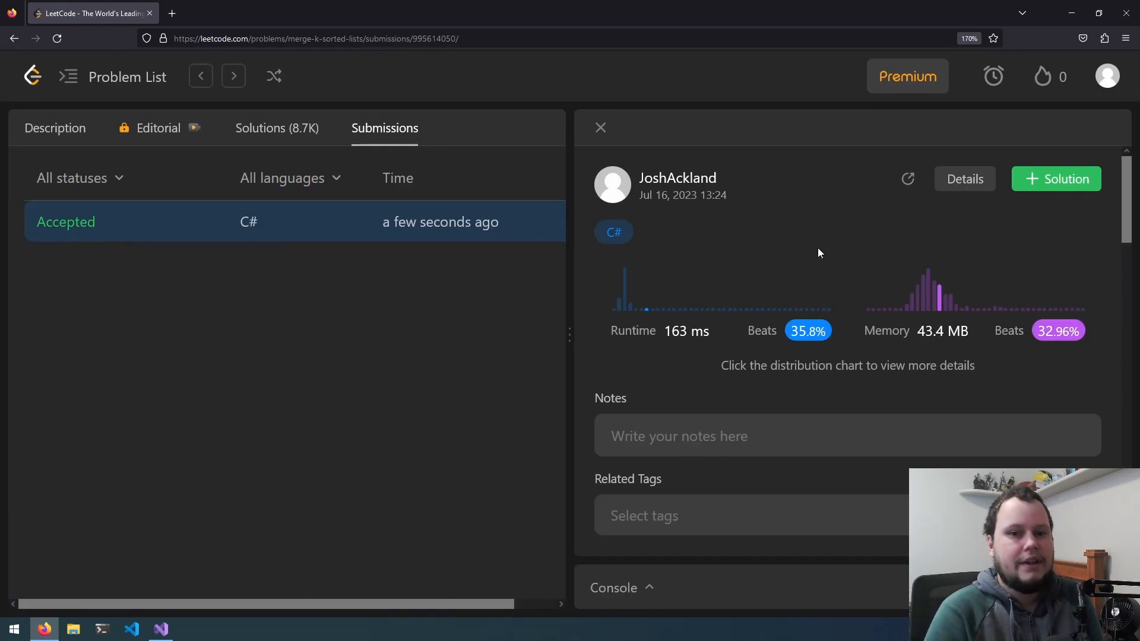